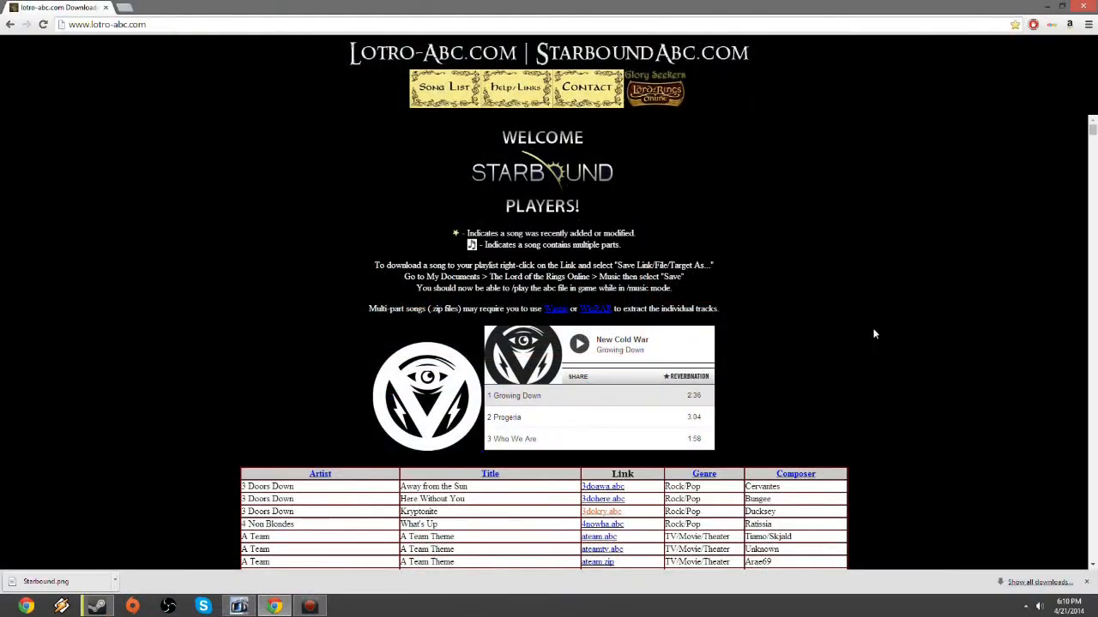
pyautogui.moveTo(369, 58)
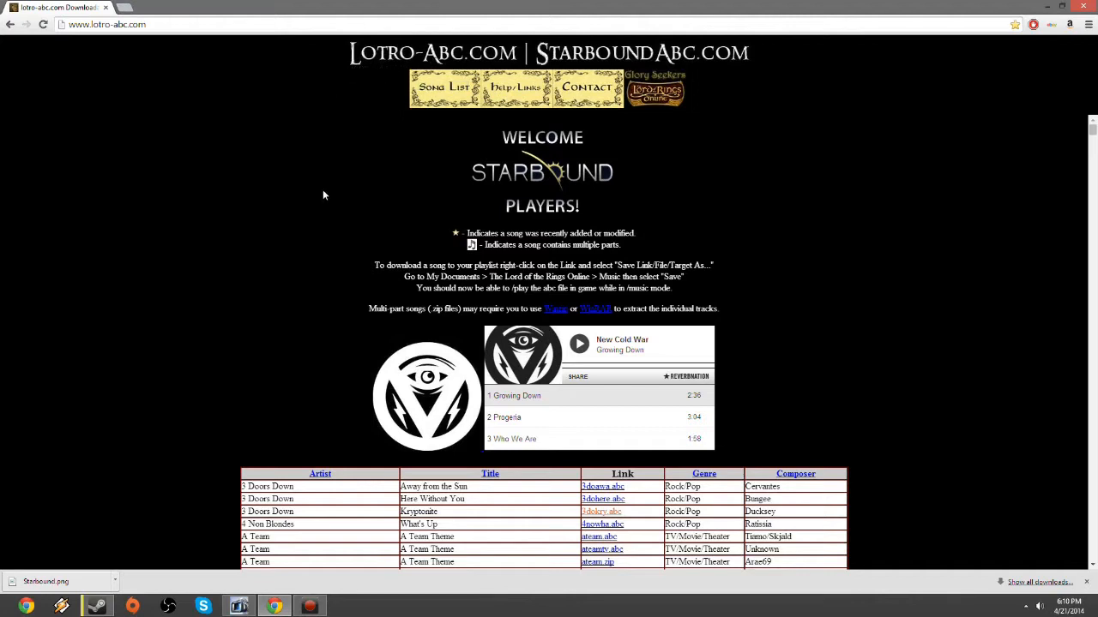
pyautogui.moveTo(592, 141)
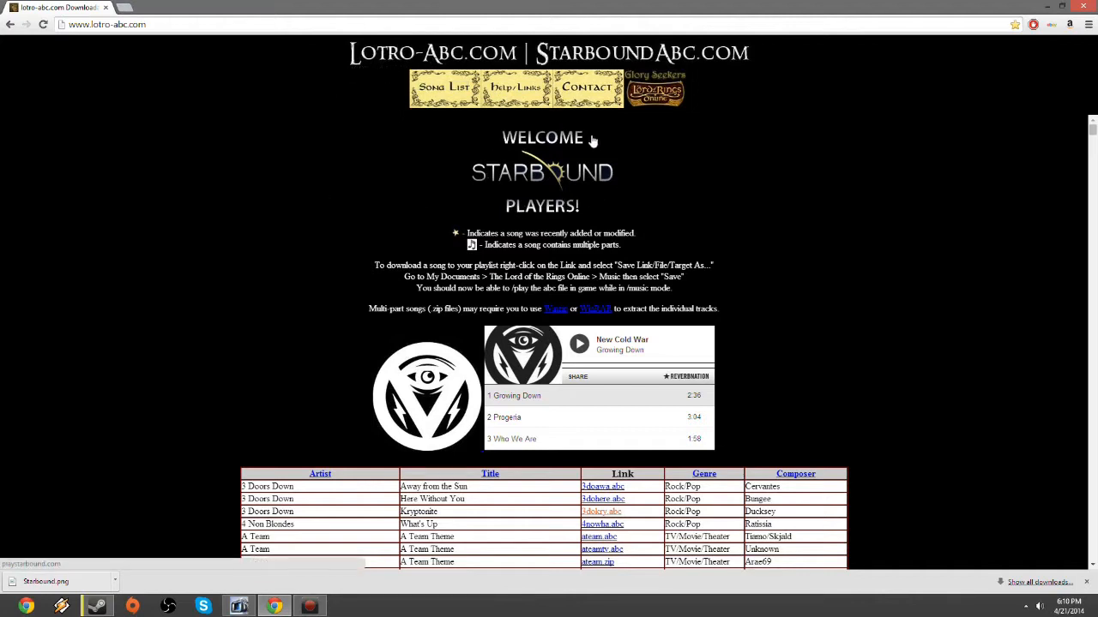
# Step: Scroll the lotro-abc song table down to the G artists where gearsof.abc appears
pyautogui.scroll(-3)
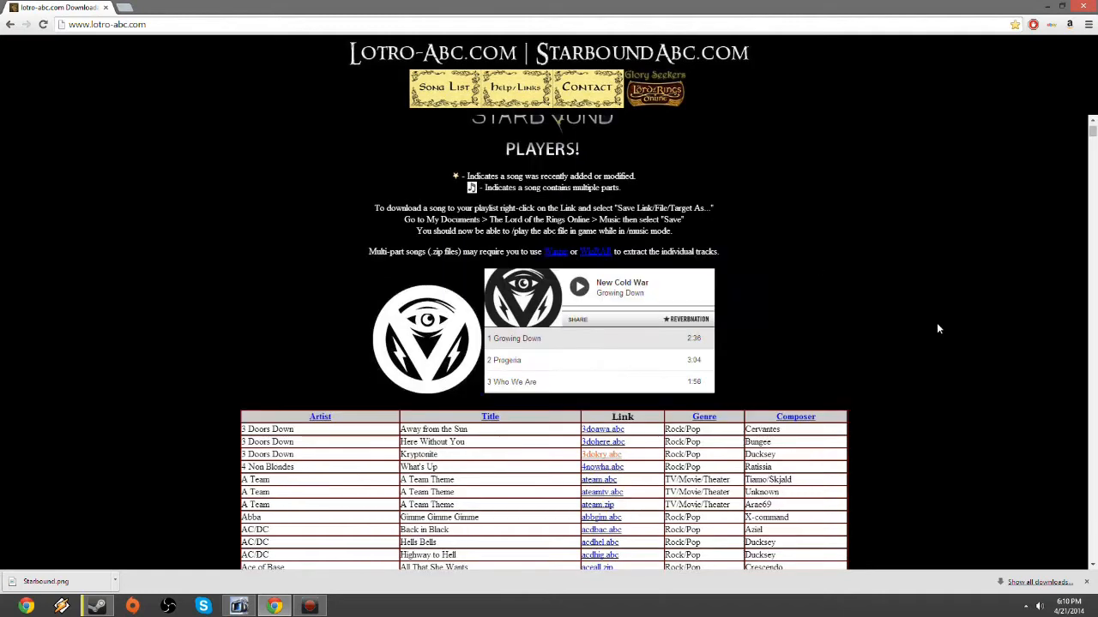
pyautogui.scroll(-3)
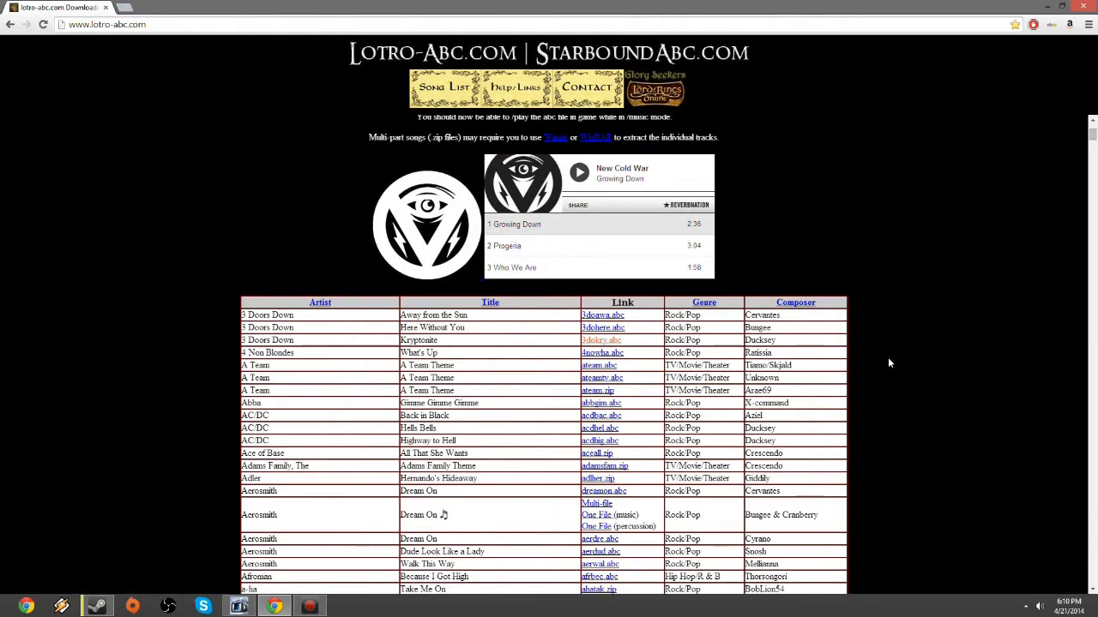
pyautogui.scroll(-3)
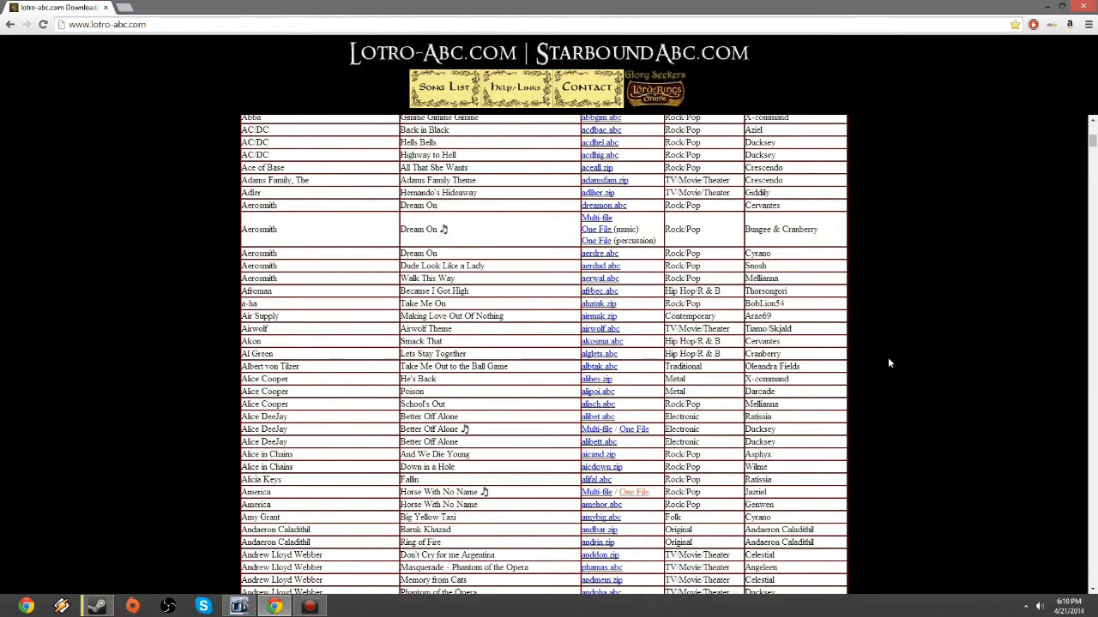
pyautogui.scroll(-3)
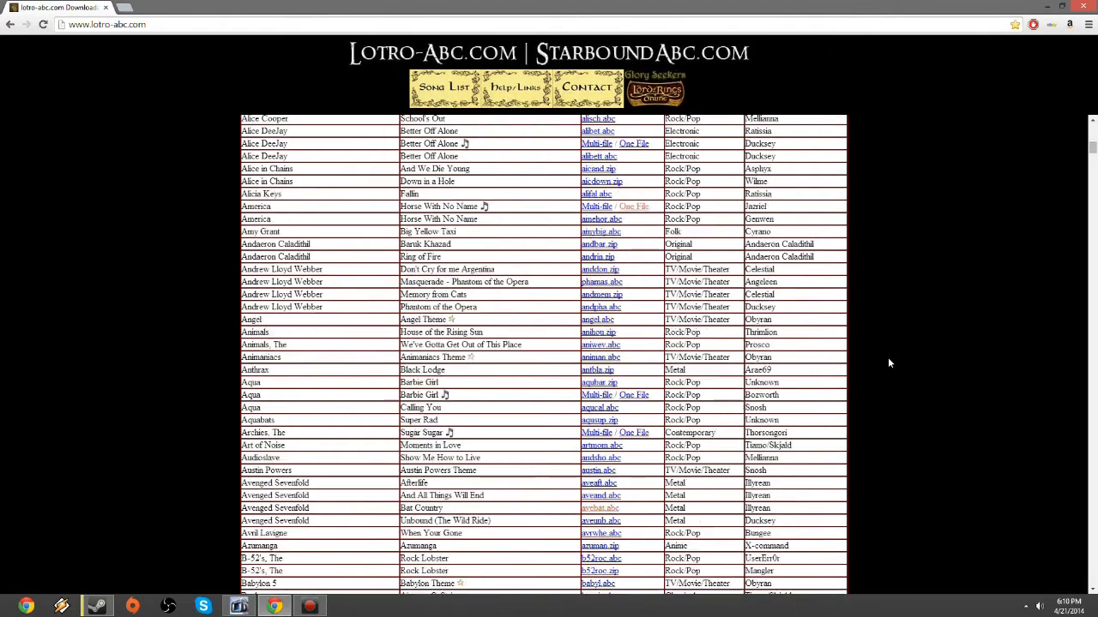
pyautogui.scroll(-3)
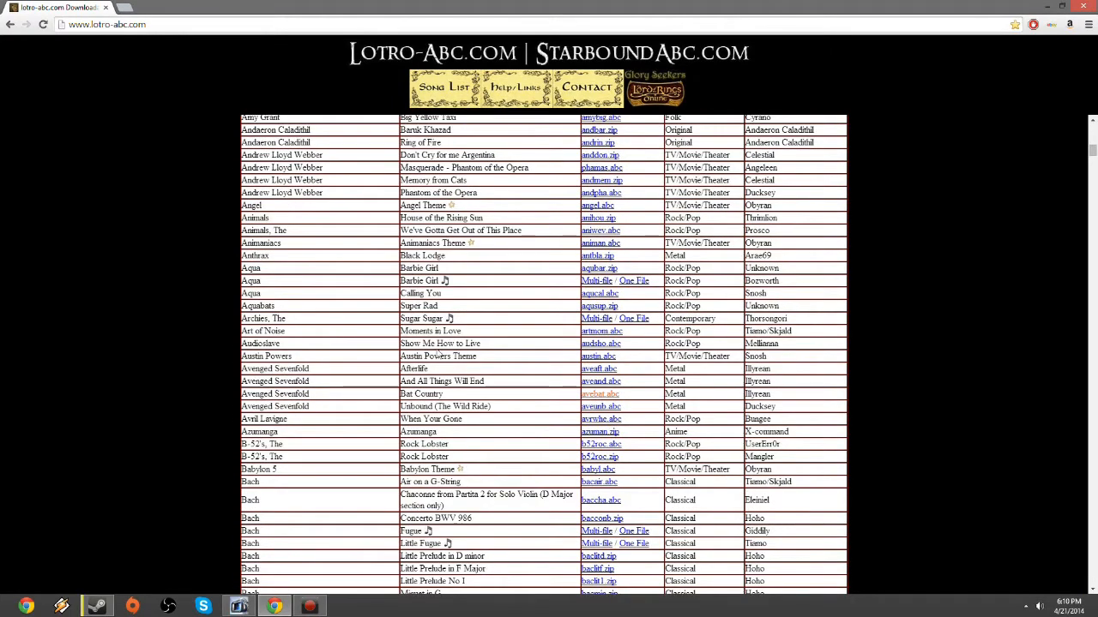
pyautogui.scroll(-3)
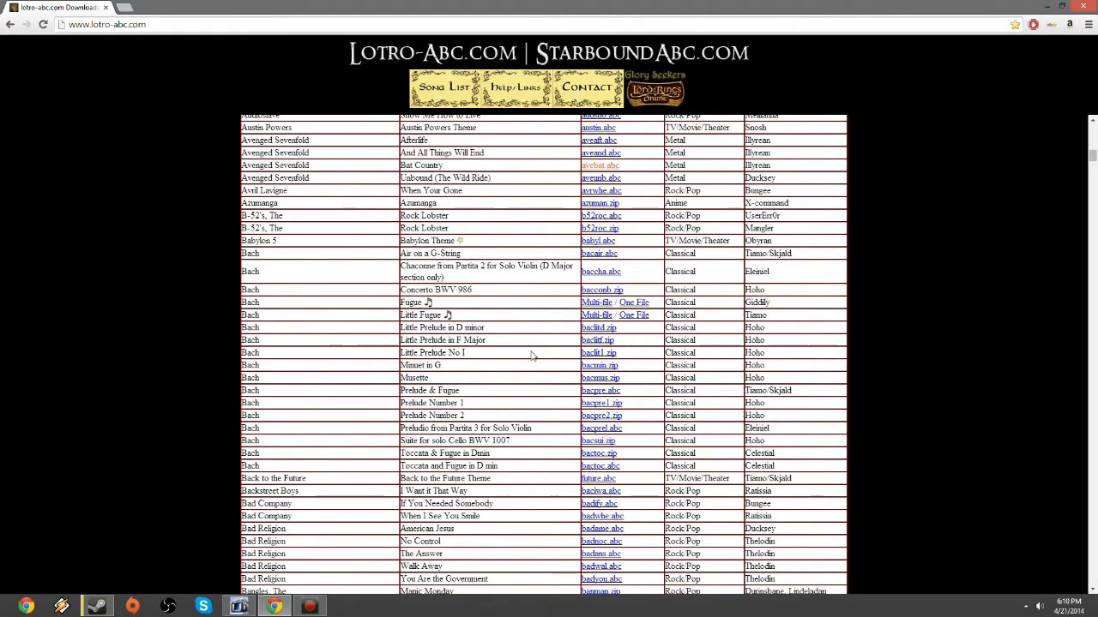
pyautogui.scroll(-3)
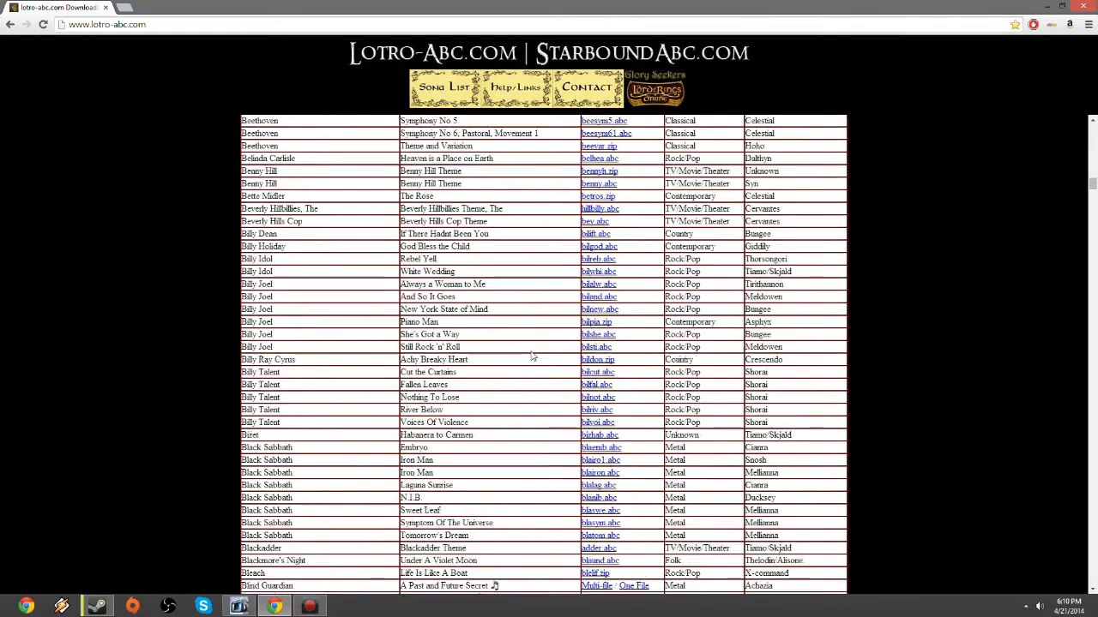
pyautogui.scroll(-3)
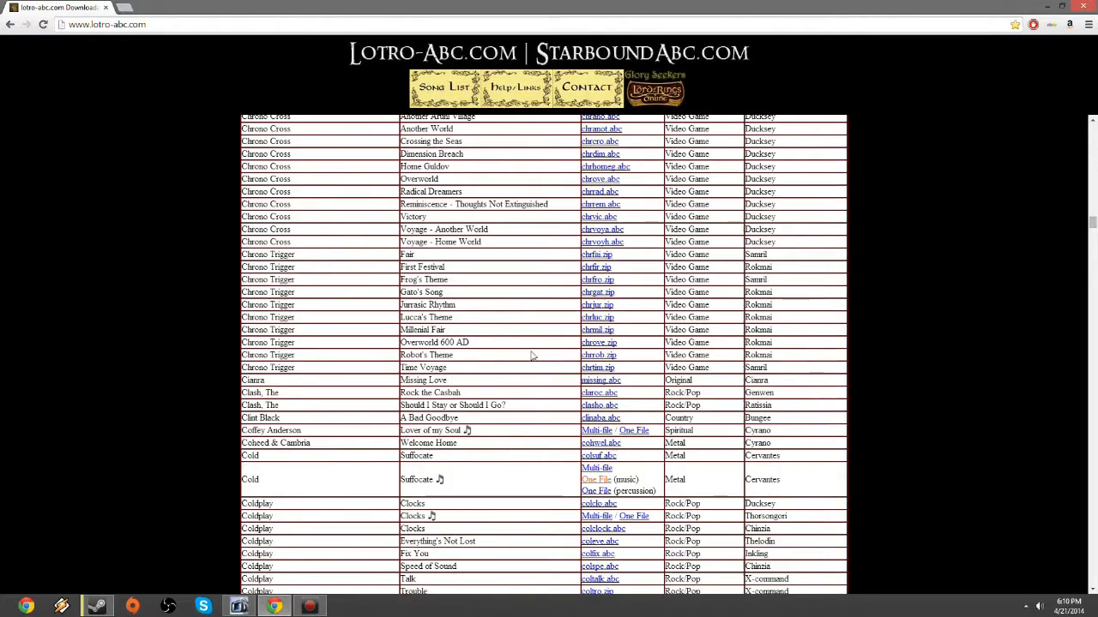
pyautogui.scroll(-3)
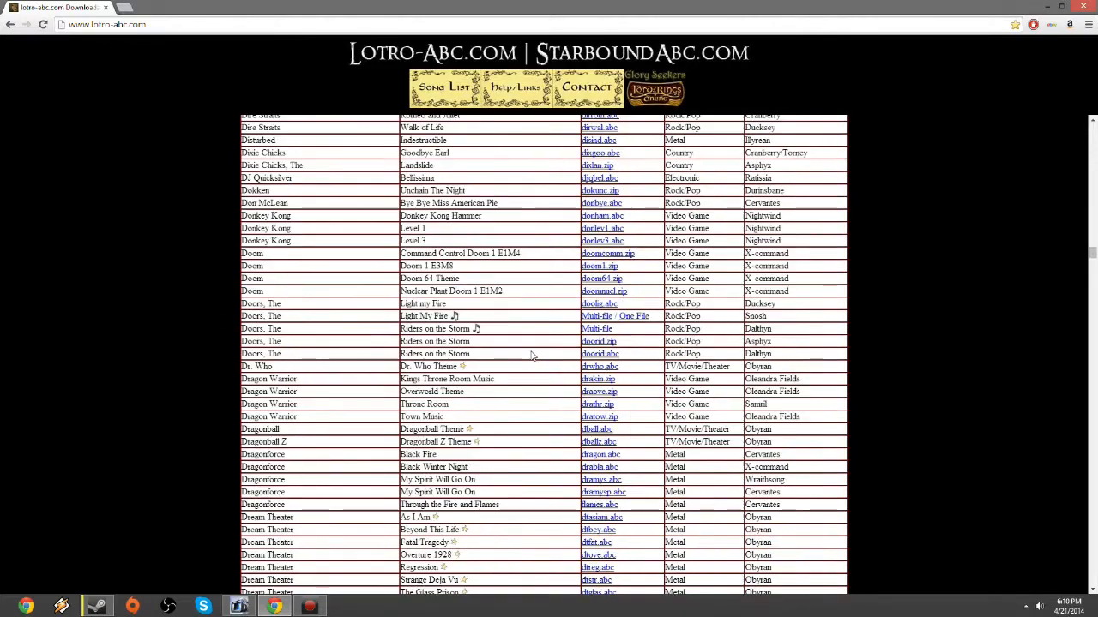
pyautogui.scroll(-3)
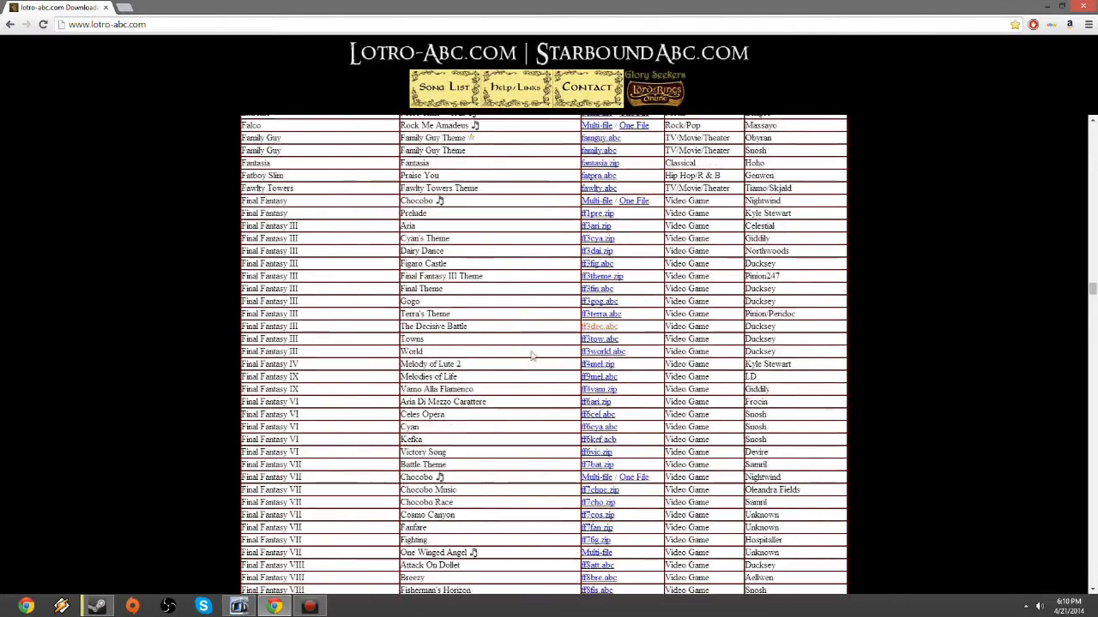
pyautogui.scroll(-3)
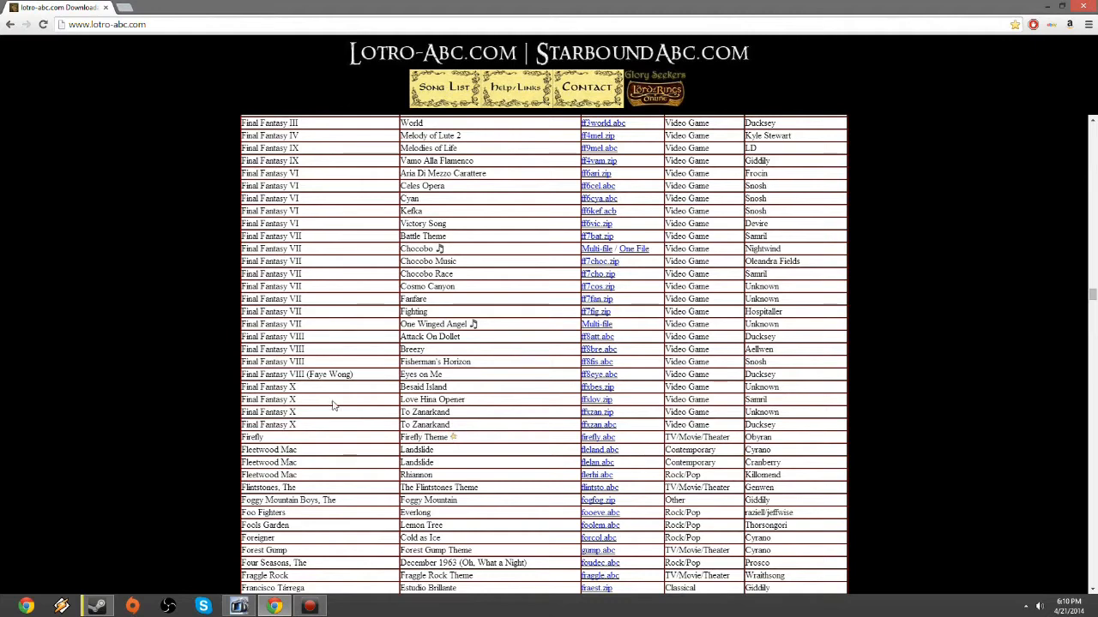
pyautogui.scroll(-3)
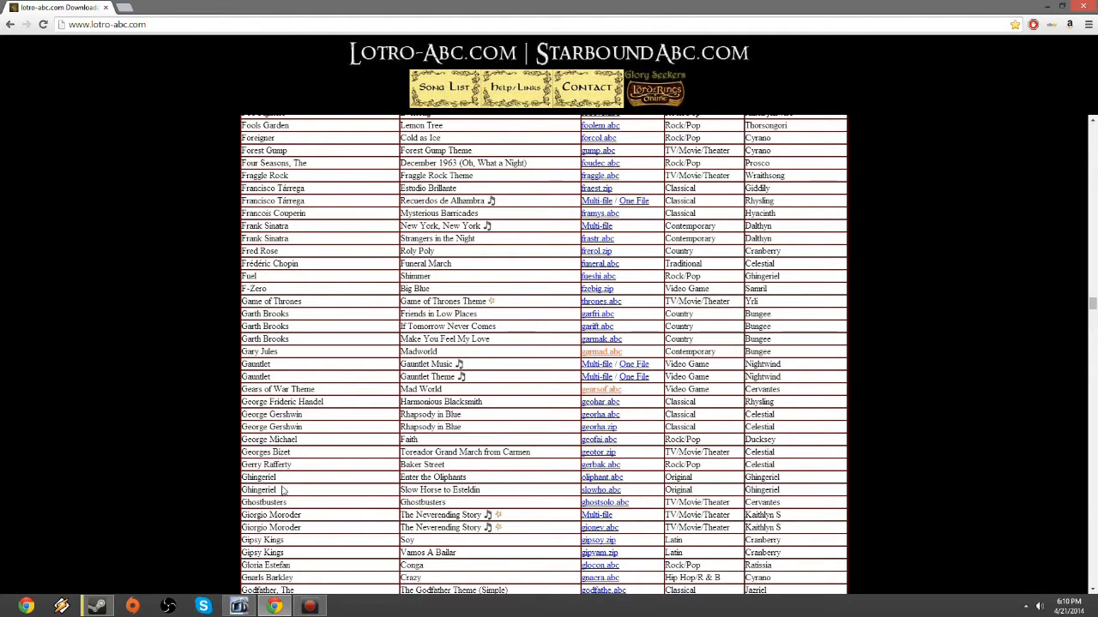
pyautogui.scroll(-3)
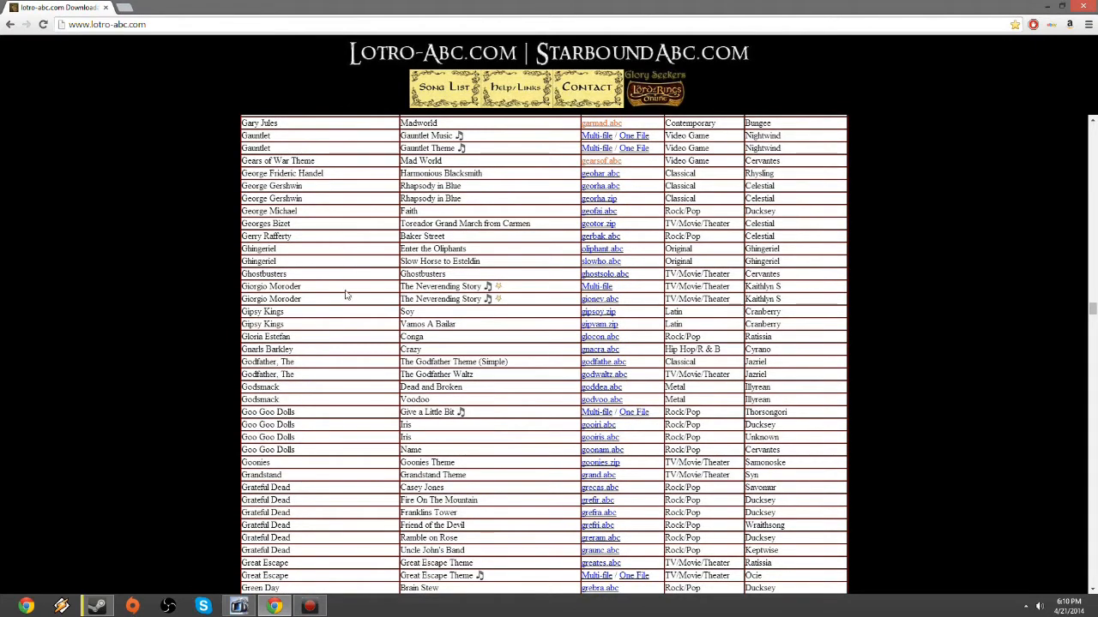
pyautogui.scroll(3)
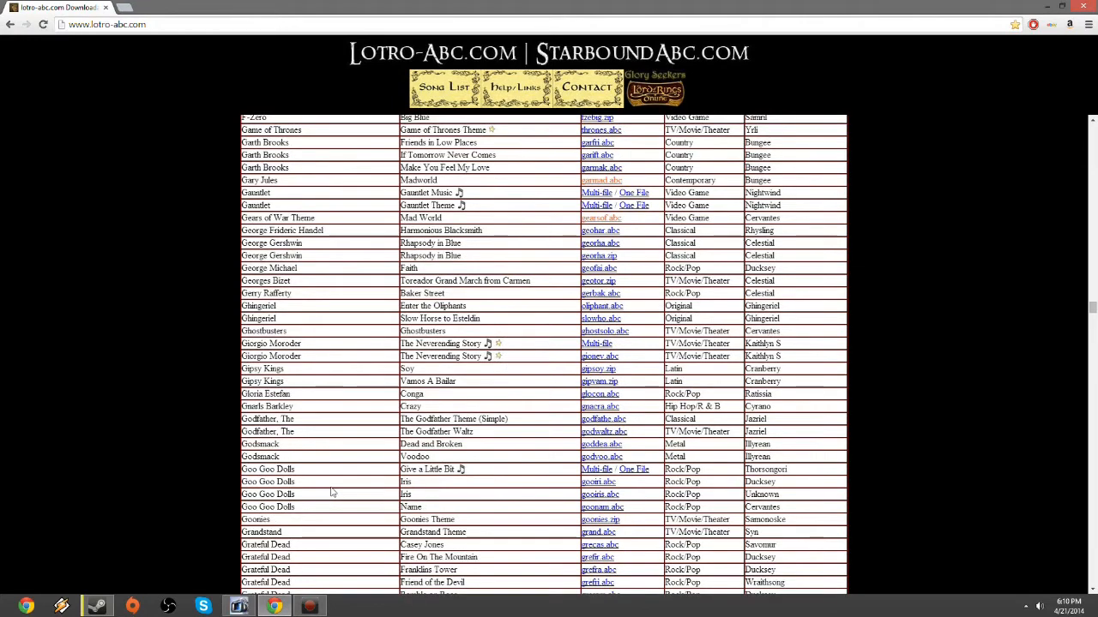
pyautogui.scroll(3)
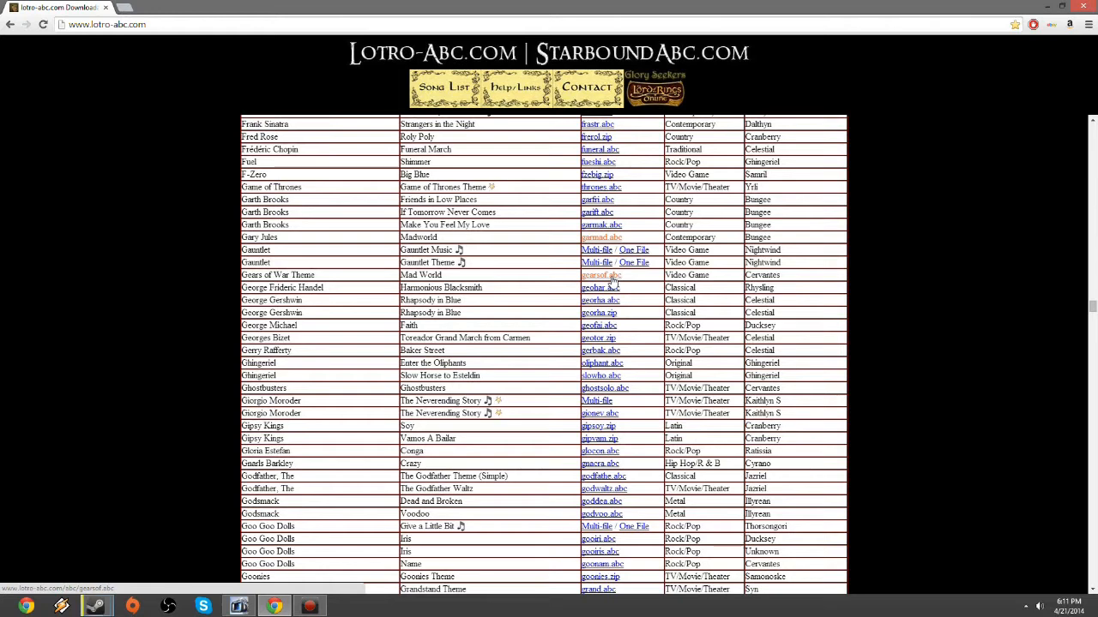
pyautogui.moveTo(611, 280)
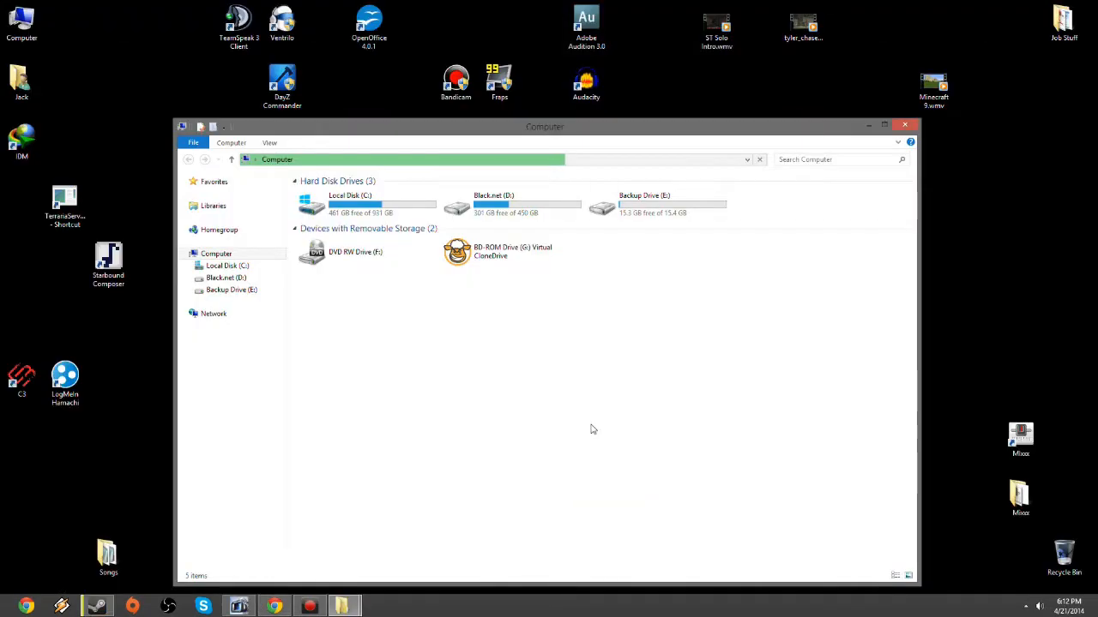
pyautogui.moveTo(362, 403)
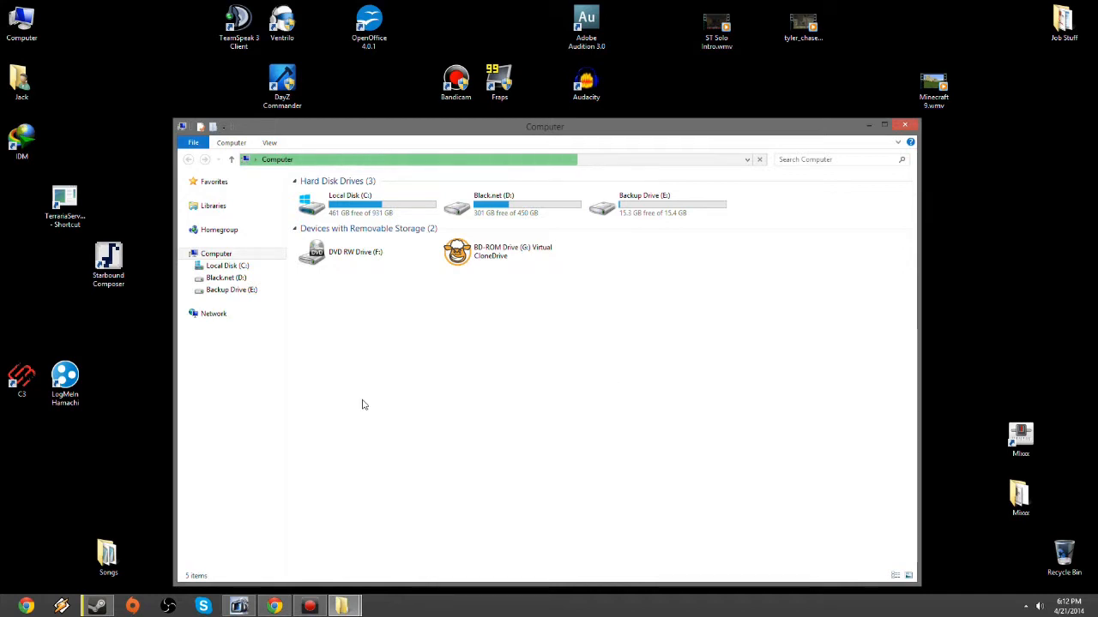
# Step: Navigate from Local Disk (C:) through Program Files (x86) into the Steam folder
pyautogui.click(367, 204)
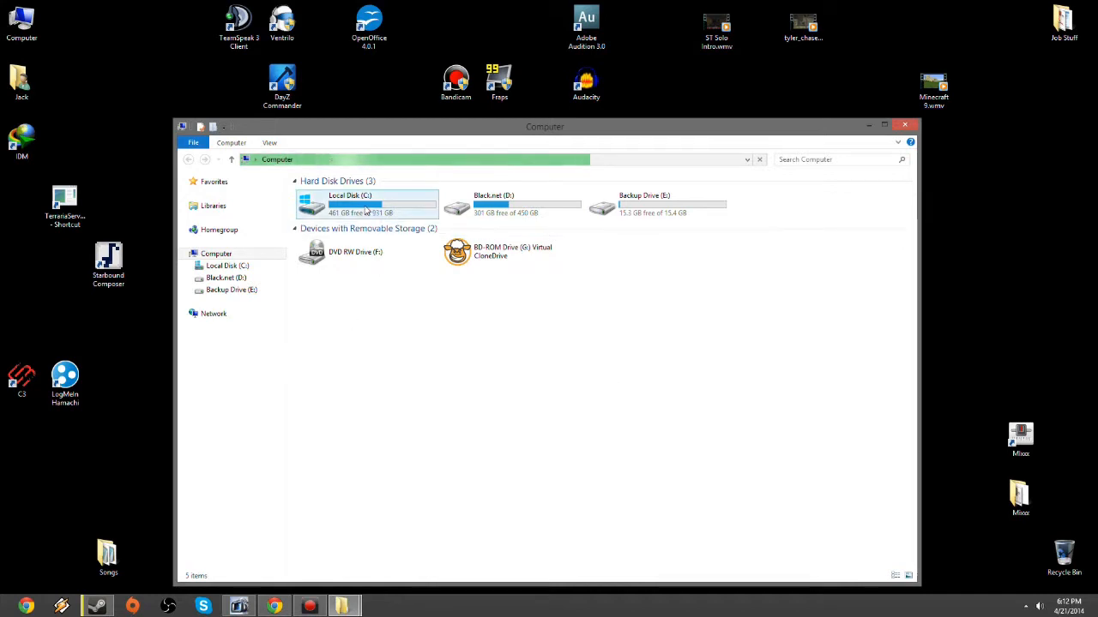
pyautogui.doubleClick(349, 203)
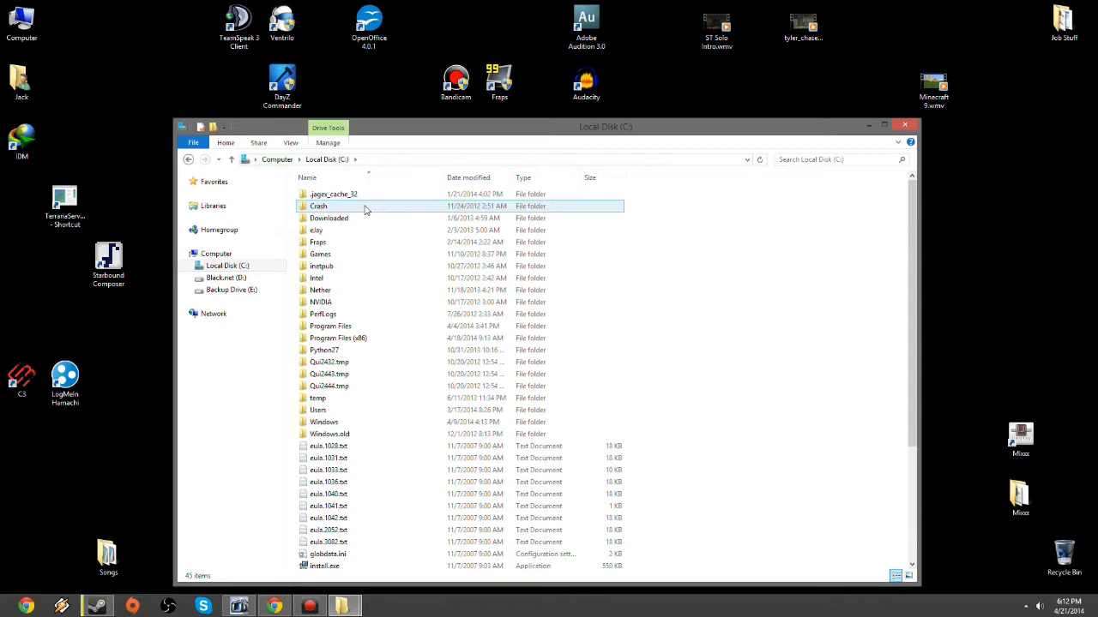
pyautogui.click(338, 338)
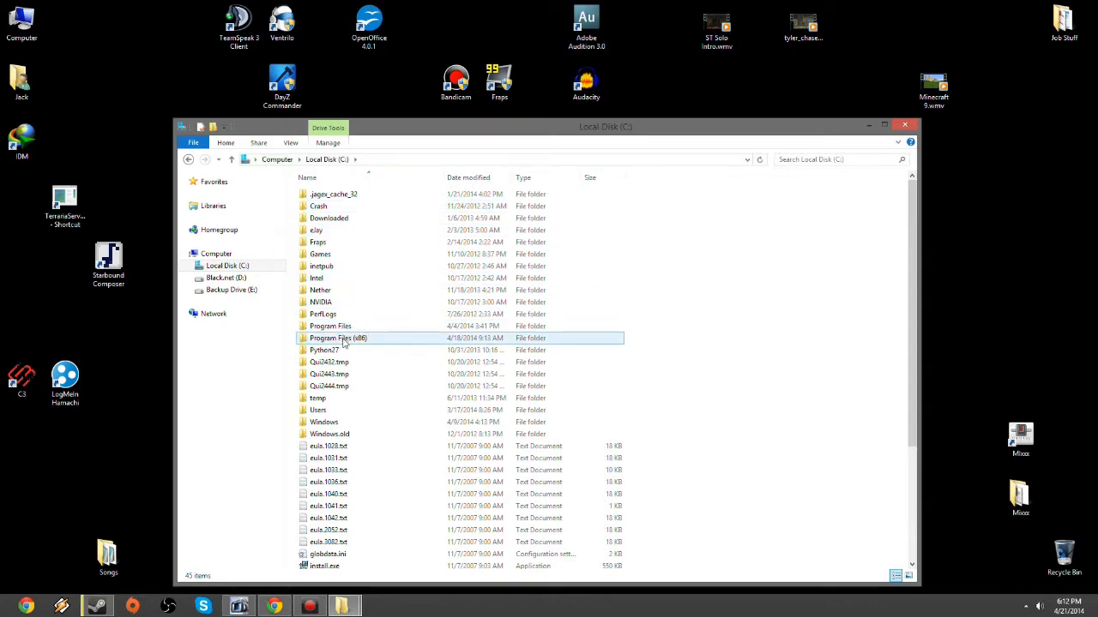
pyautogui.doubleClick(338, 338)
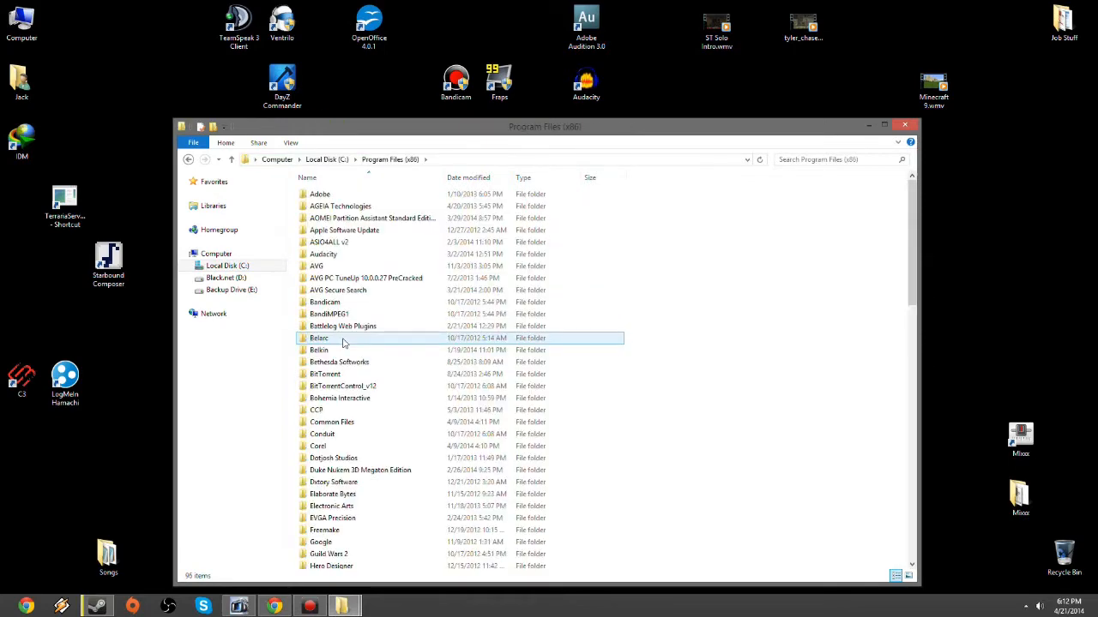
pyautogui.scroll(-3)
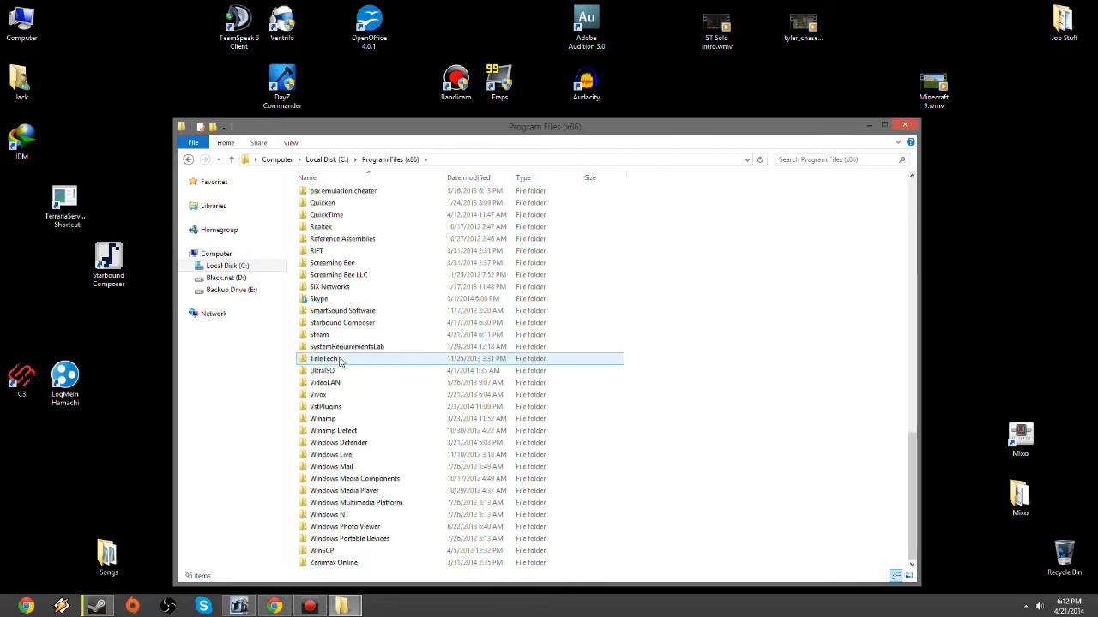
pyautogui.click(319, 334)
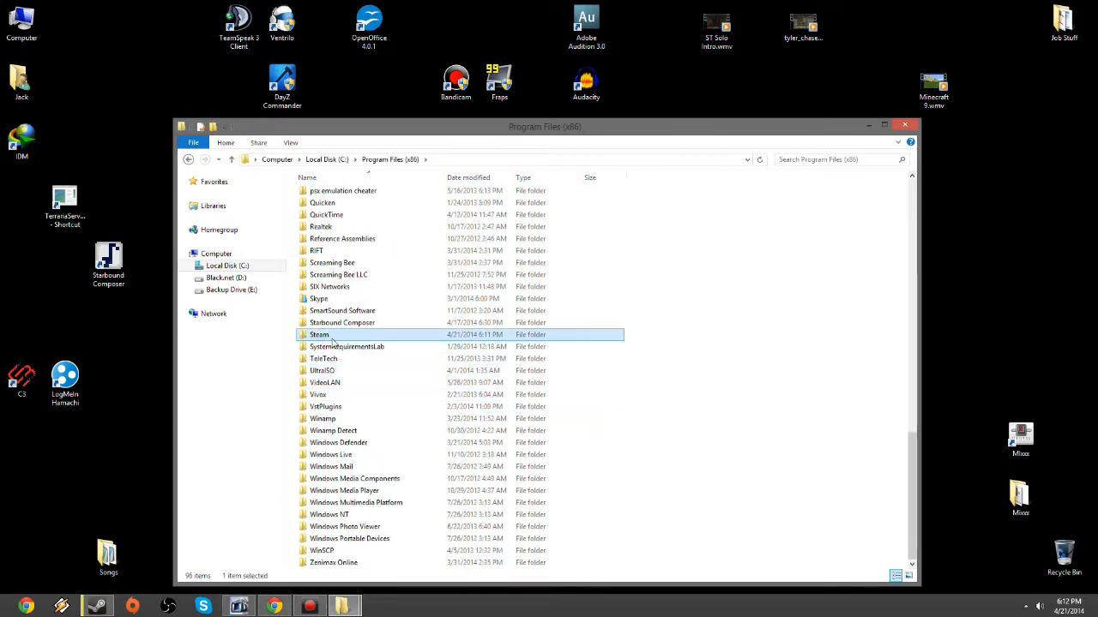
pyautogui.doubleClick(319, 335)
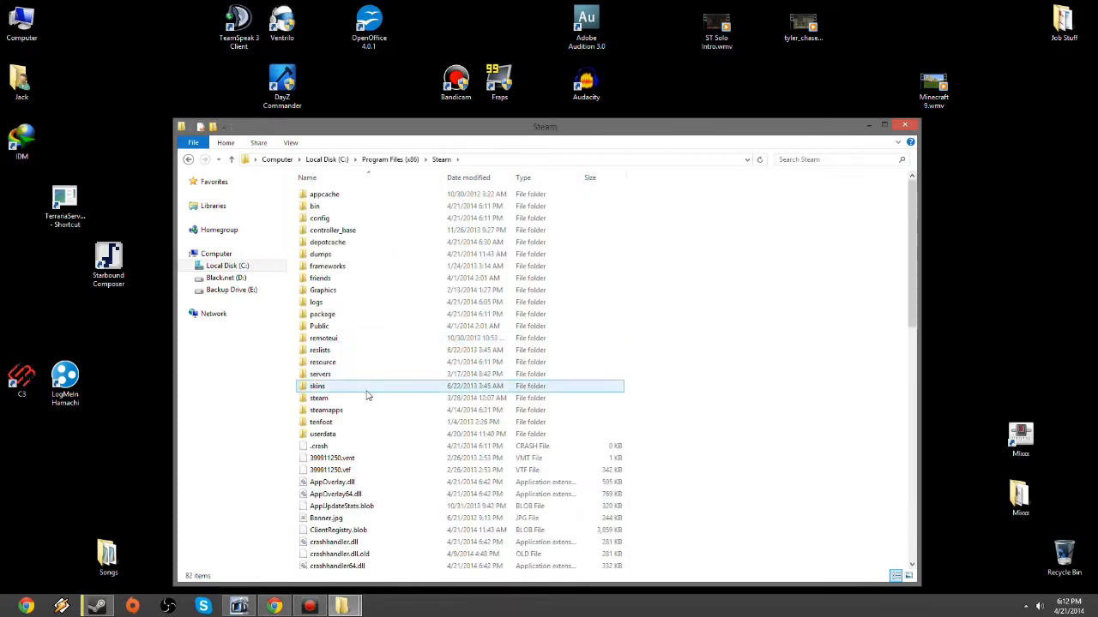
# Step: Open steamapps, then common, and scroll down to open the Starbound folder
pyautogui.click(326, 409)
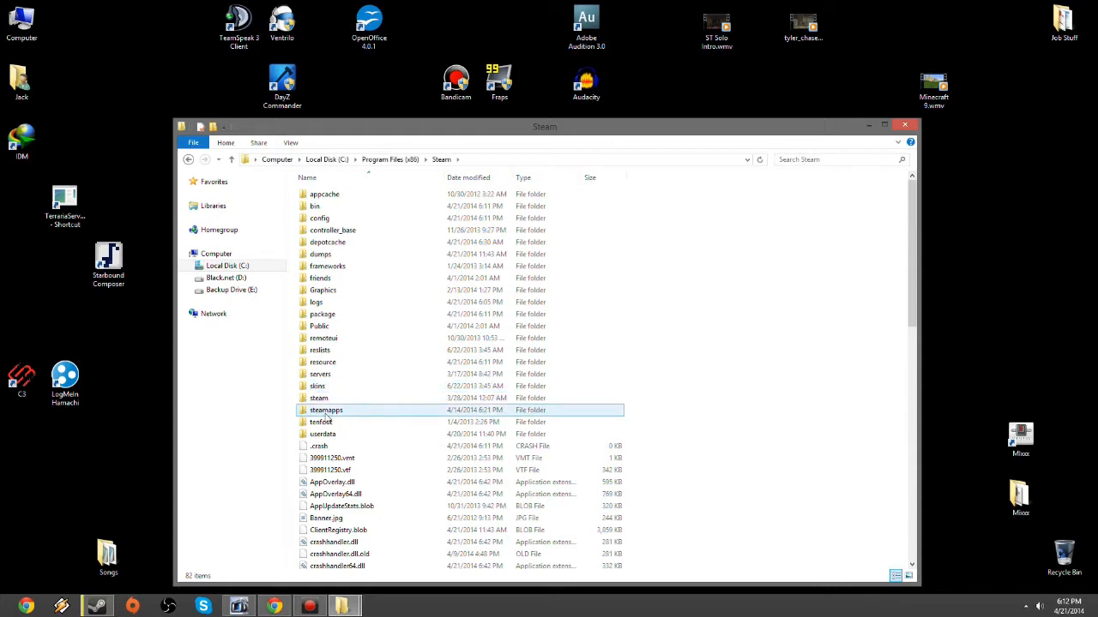
pyautogui.doubleClick(326, 410)
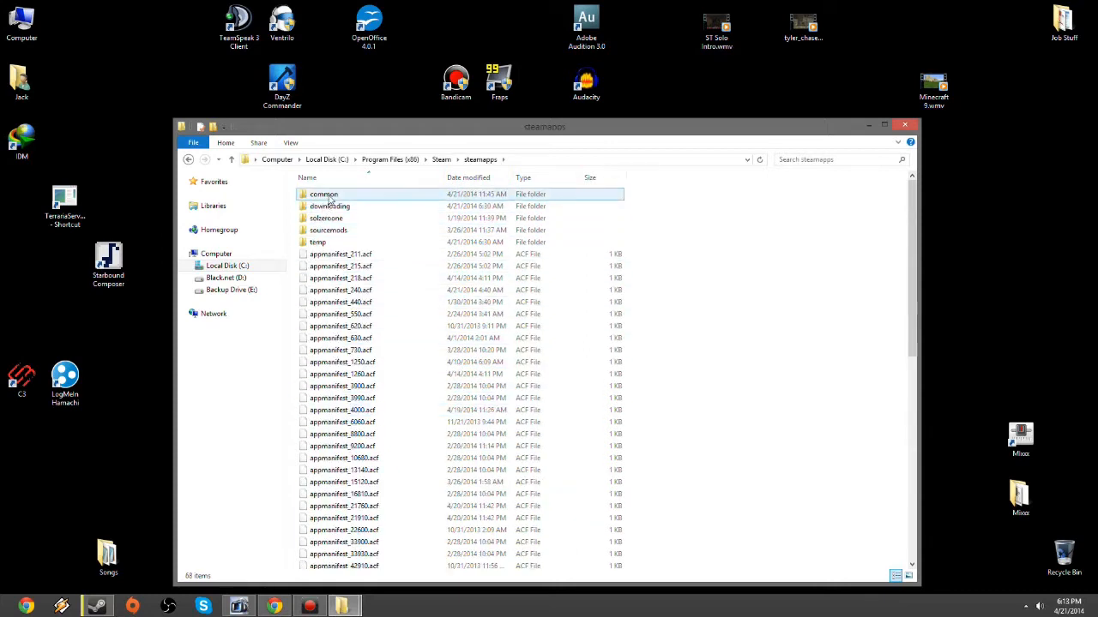
pyautogui.doubleClick(323, 194)
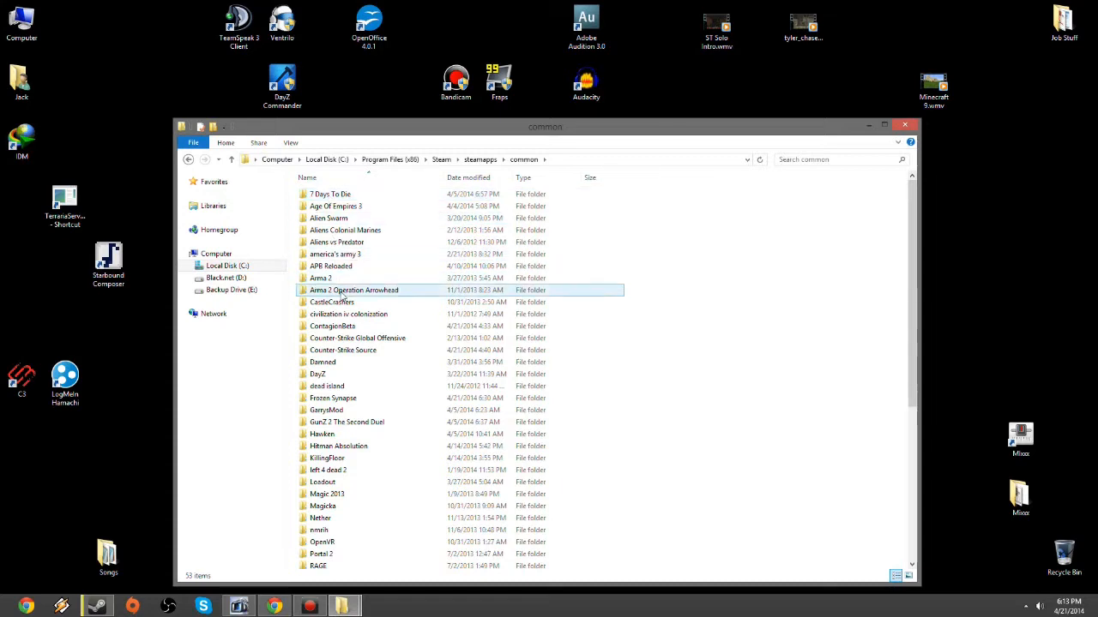
pyautogui.scroll(-3)
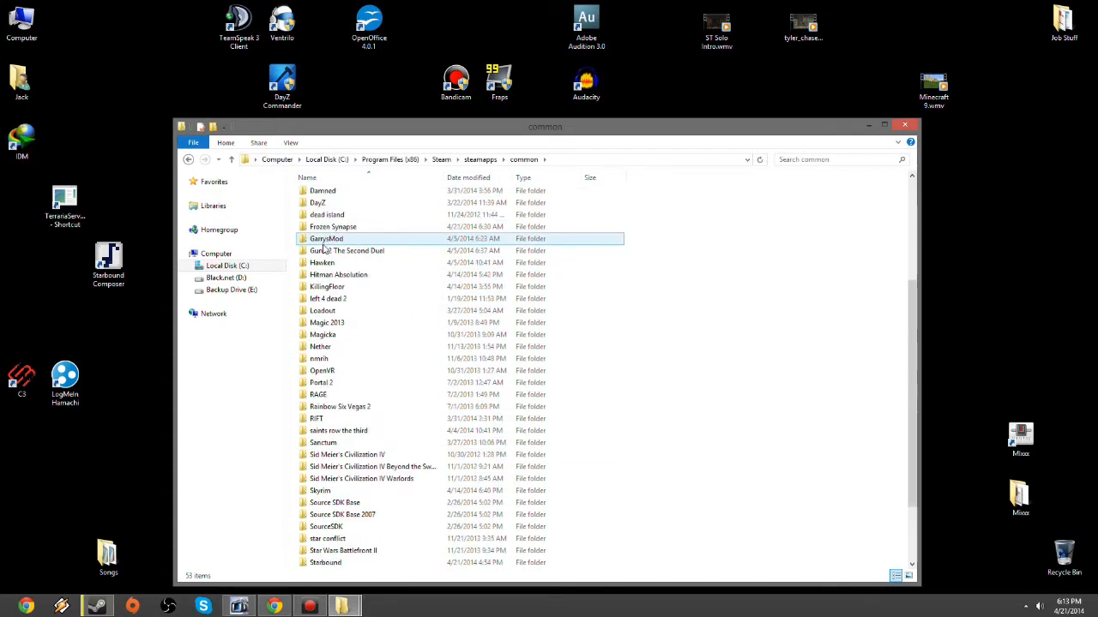
pyautogui.scroll(-3)
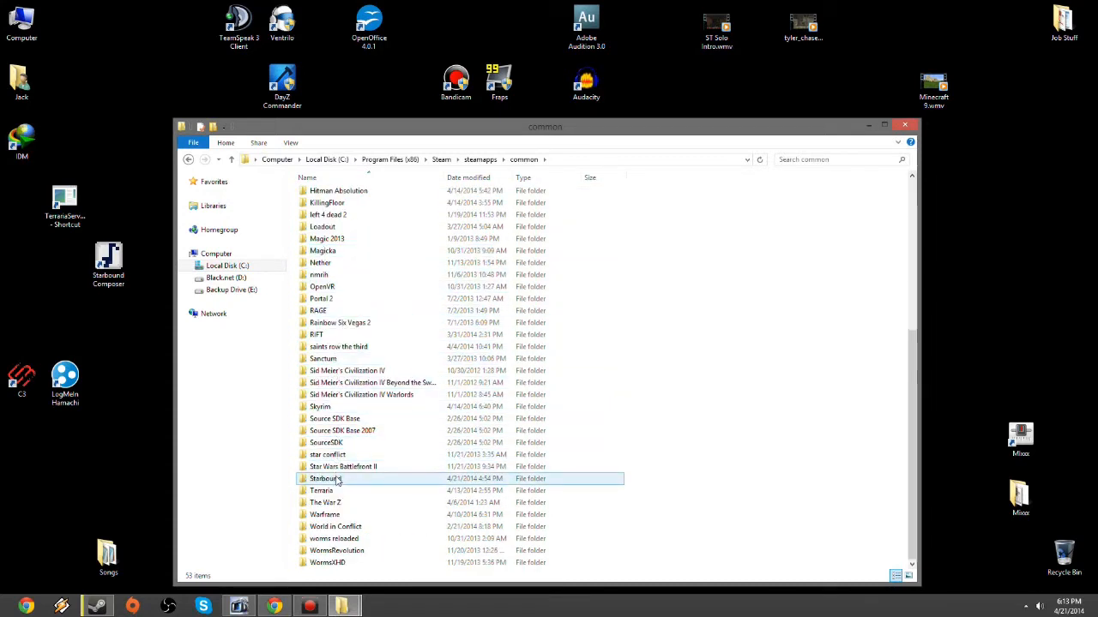
pyautogui.doubleClick(326, 478)
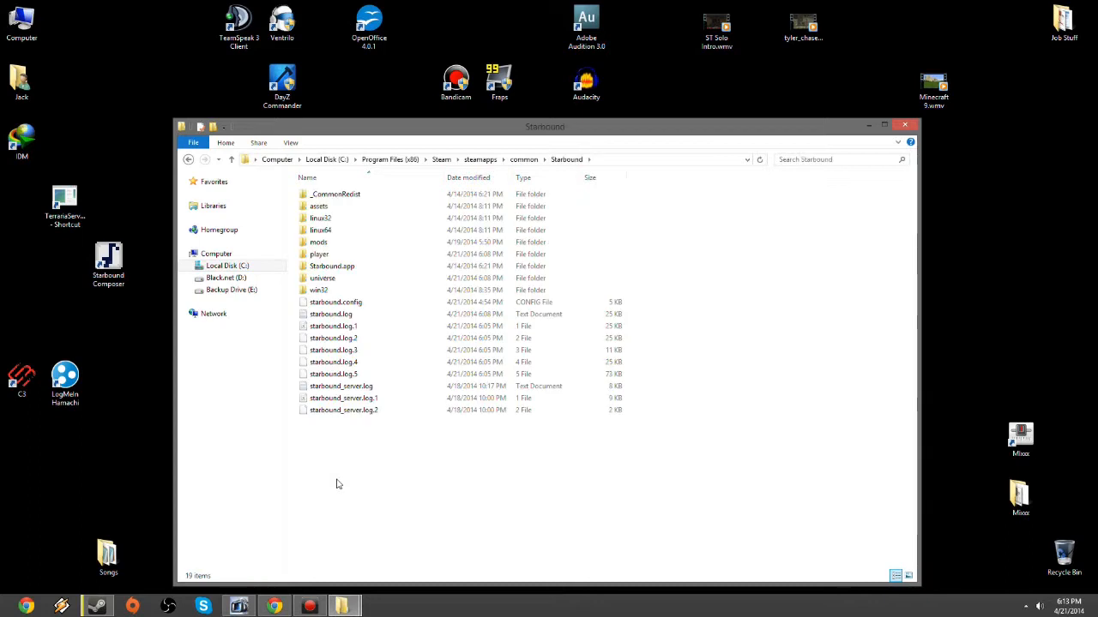
pyautogui.moveTo(382, 192)
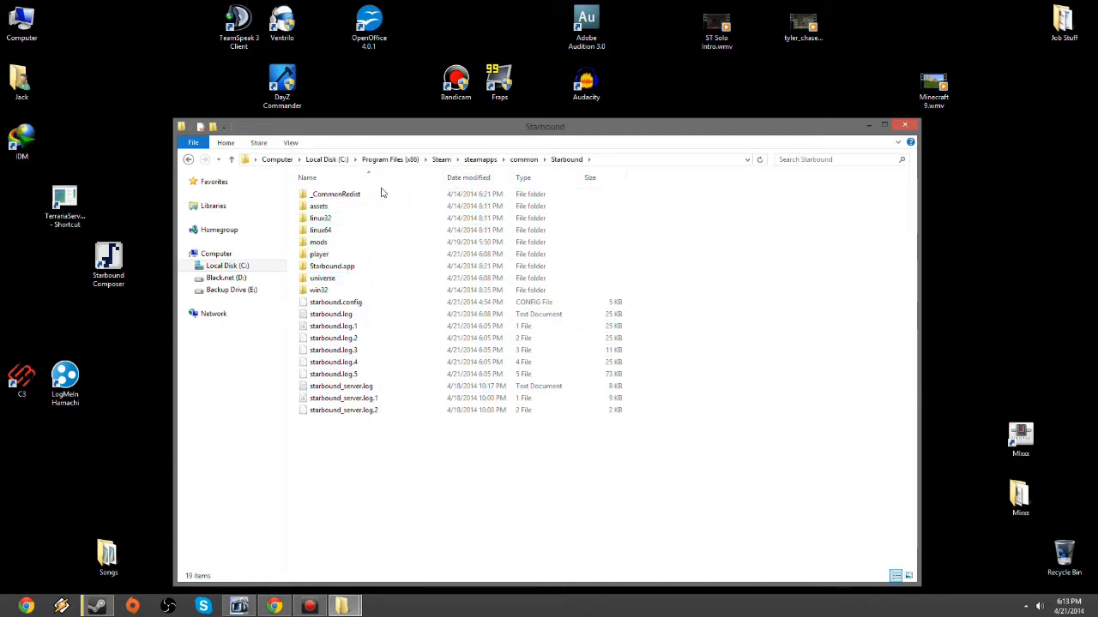
# Step: Open assets, user, then songs, and browse the 55 existing .abc song files
pyautogui.click(319, 206)
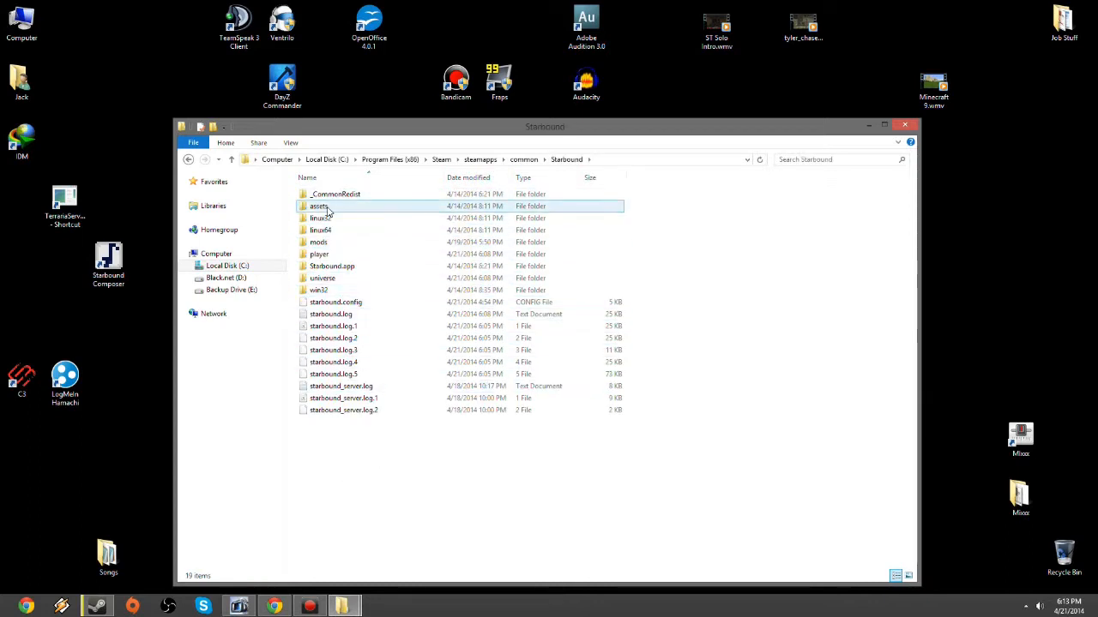
pyautogui.doubleClick(318, 206)
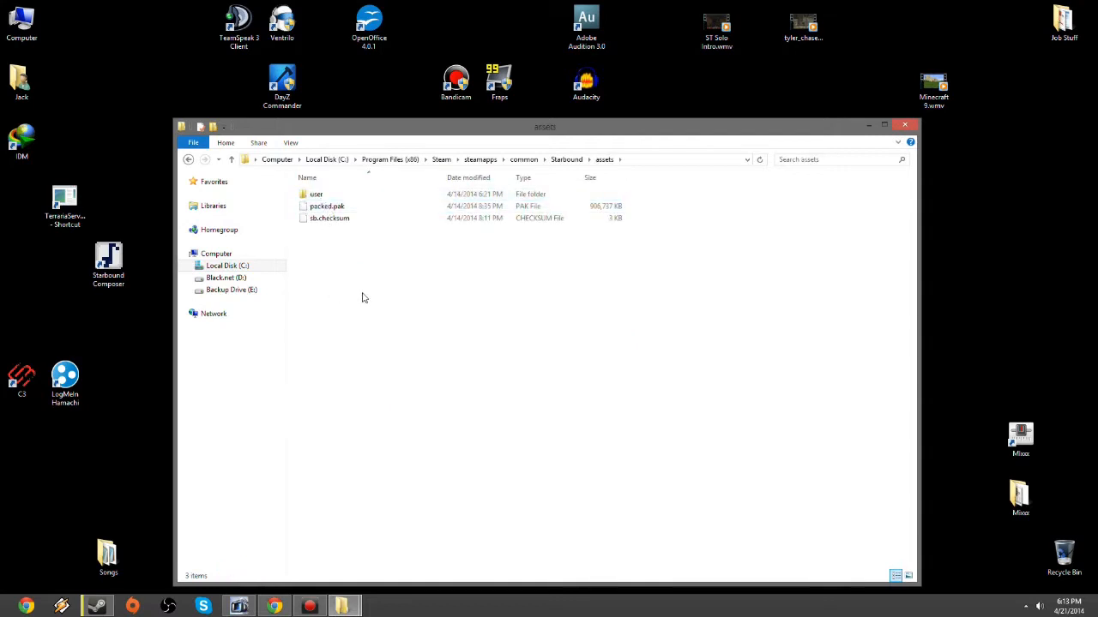
pyautogui.moveTo(366, 307)
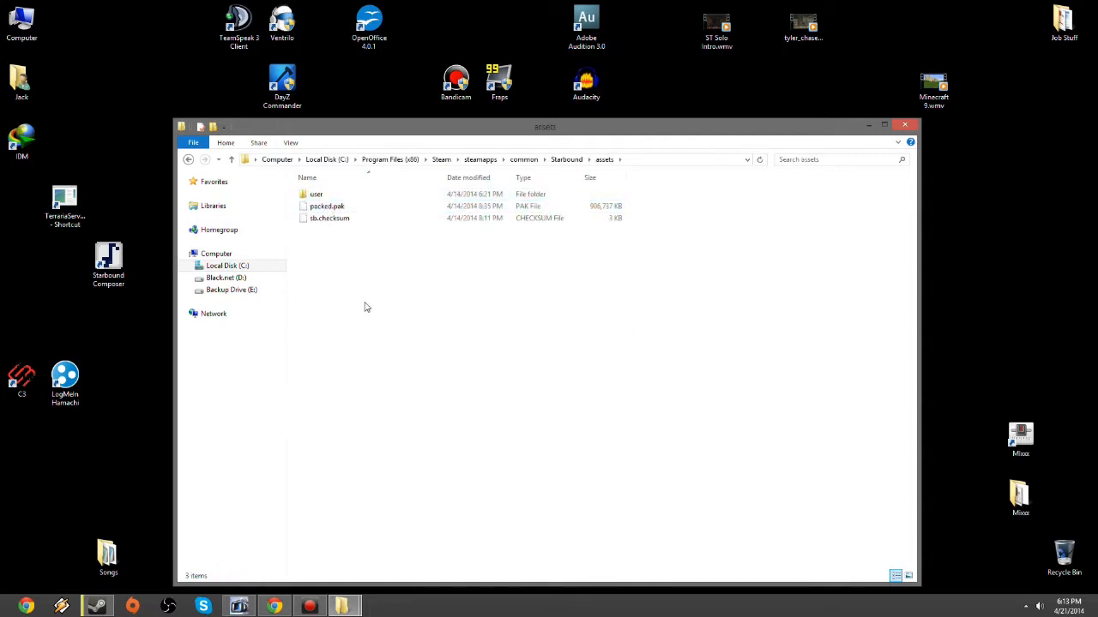
pyautogui.doubleClick(316, 193)
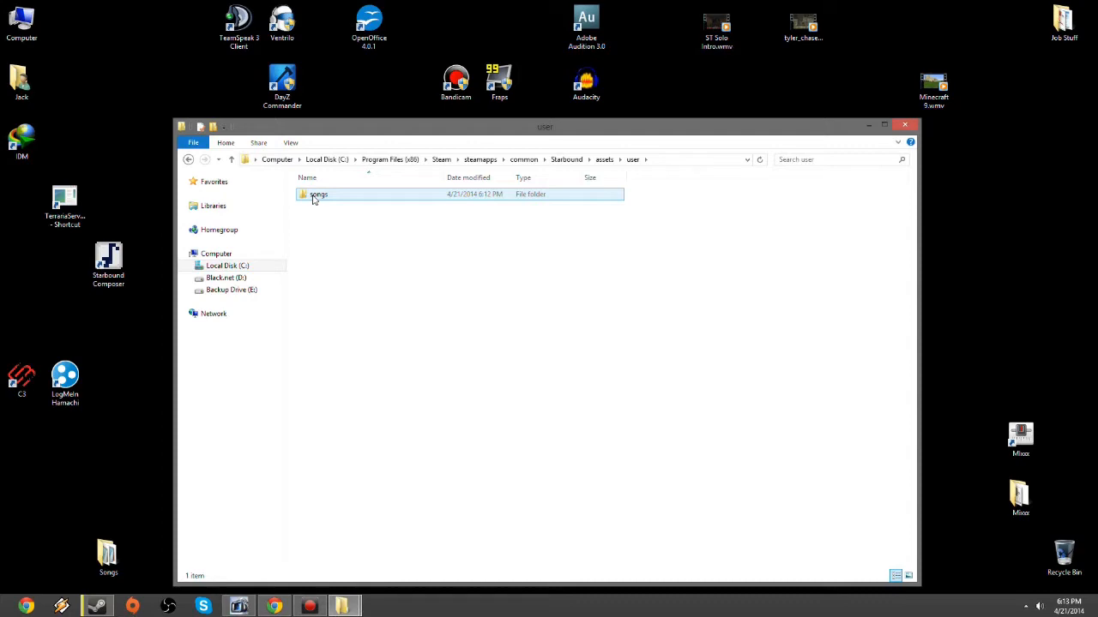
pyautogui.doubleClick(319, 194)
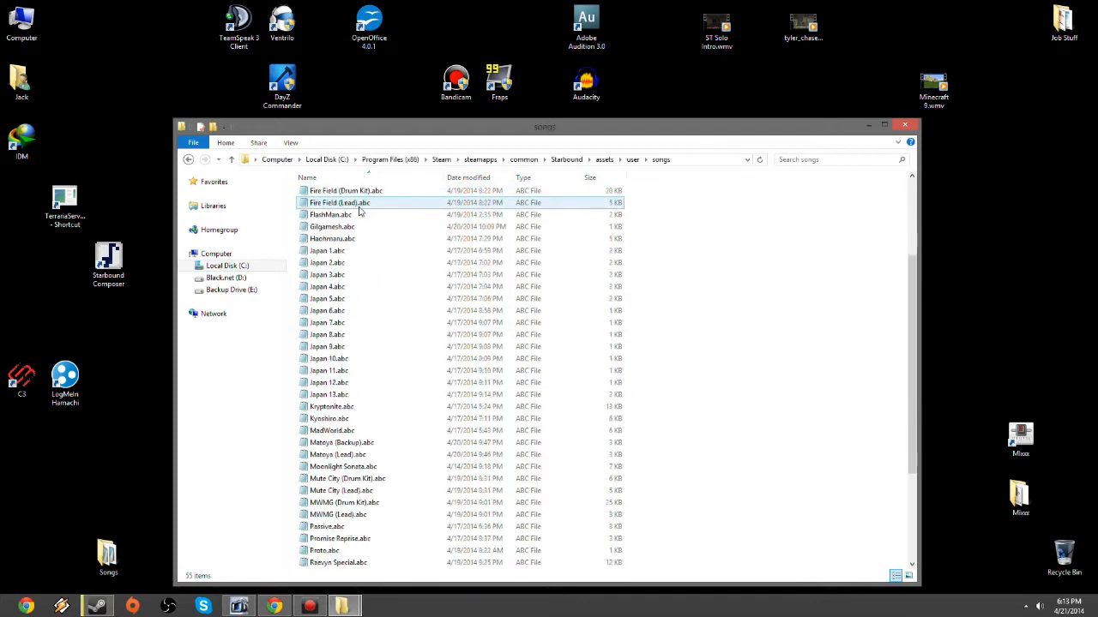
pyautogui.scroll(-3)
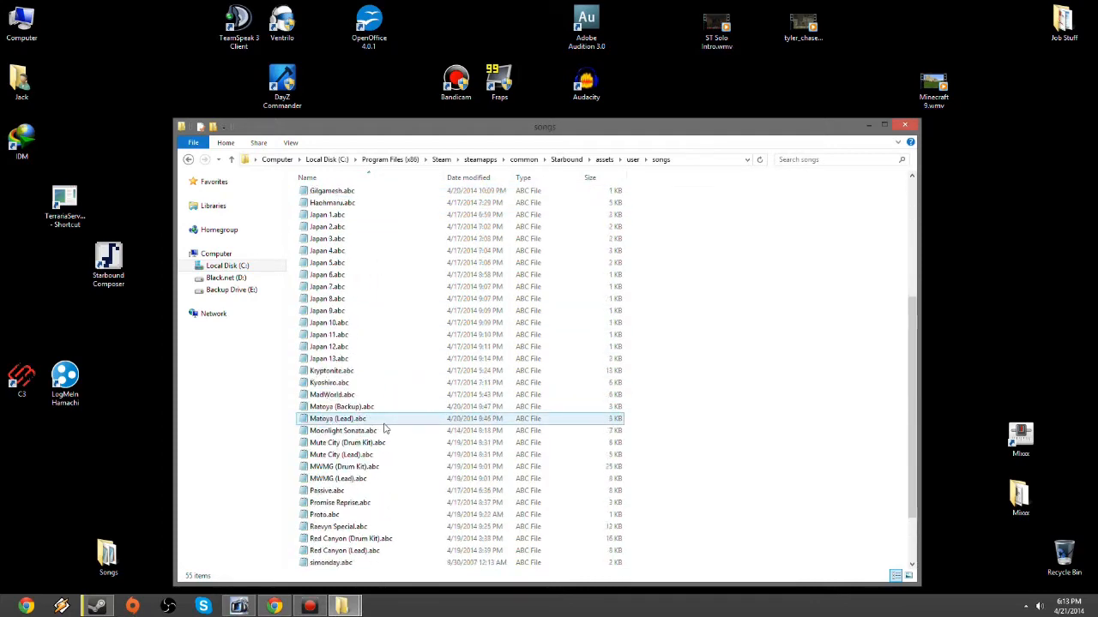
pyautogui.scroll(3)
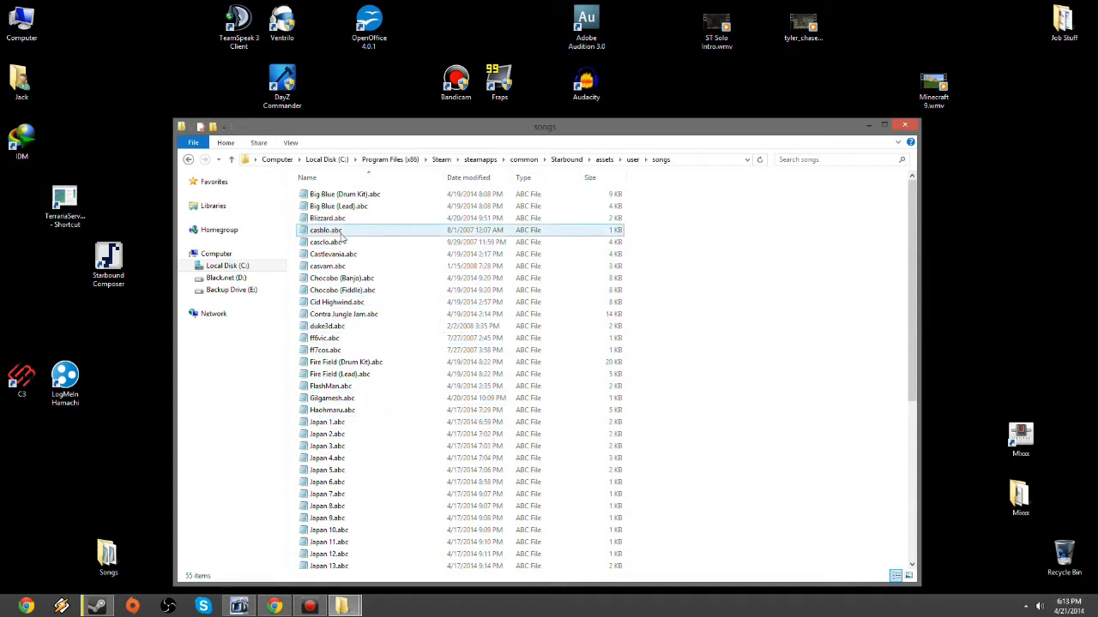
pyautogui.click(326, 434)
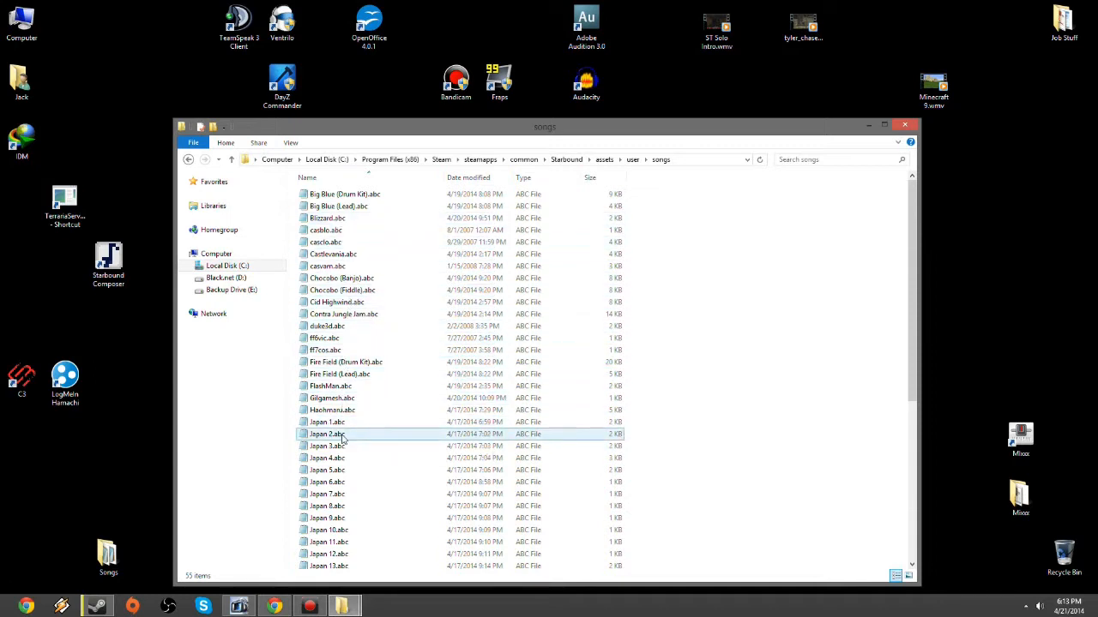
pyautogui.scroll(-3)
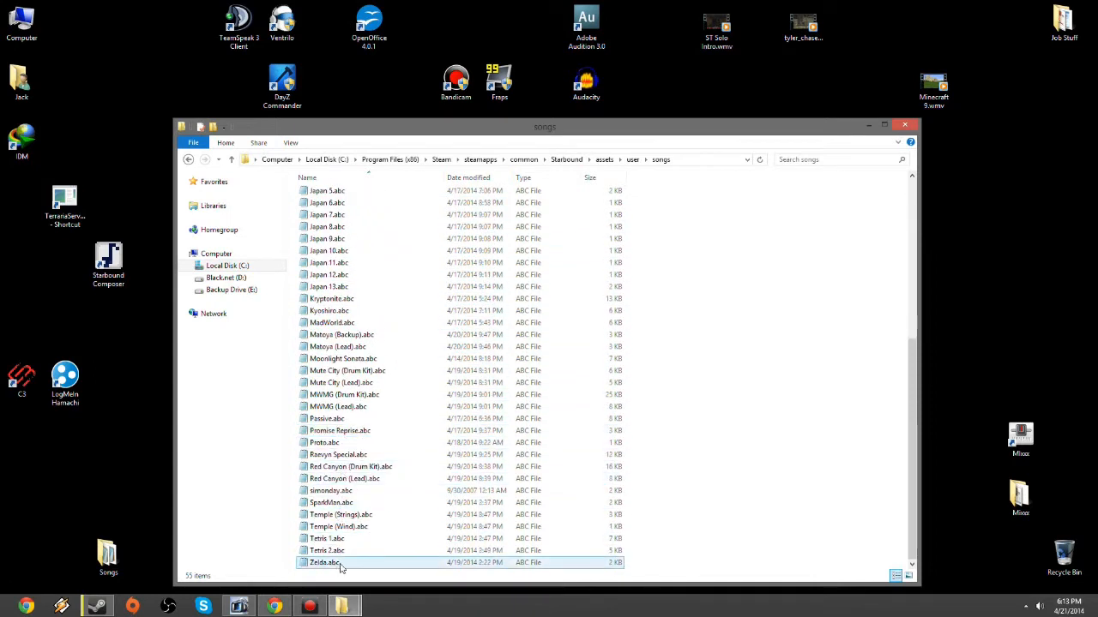
pyautogui.click(329, 286)
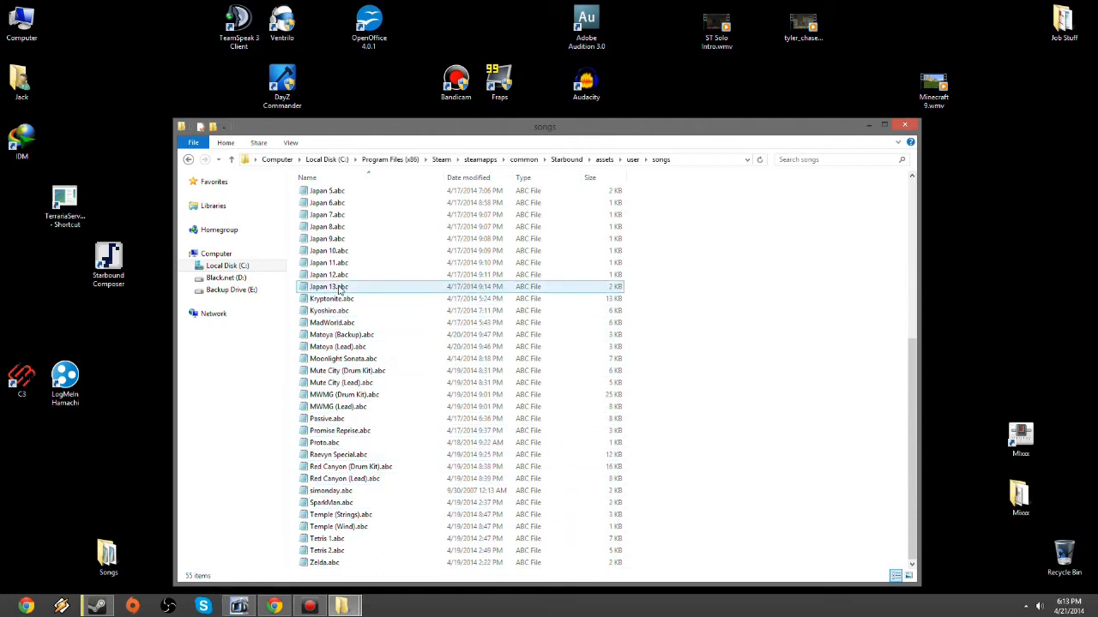
pyautogui.moveTo(324, 443)
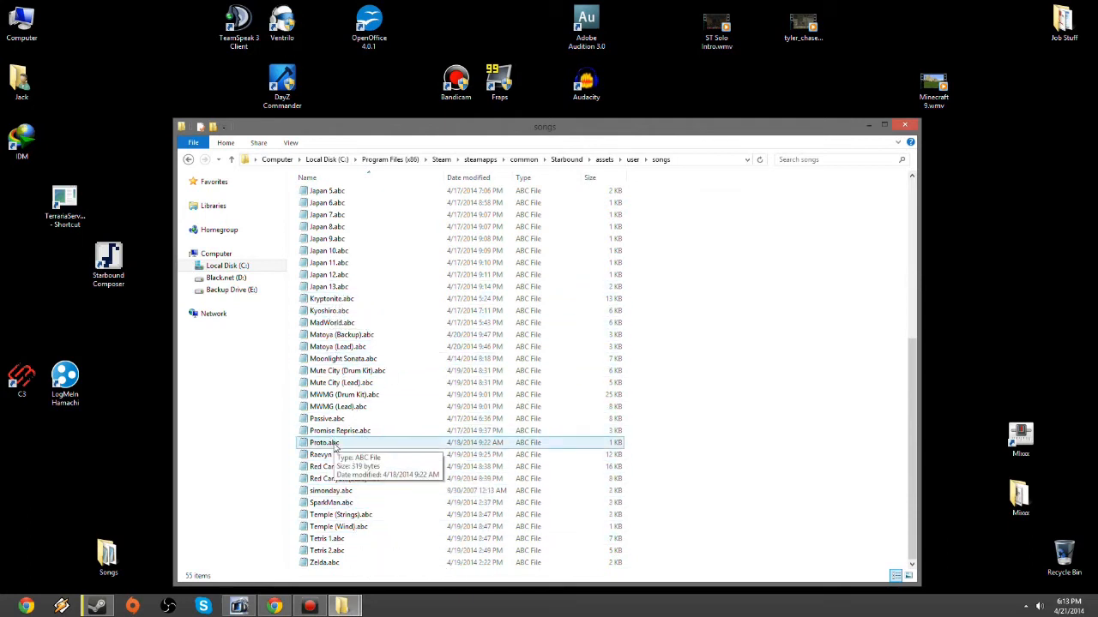
pyautogui.click(337, 407)
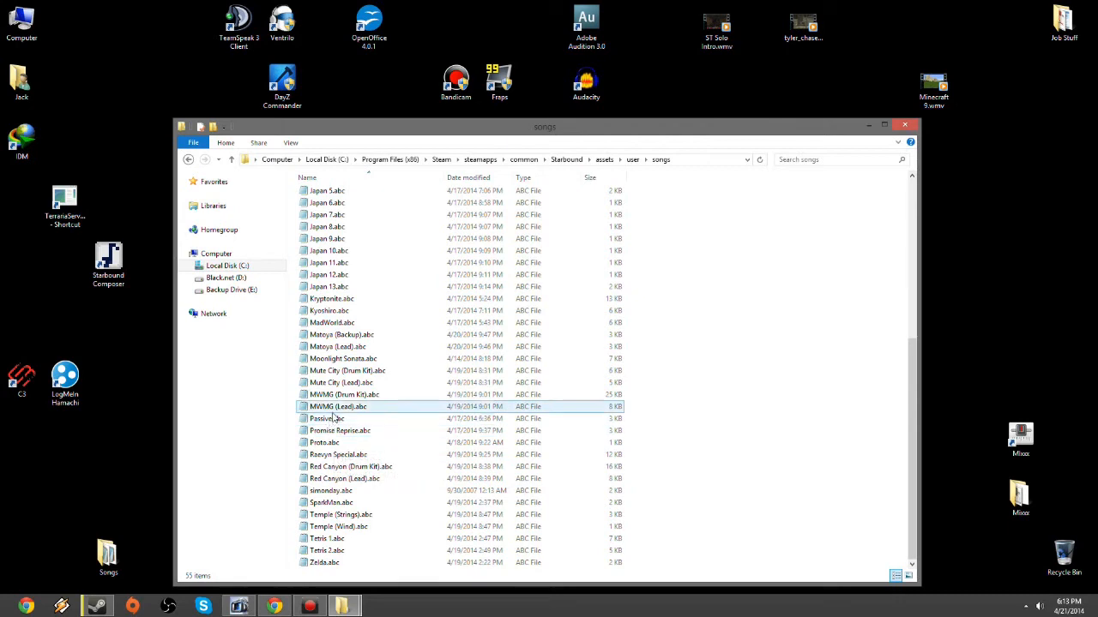
pyautogui.rightClick(331, 322)
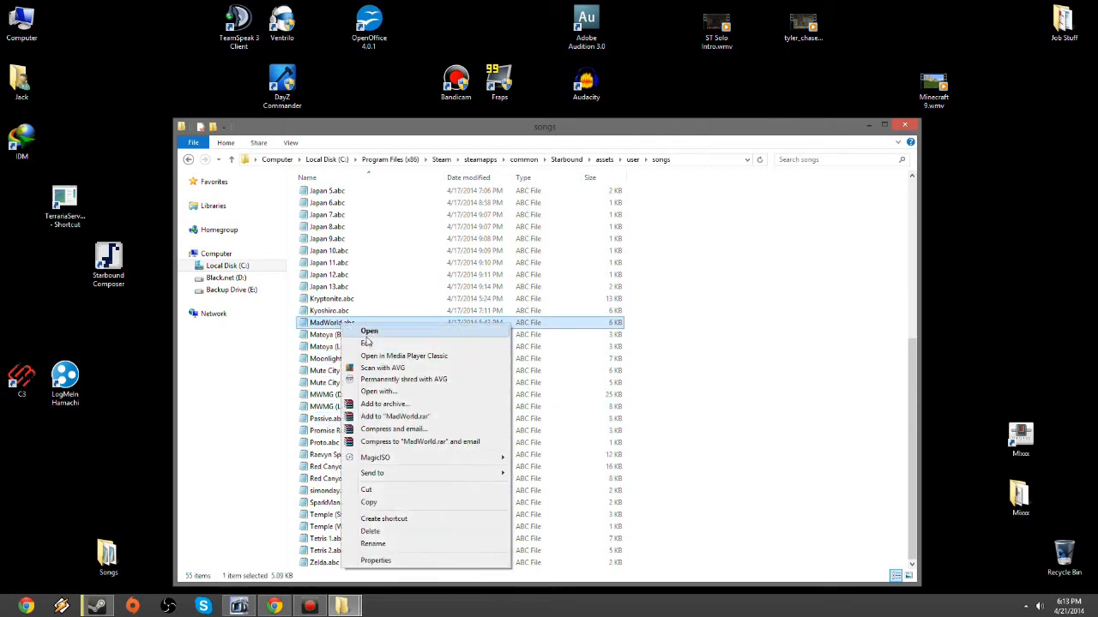
pyautogui.moveTo(378, 392)
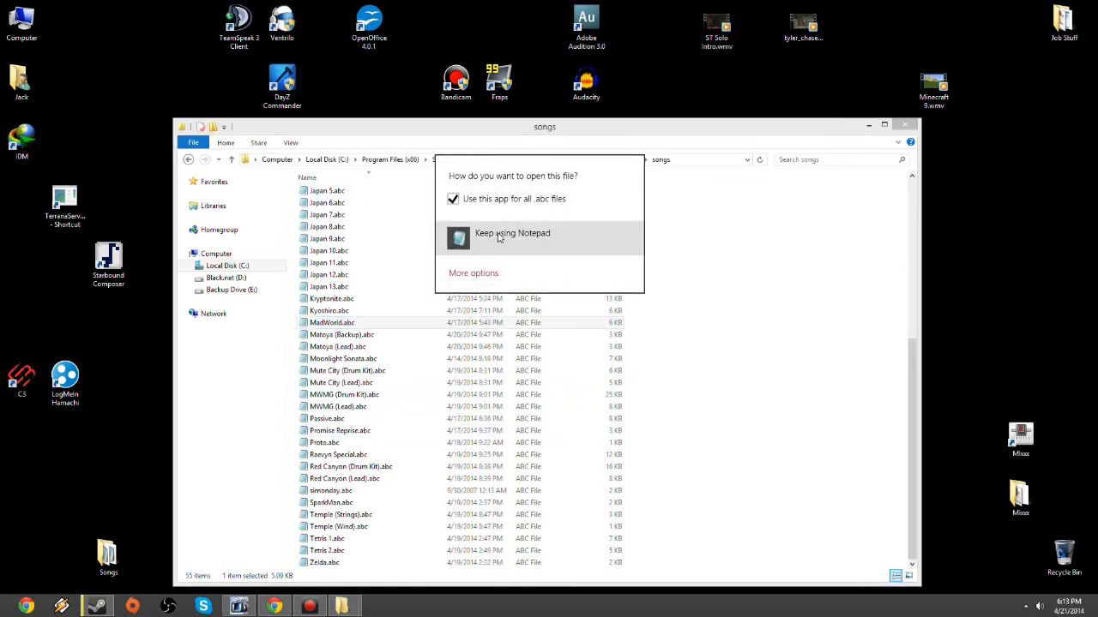
pyautogui.click(512, 237)
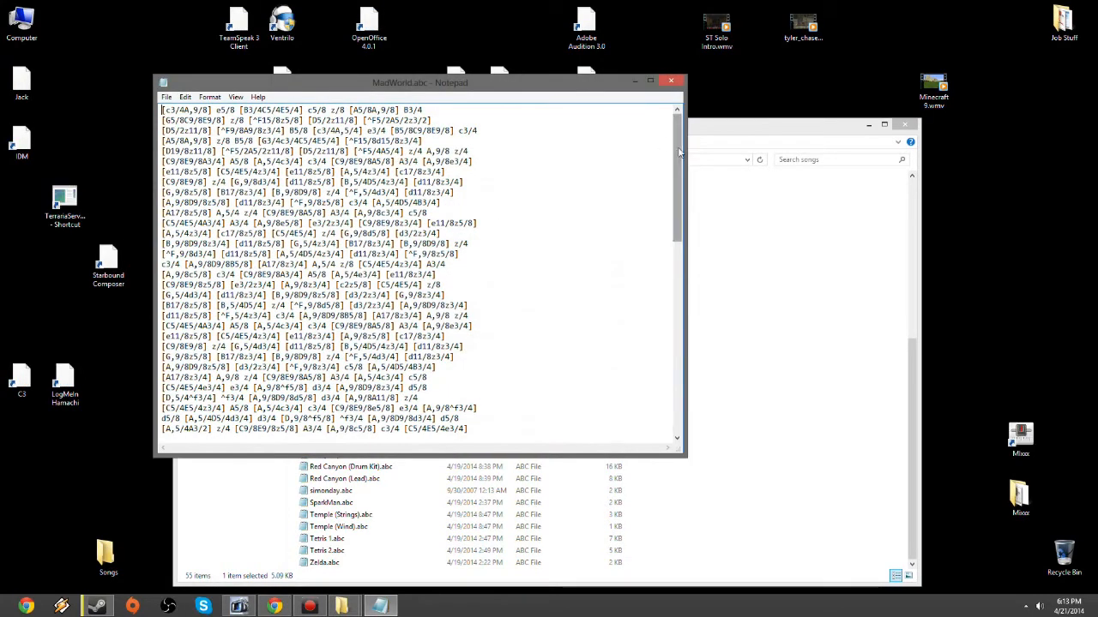
pyautogui.scroll(-3)
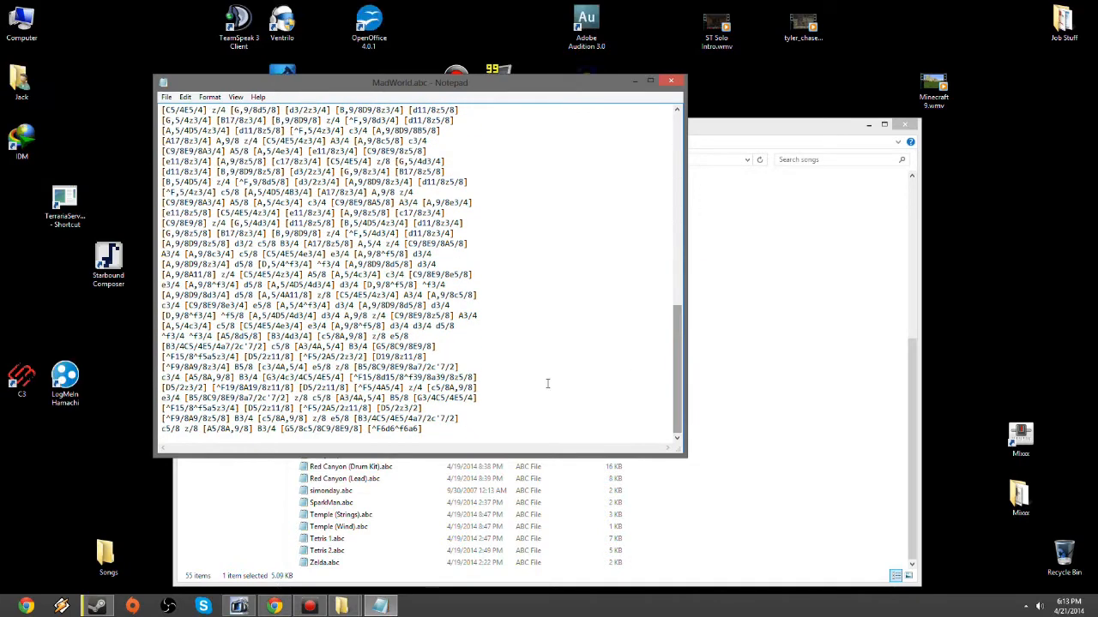
pyautogui.moveTo(525, 285)
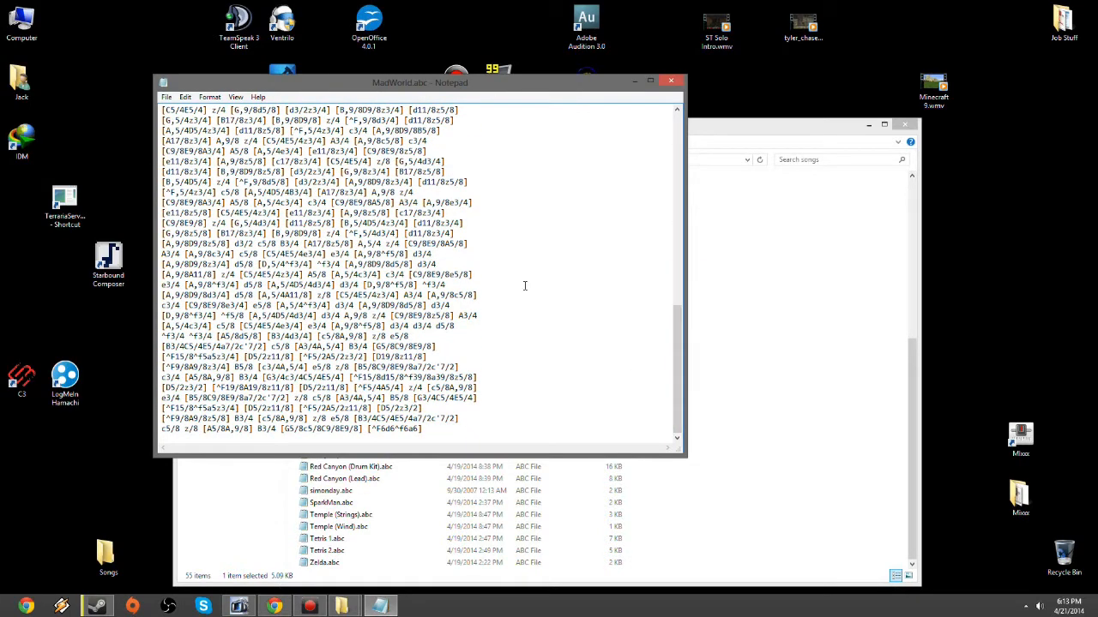
pyautogui.moveTo(673, 81)
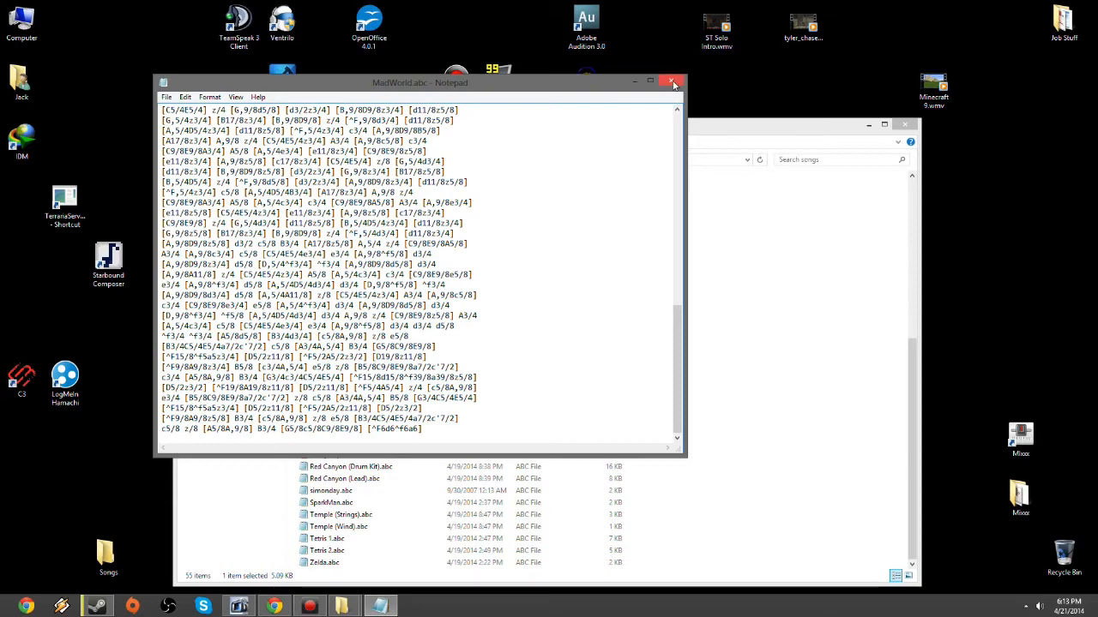
pyautogui.click(674, 81)
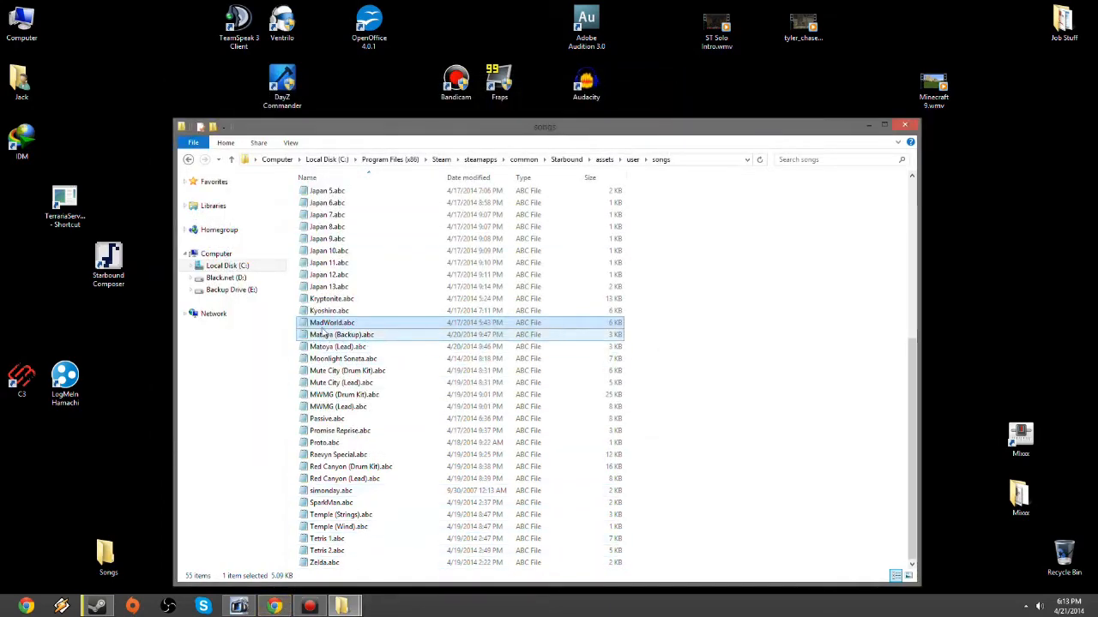
# Step: Return to lotro-abc.com and open gearsof.abc to read the Mad World notation
pyautogui.click(274, 606)
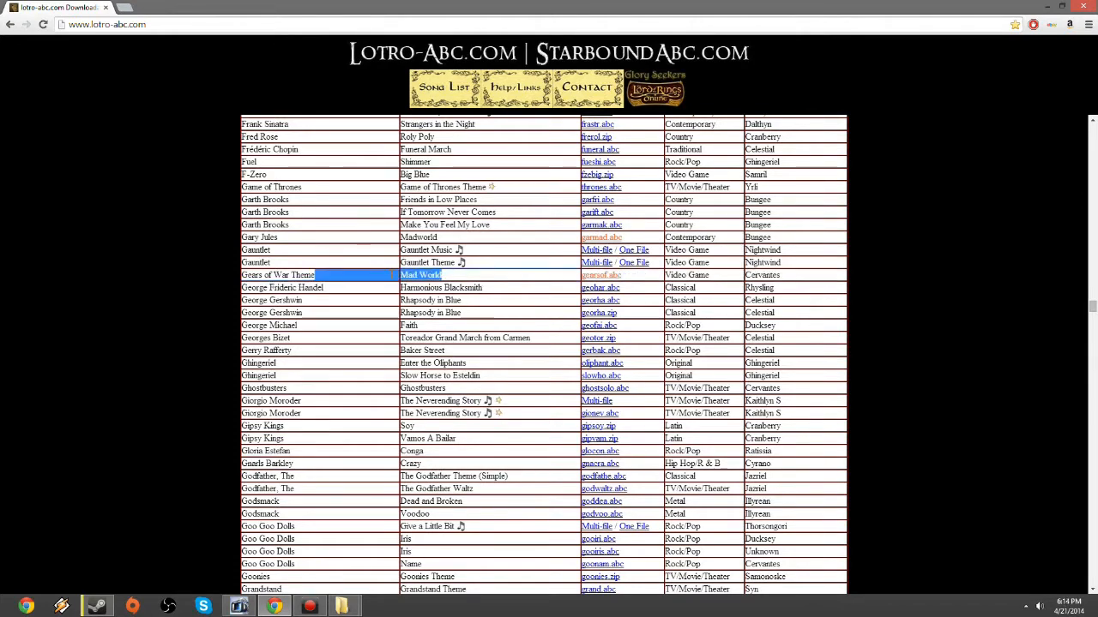
pyautogui.click(600, 275)
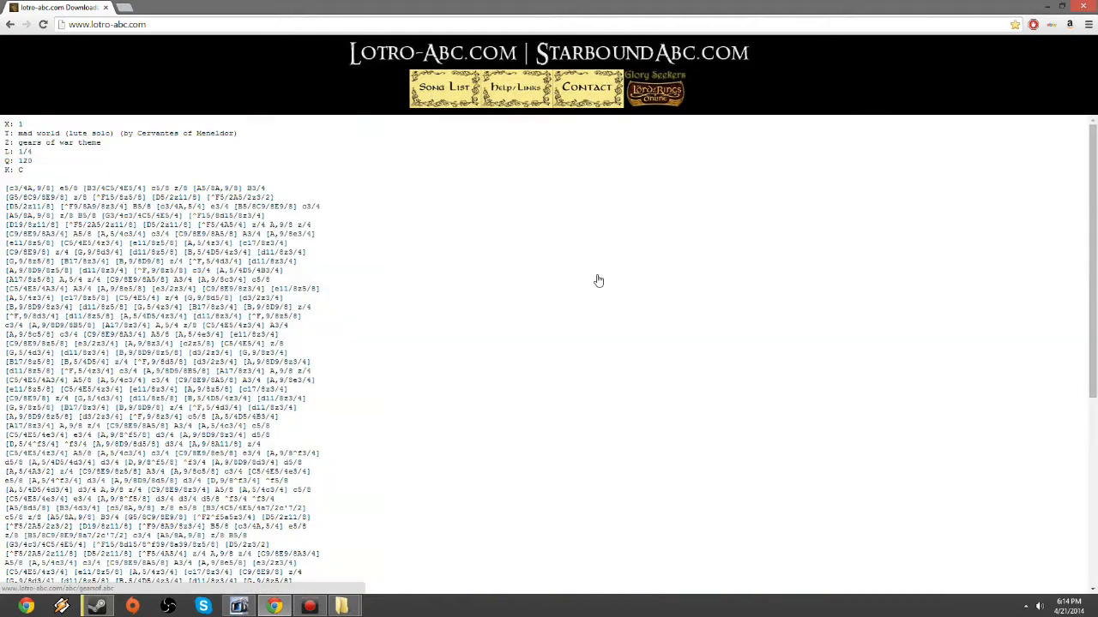
pyautogui.scroll(-3)
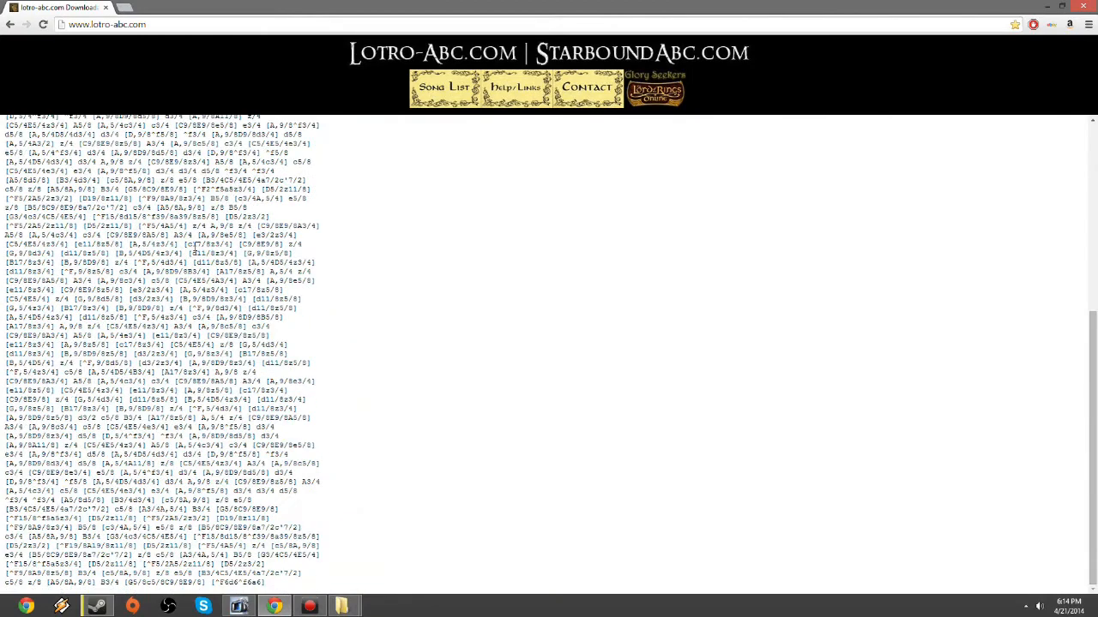
pyautogui.scroll(3)
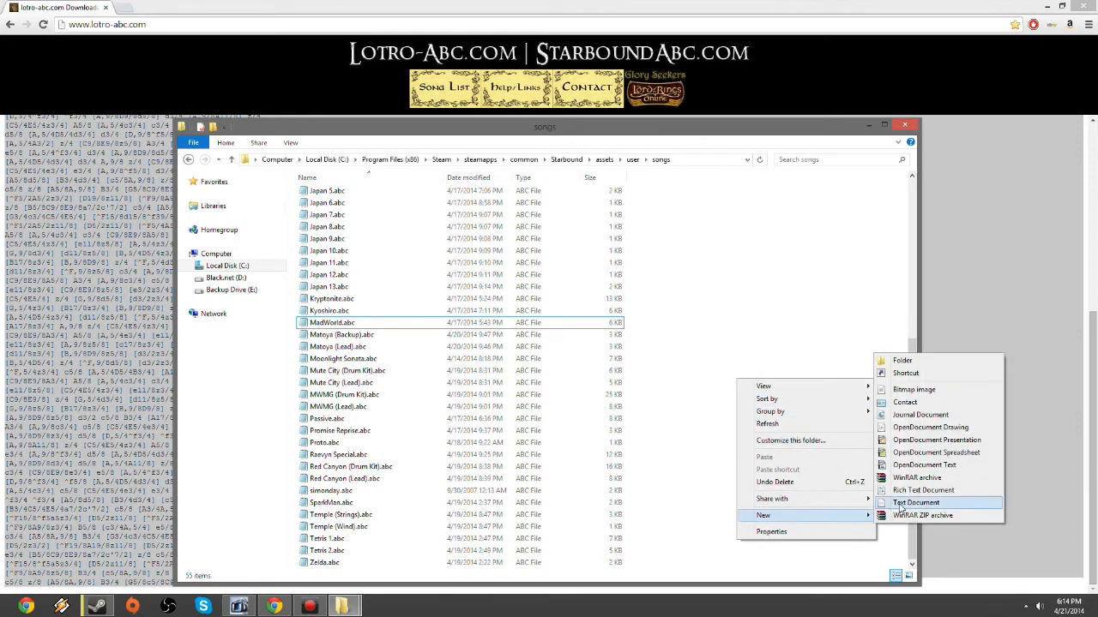
# Step: Create a new text document named MadWorld2 in the songs folder and open it
pyautogui.click(916, 502)
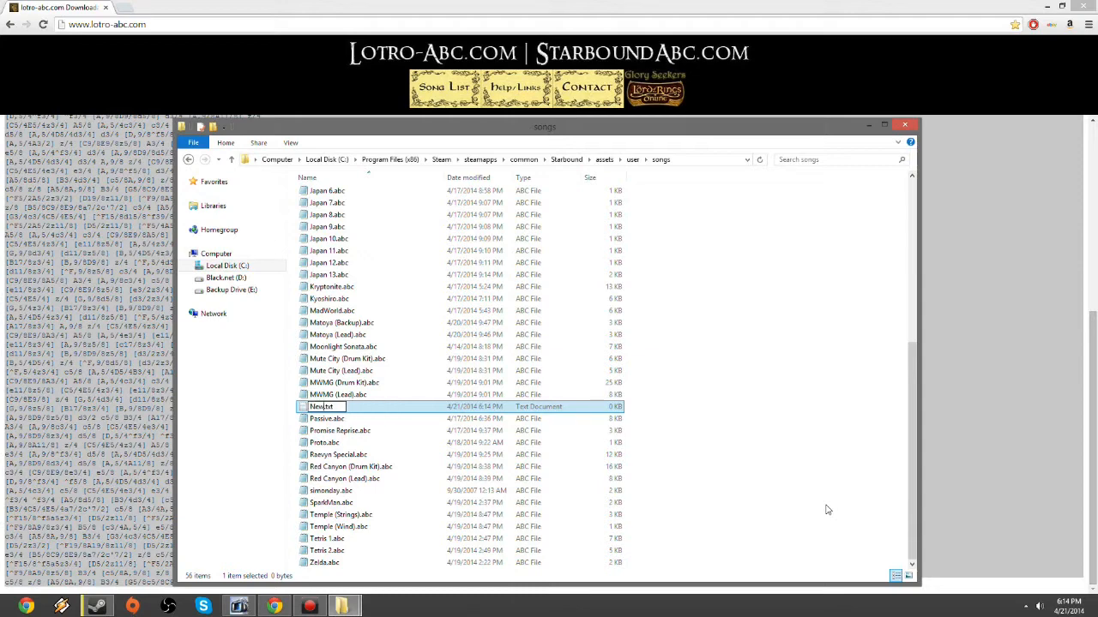
pyautogui.write('MadWorld2')
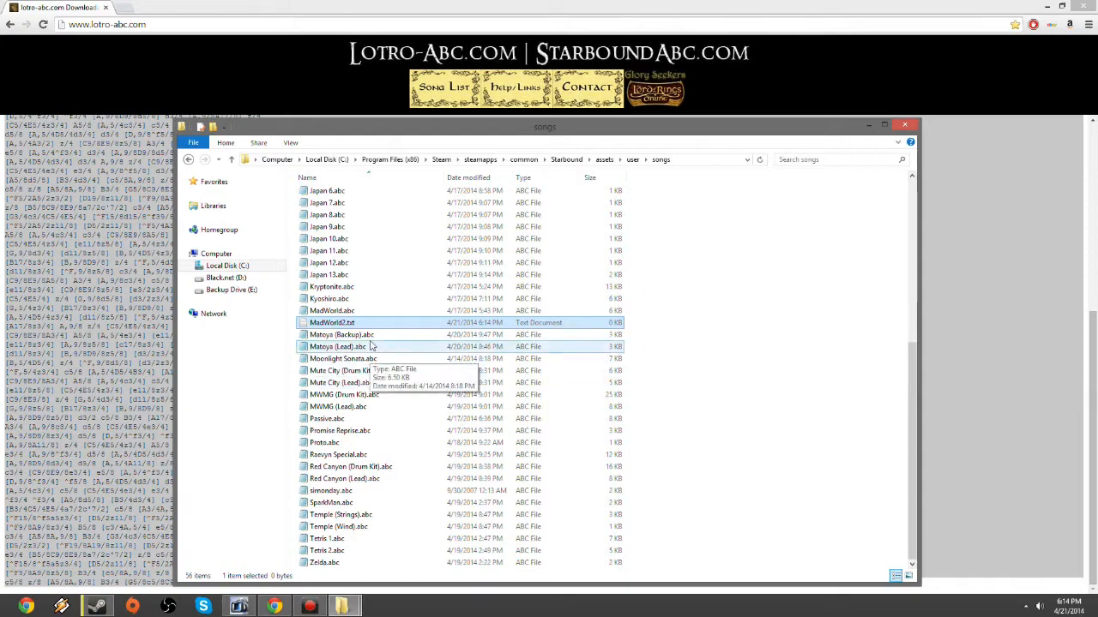
pyautogui.doubleClick(332, 323)
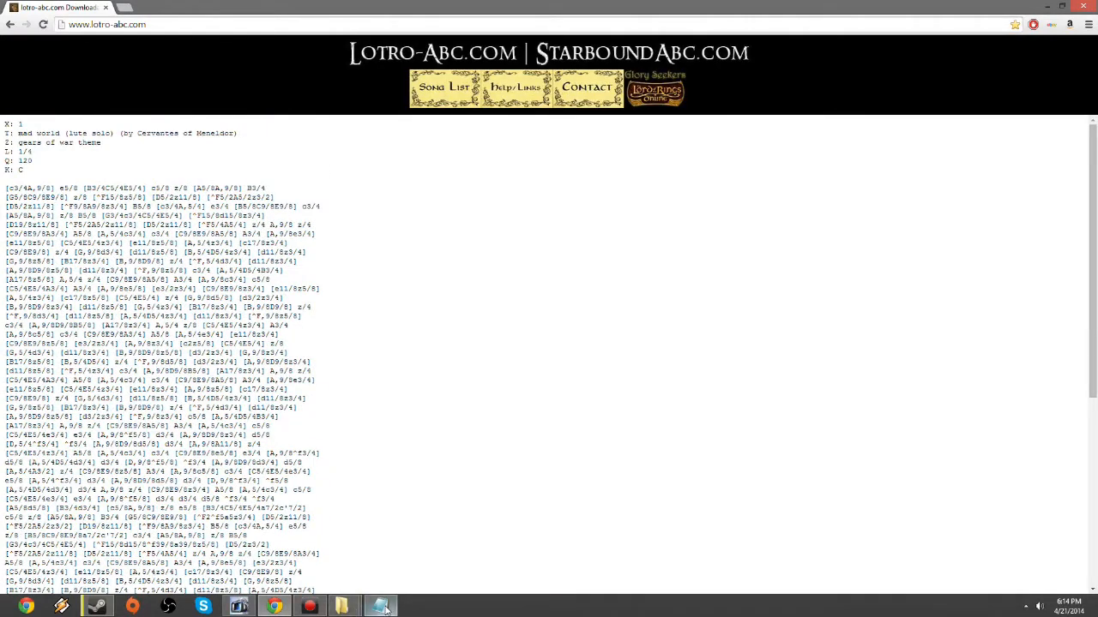
# Step: Fill it with the Mad World ABC text and rename it MadWorld2.abc, accepting the extension change
pyautogui.click(380, 608)
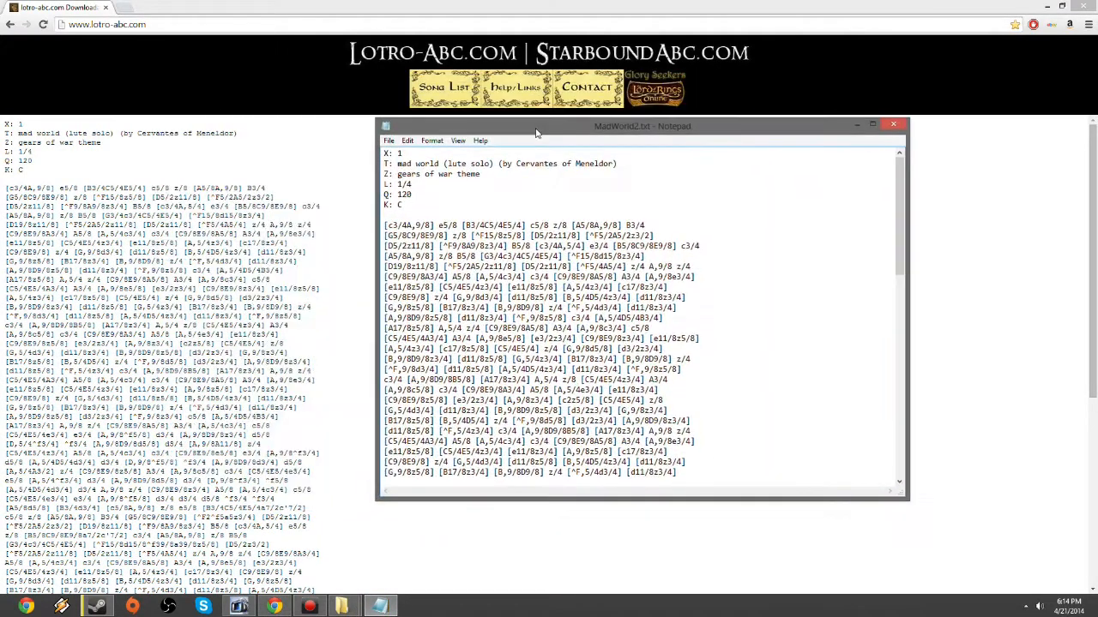
pyautogui.click(388, 140)
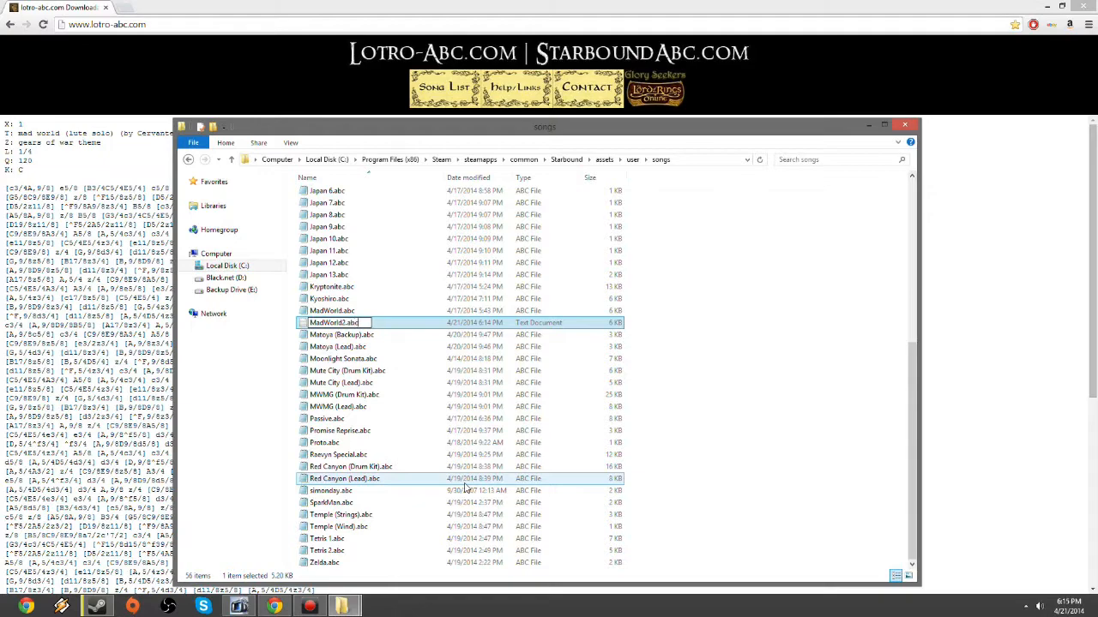
pyautogui.press('Return')
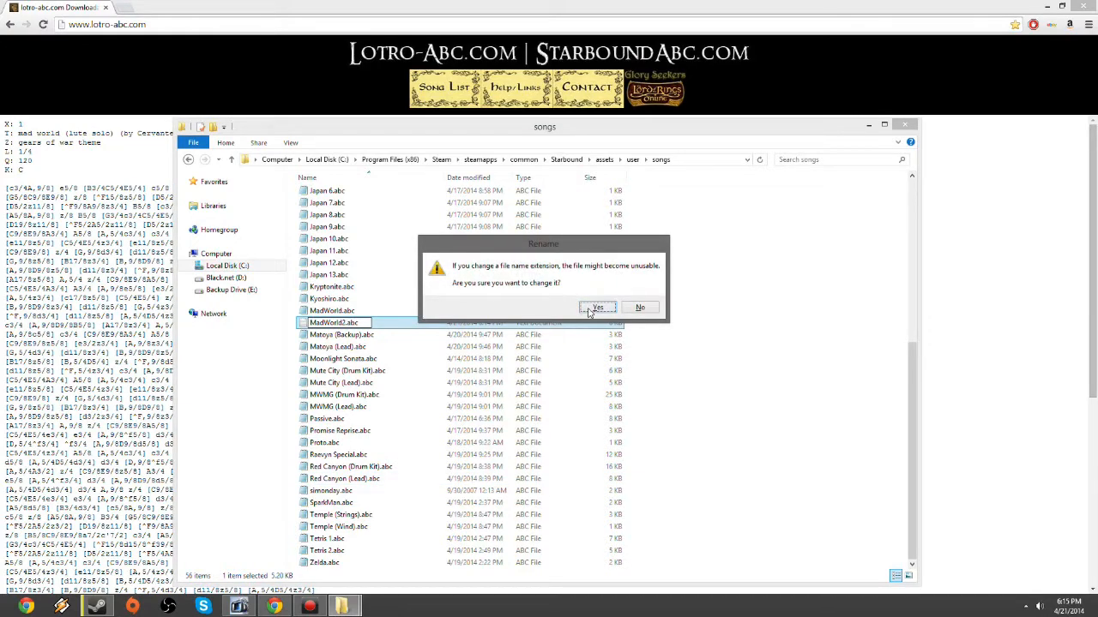
pyautogui.click(597, 307)
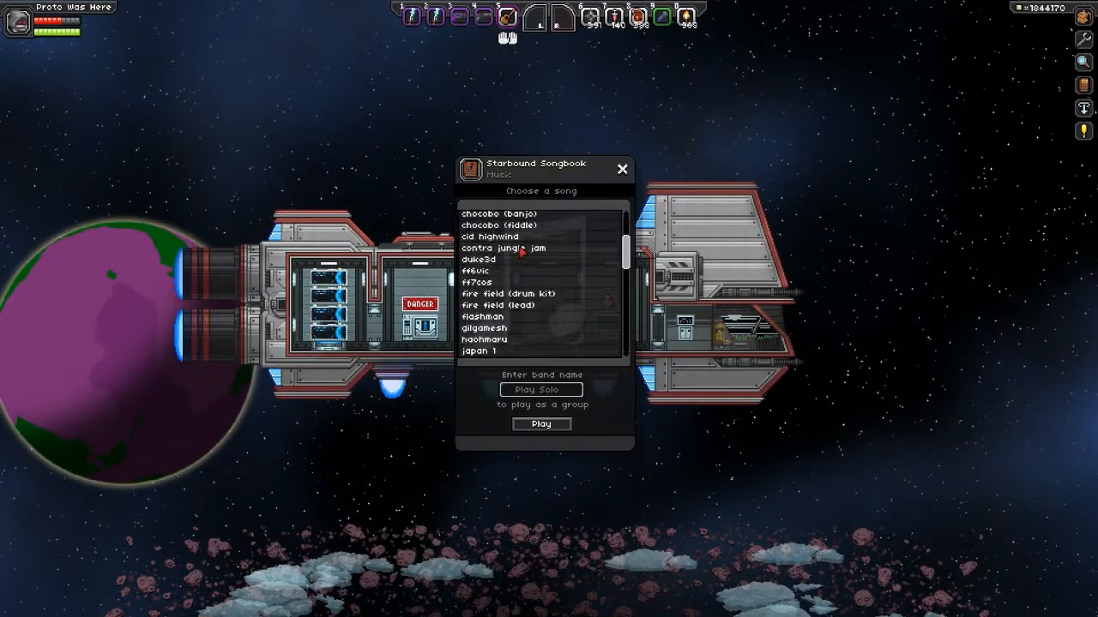
# Step: Select madworld2 in the Starbound songbook and scroll through the remaining songs
pyautogui.scroll(-3)
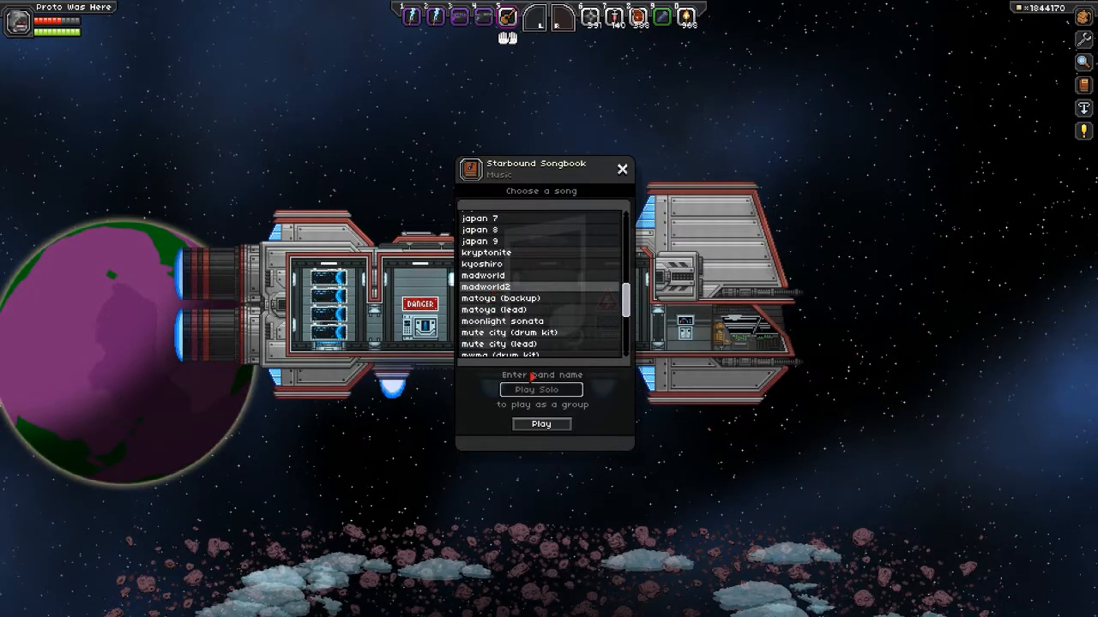
pyautogui.click(621, 168)
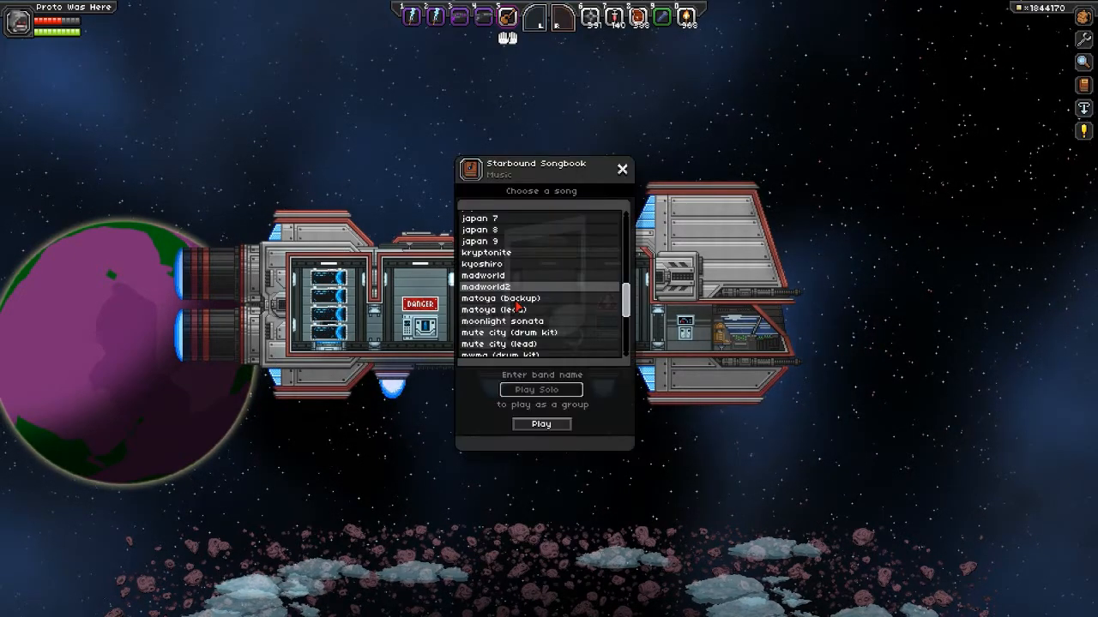
pyautogui.scroll(3)
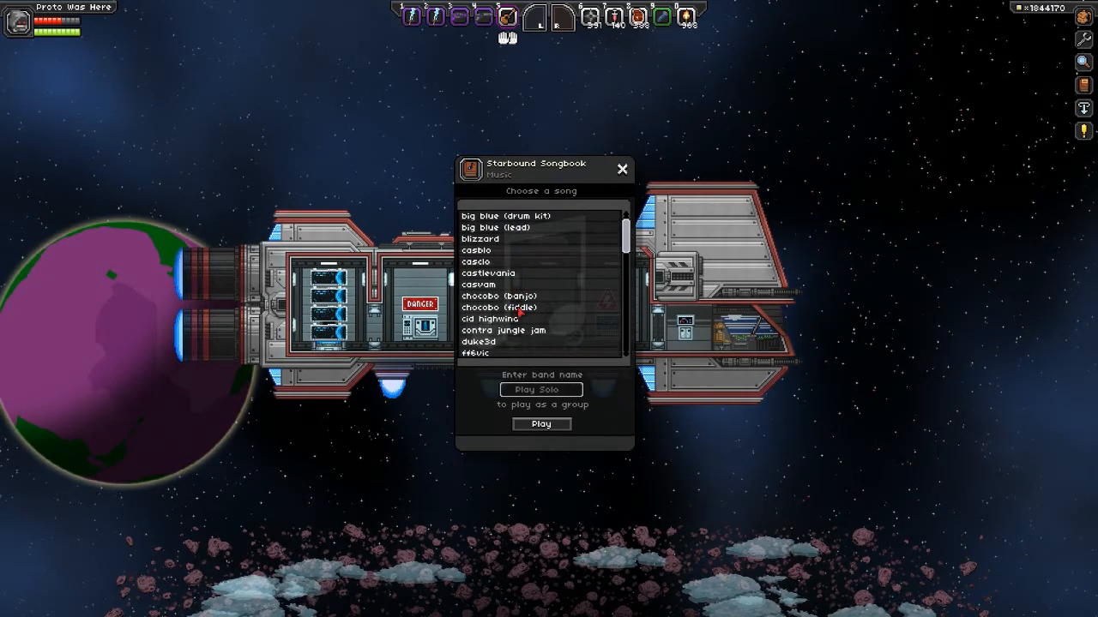
pyautogui.moveTo(515, 348)
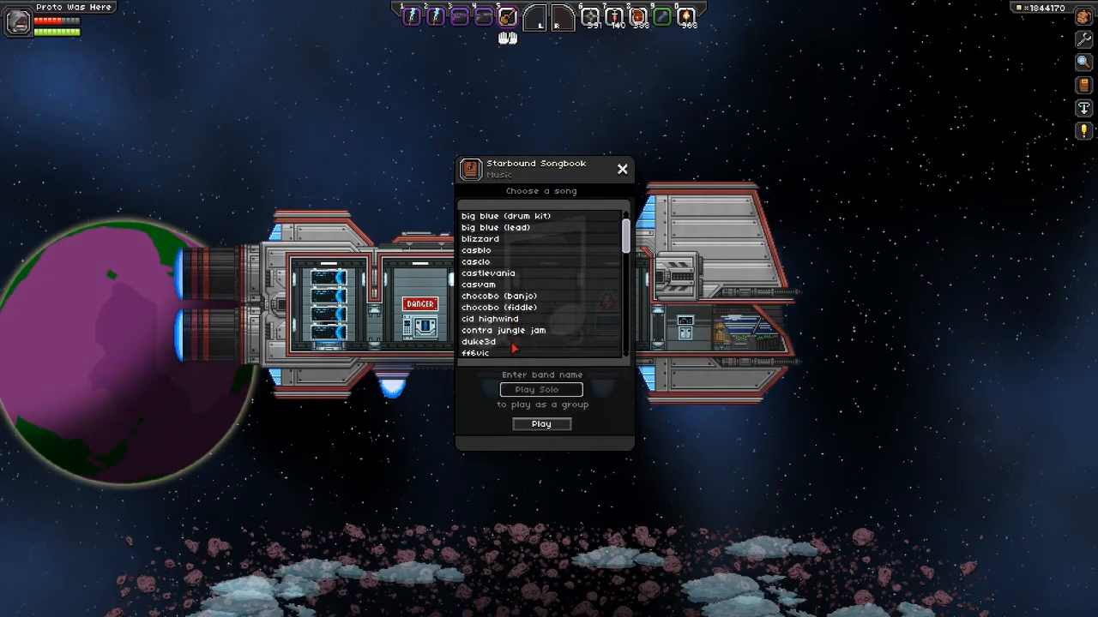
pyautogui.scroll(-3)
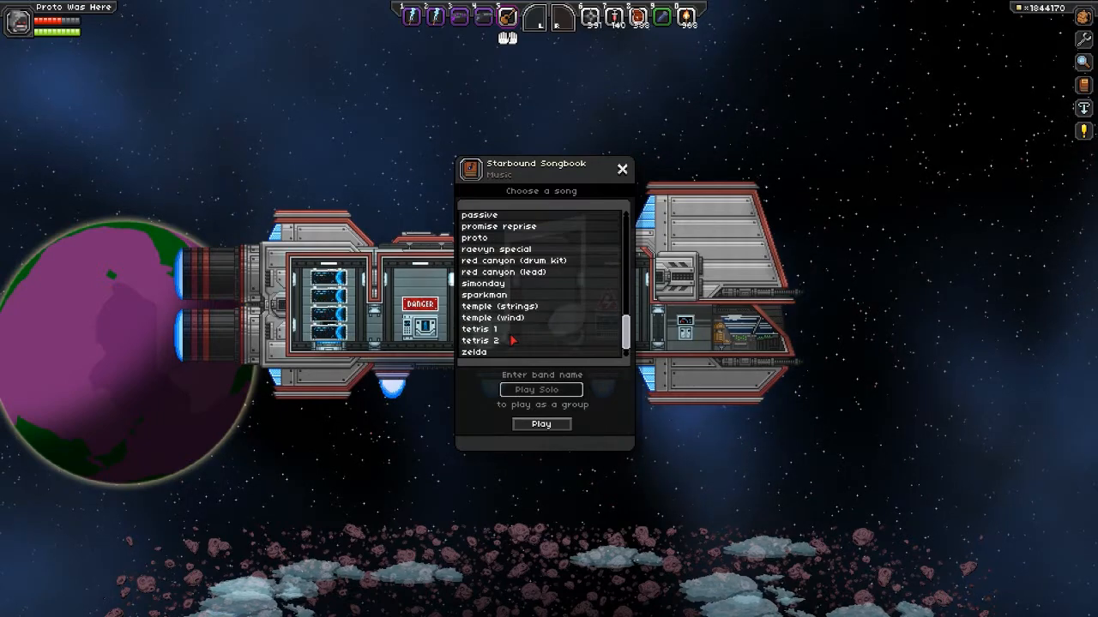
pyautogui.moveTo(510, 259)
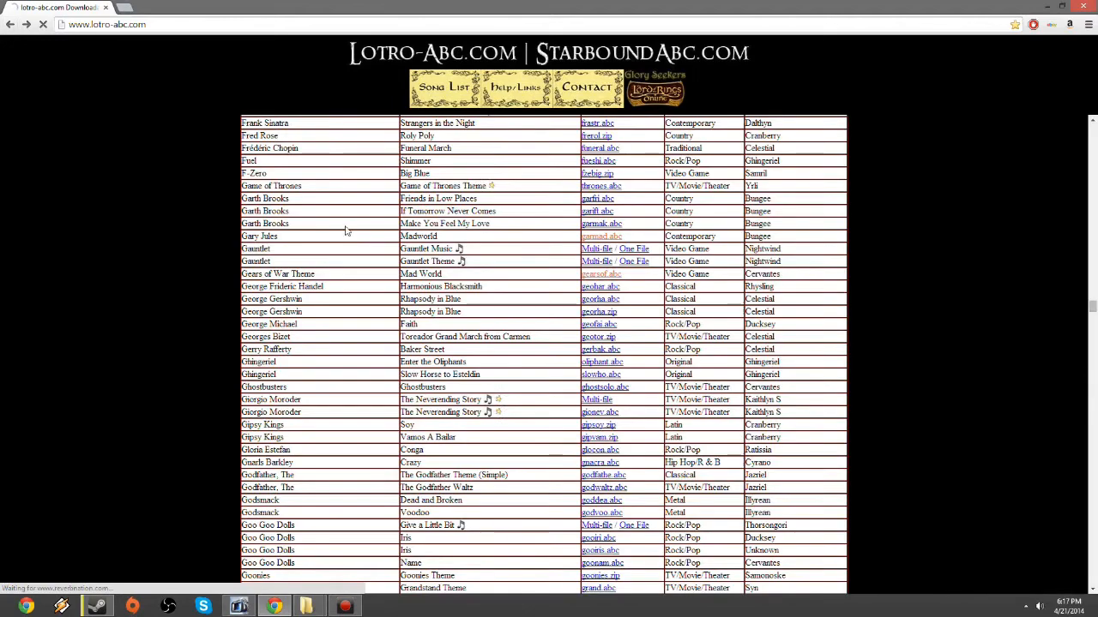
# Step: Scroll the Lotro-Abc song list, then head to the Google home page
pyautogui.scroll(-3)
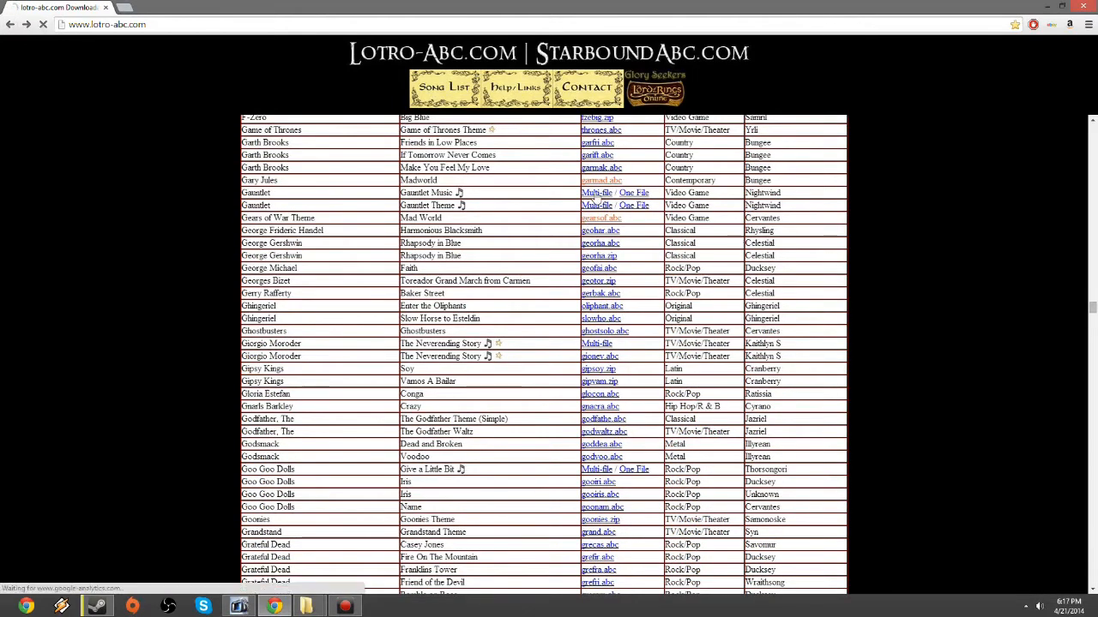
pyautogui.click(103, 24)
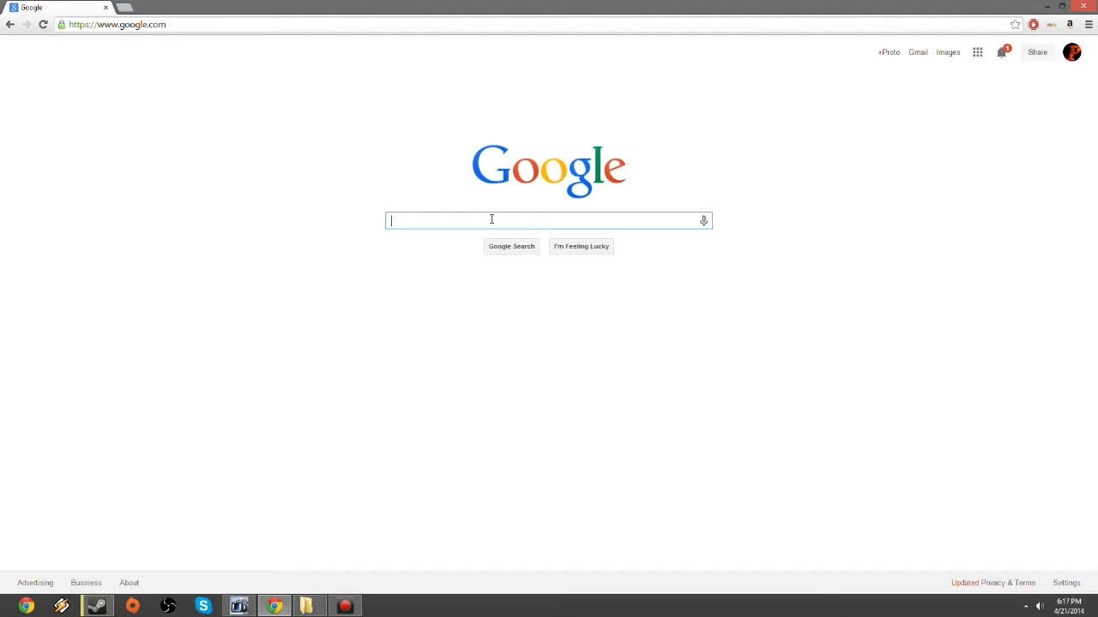
# Step: Search Google for 'Lady gaga midi', then go to vgmusic.com
pyautogui.write('Lady gaga midi')
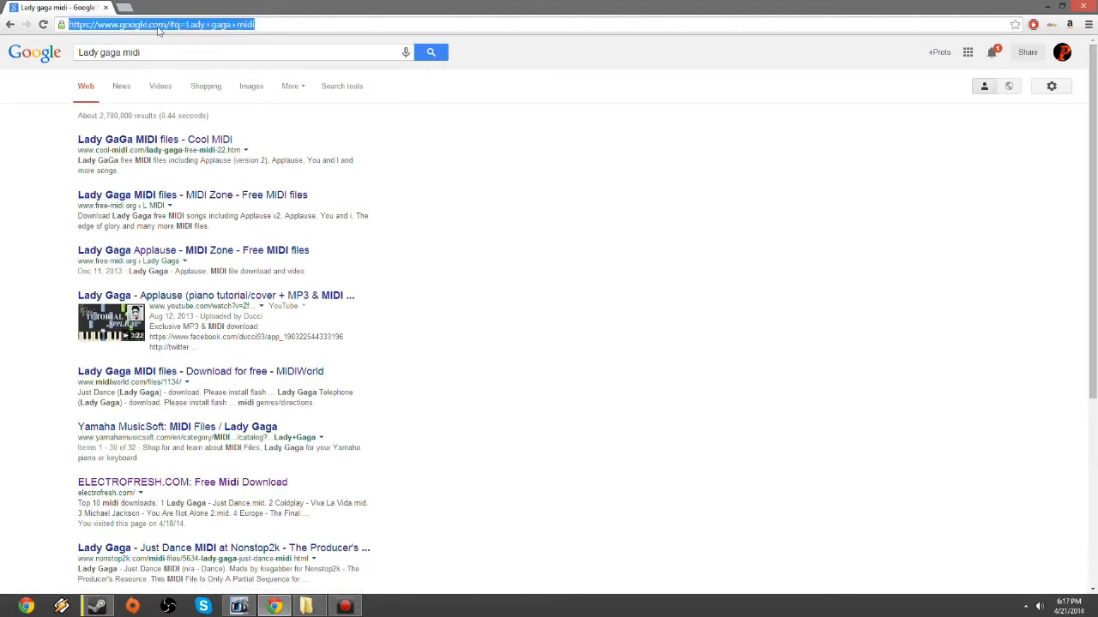
pyautogui.write('vgmusic.com')
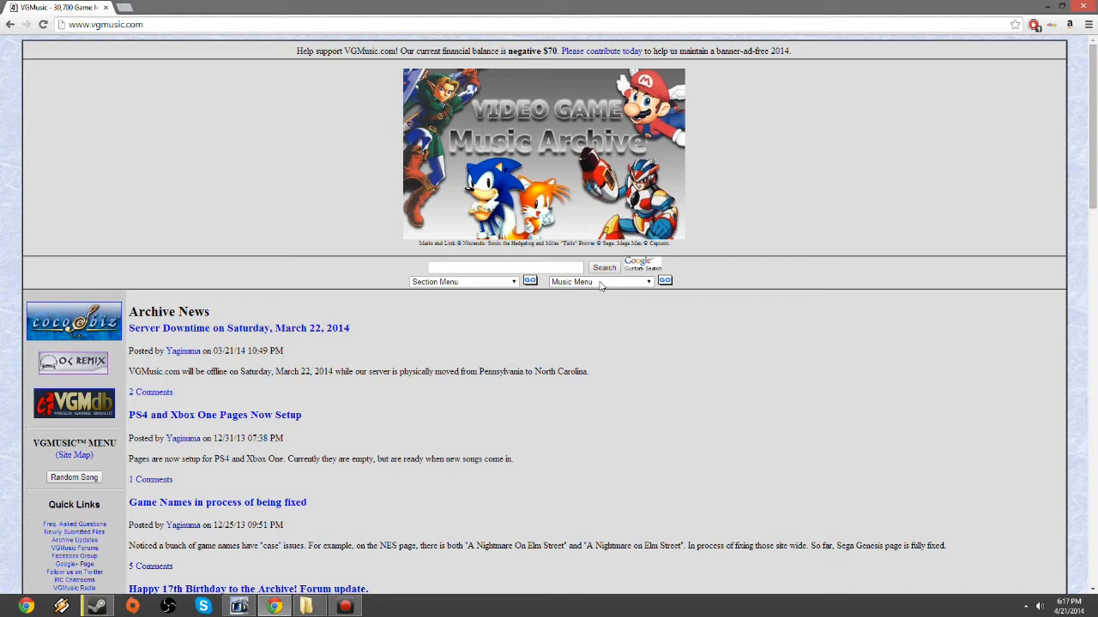
# Step: In VGMusic's Sony PlayStation section, find 'blizzard' and download Blizzard Wolfang's Stage (2) MIDI
pyautogui.click(103, 24)
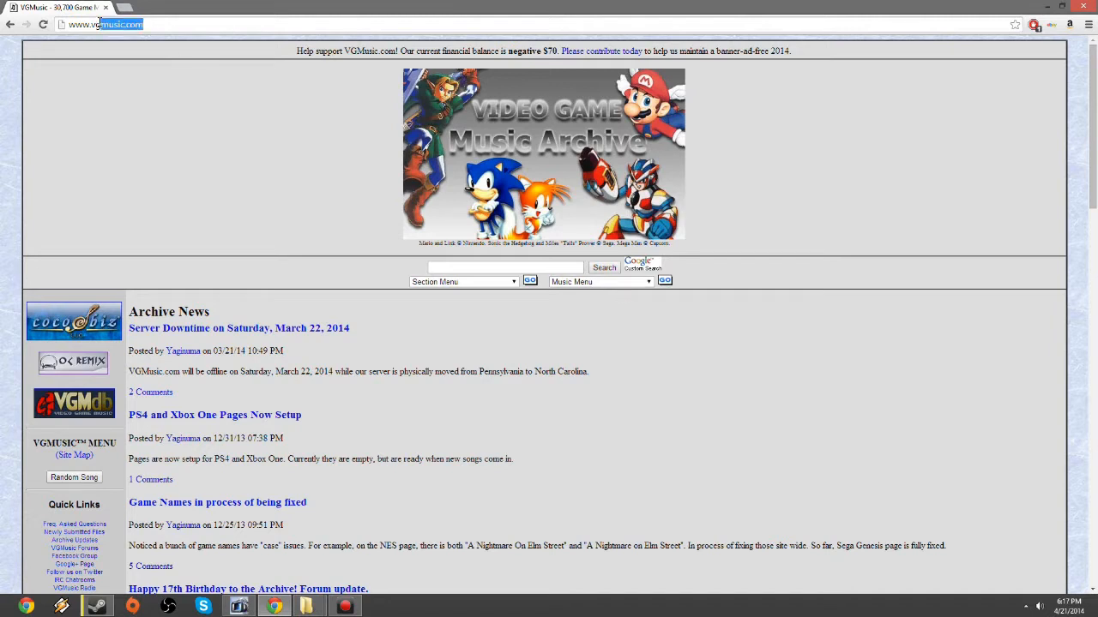
pyautogui.click(600, 281)
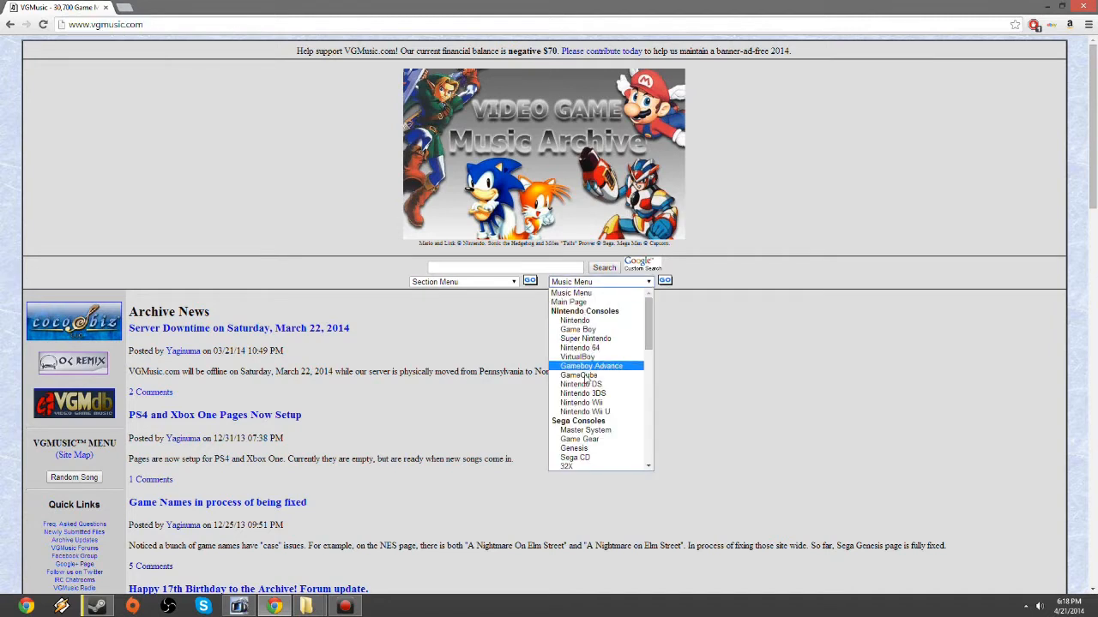
pyautogui.scroll(-3)
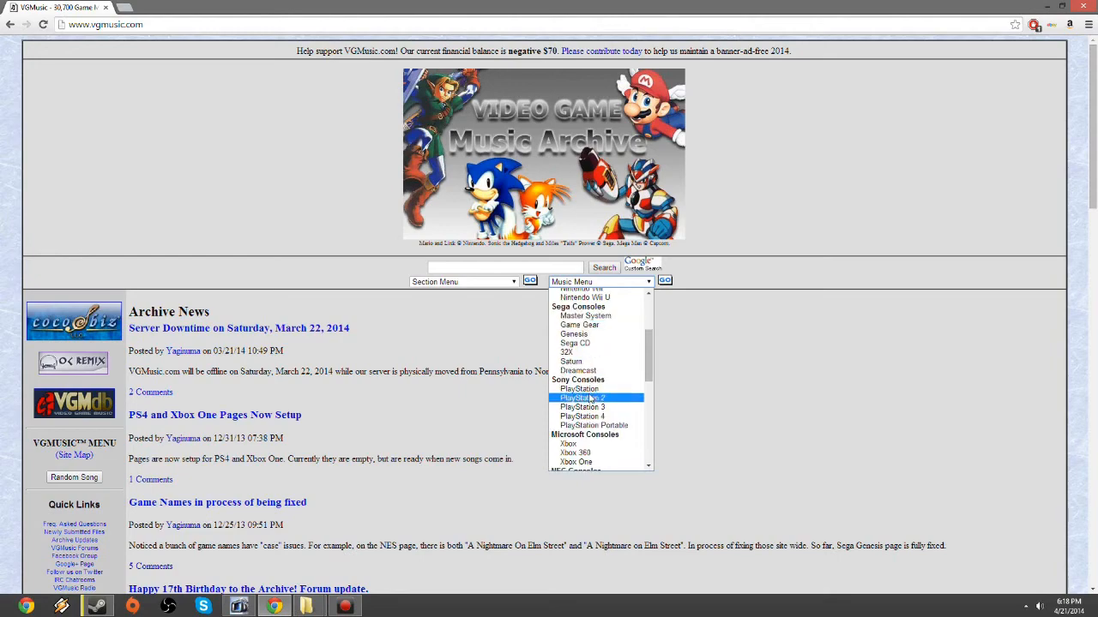
pyautogui.click(578, 389)
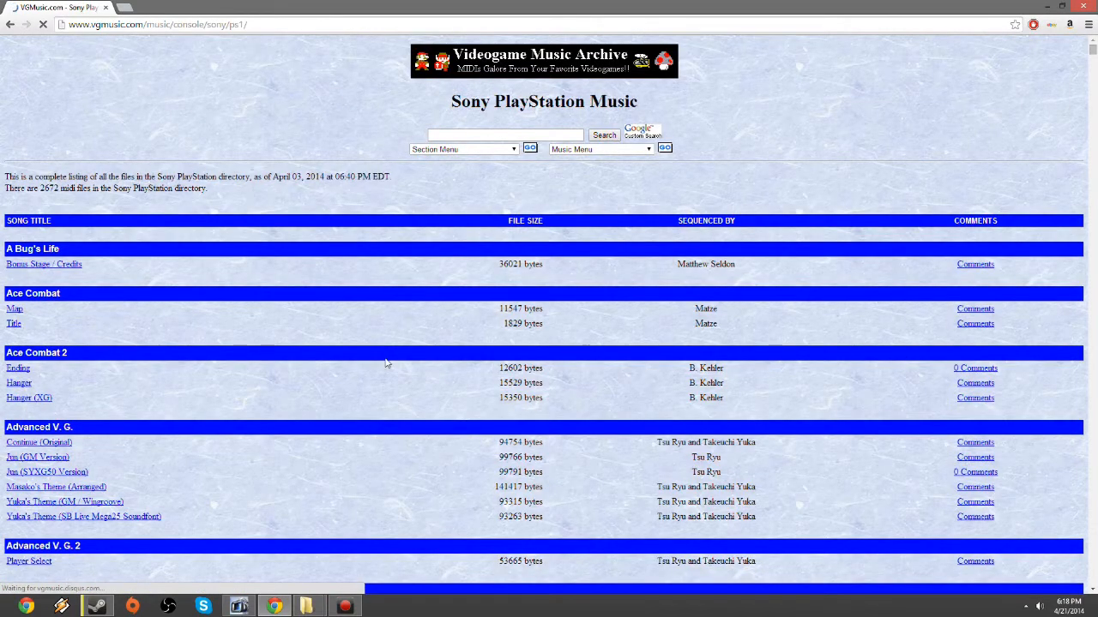
pyautogui.scroll(-3)
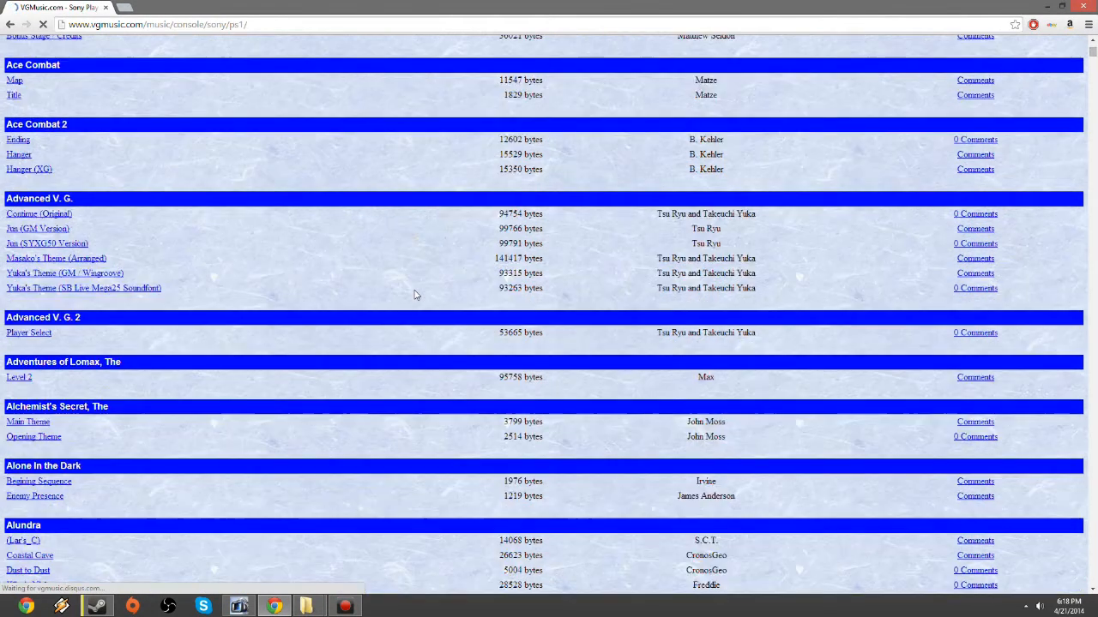
pyautogui.scroll(-3)
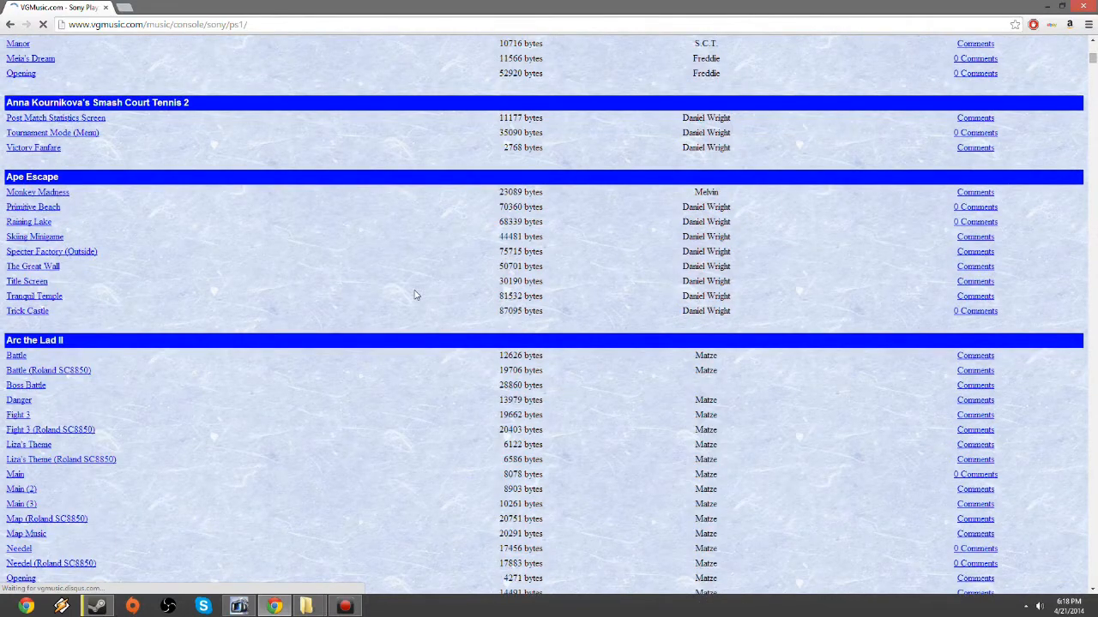
pyautogui.scroll(-3)
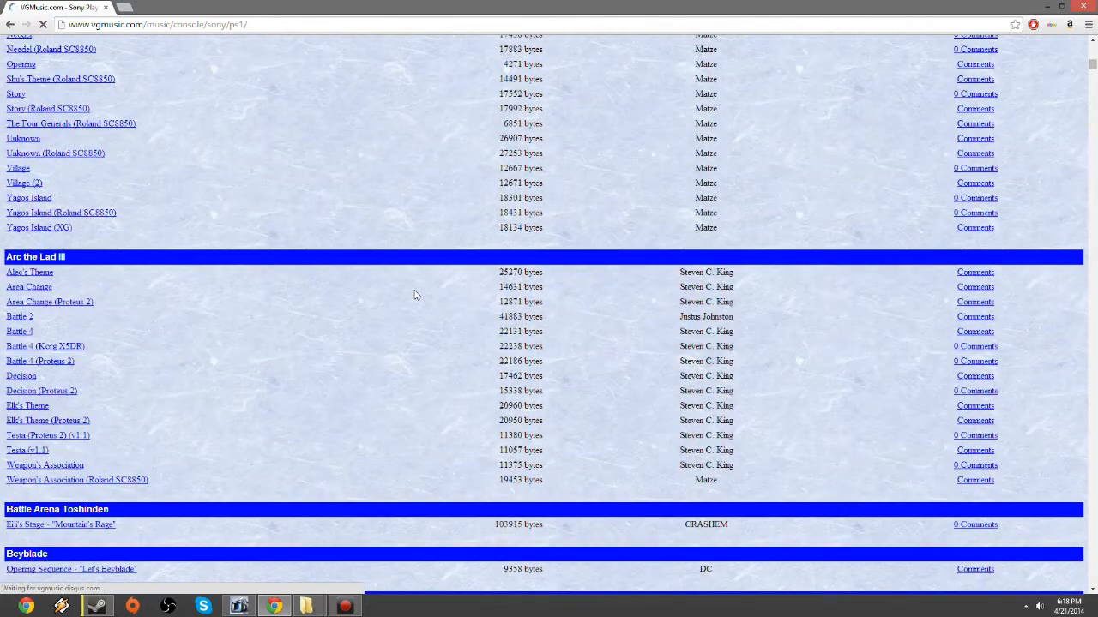
pyautogui.scroll(-3)
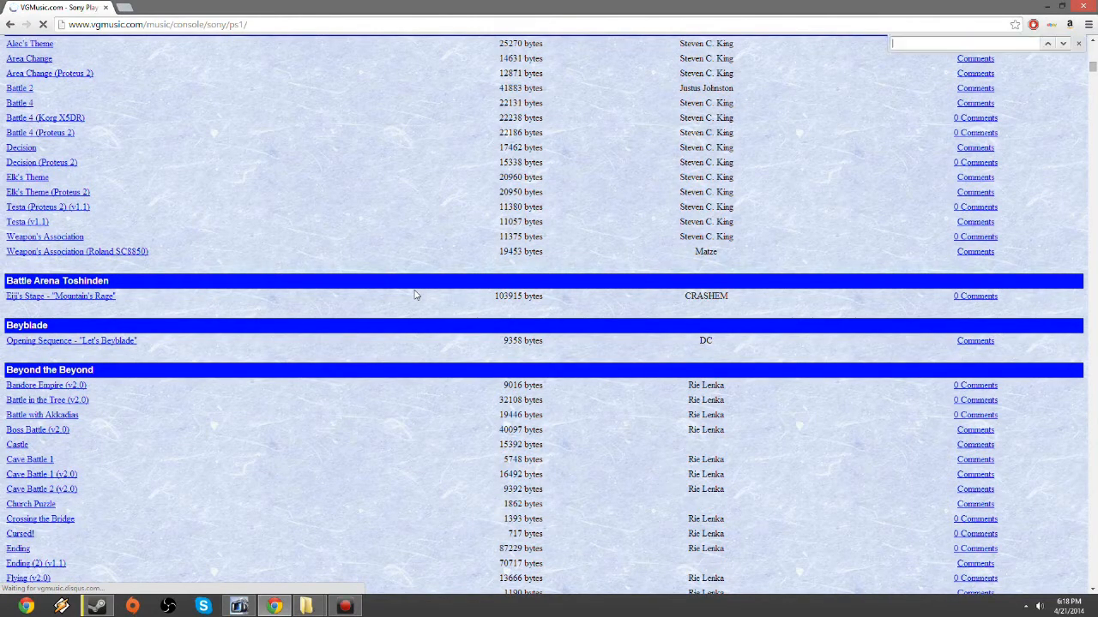
pyautogui.write('blizzard')
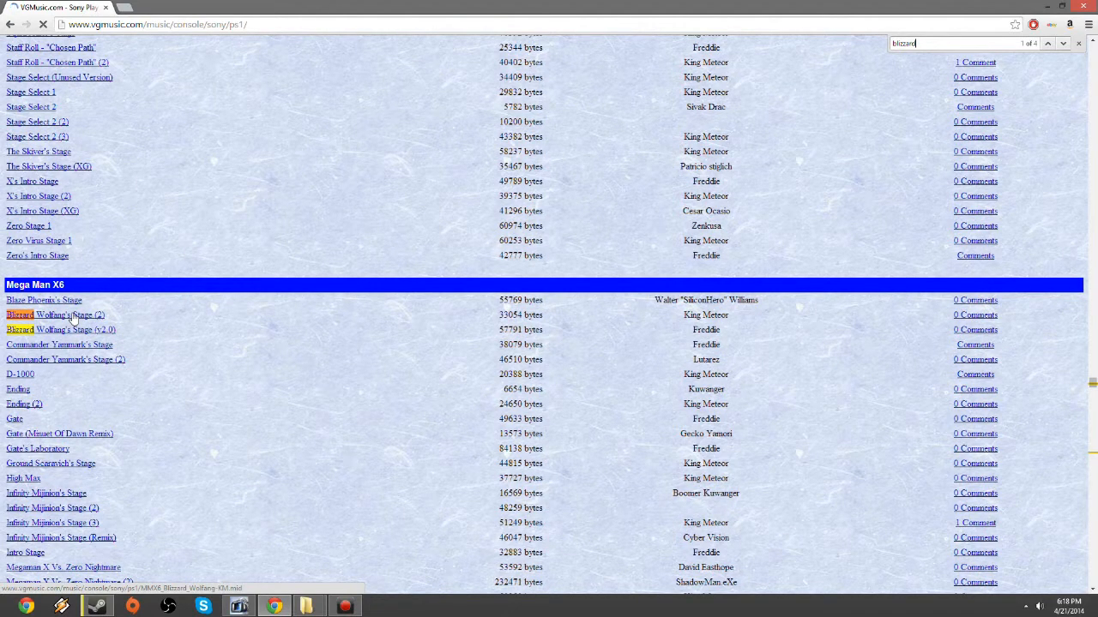
pyautogui.click(55, 315)
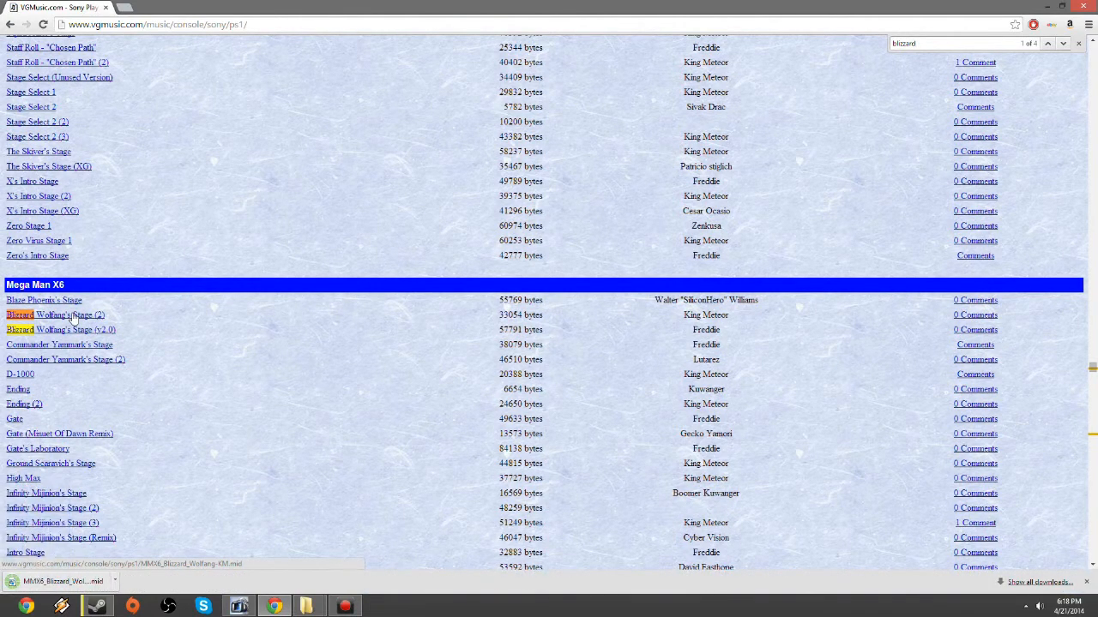
pyautogui.moveTo(273, 431)
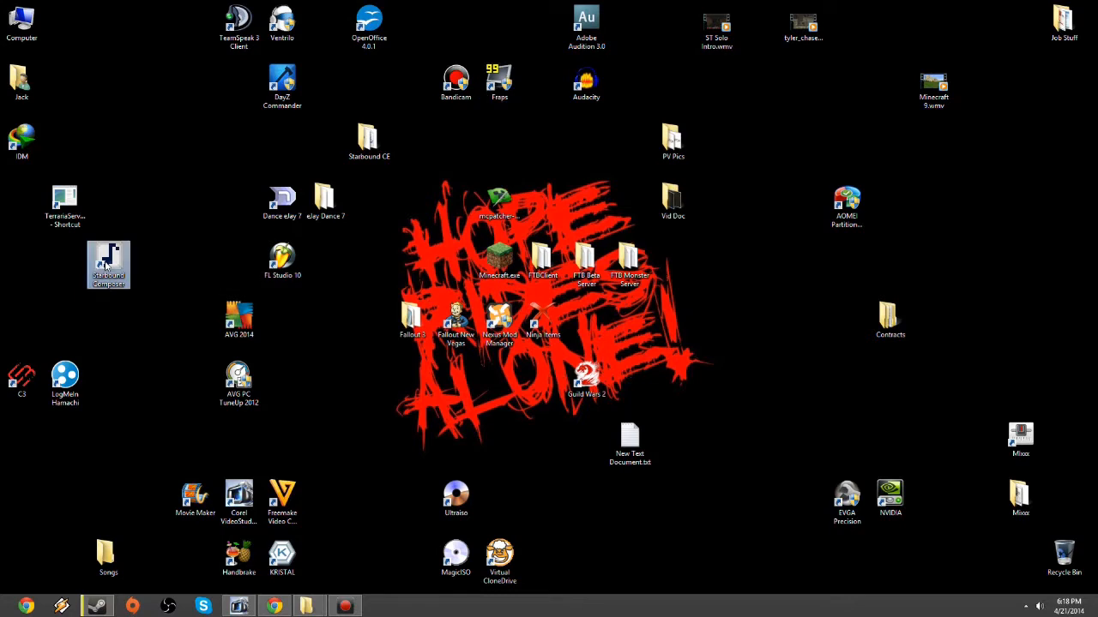
# Step: Launch Starbound Composer from its desktop shortcut and drag its window to the top-left
pyautogui.doubleClick(108, 264)
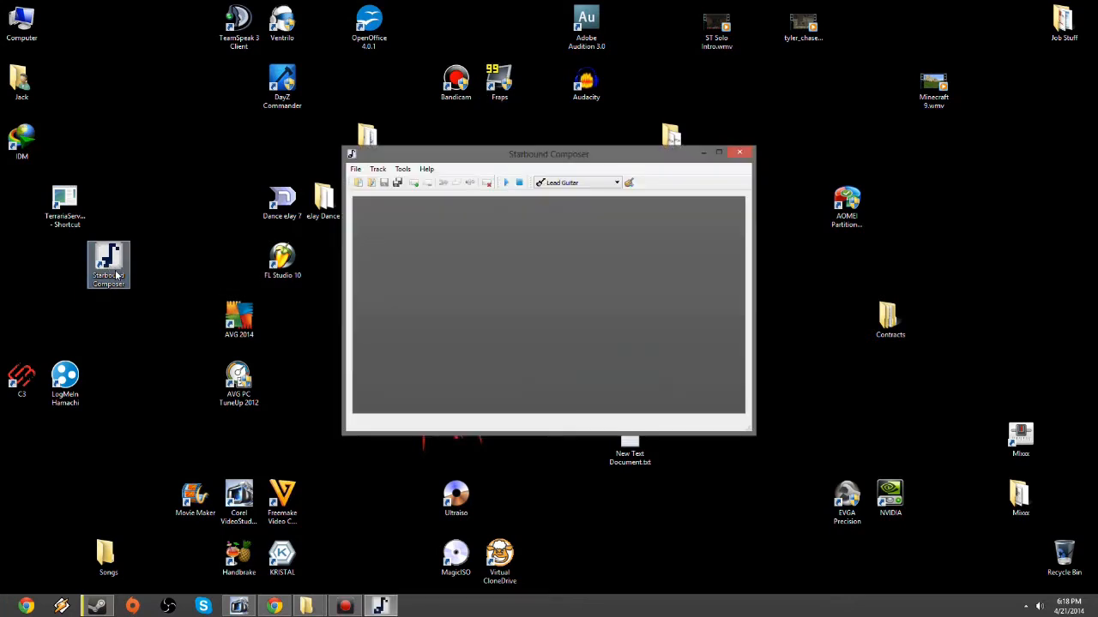
pyautogui.moveTo(549, 153); pyautogui.dragTo(517, 112)
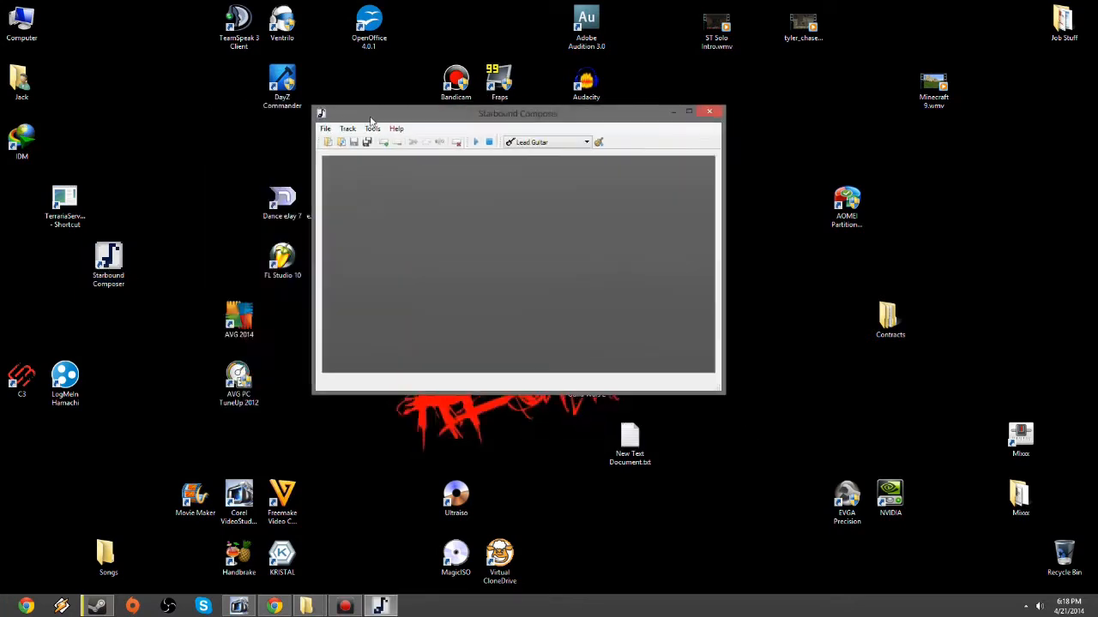
pyautogui.moveTo(517, 112); pyautogui.dragTo(217, 29)
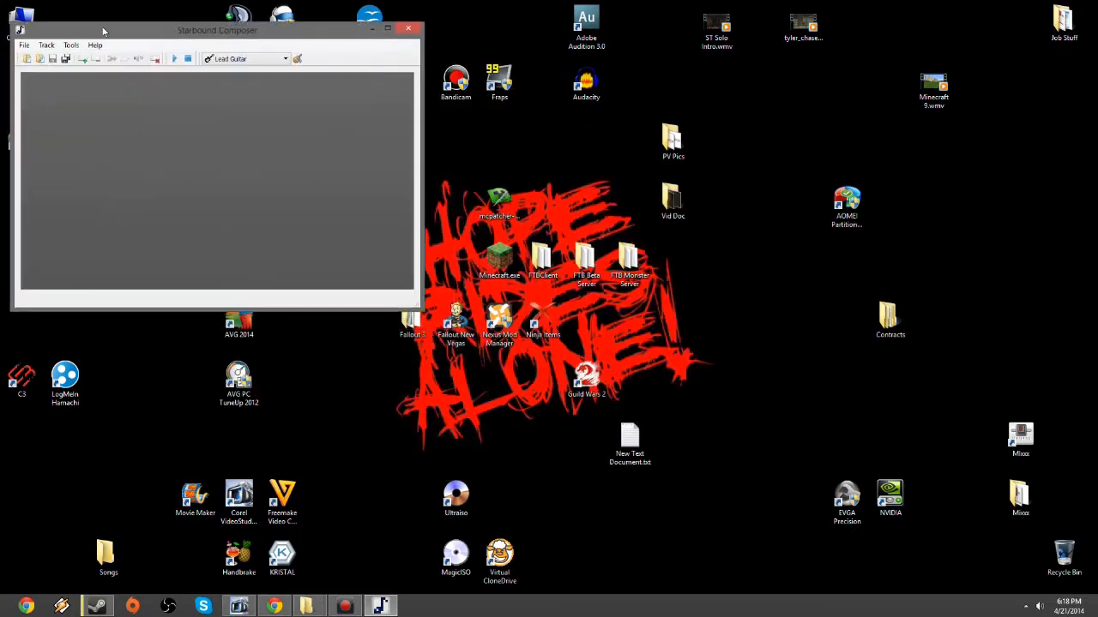
pyautogui.moveTo(217, 30); pyautogui.dragTo(211, 11)
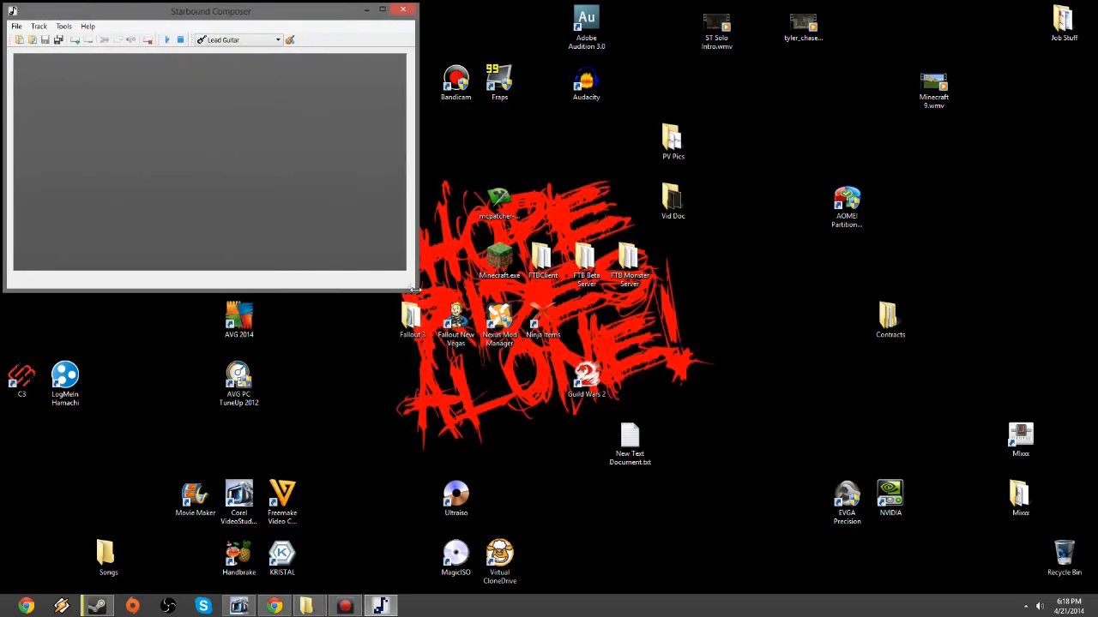
# Step: Import the MIDI MMX6_Blizzard_Wolfang-KM.mid into Starbound Composer
pyautogui.click(382, 10)
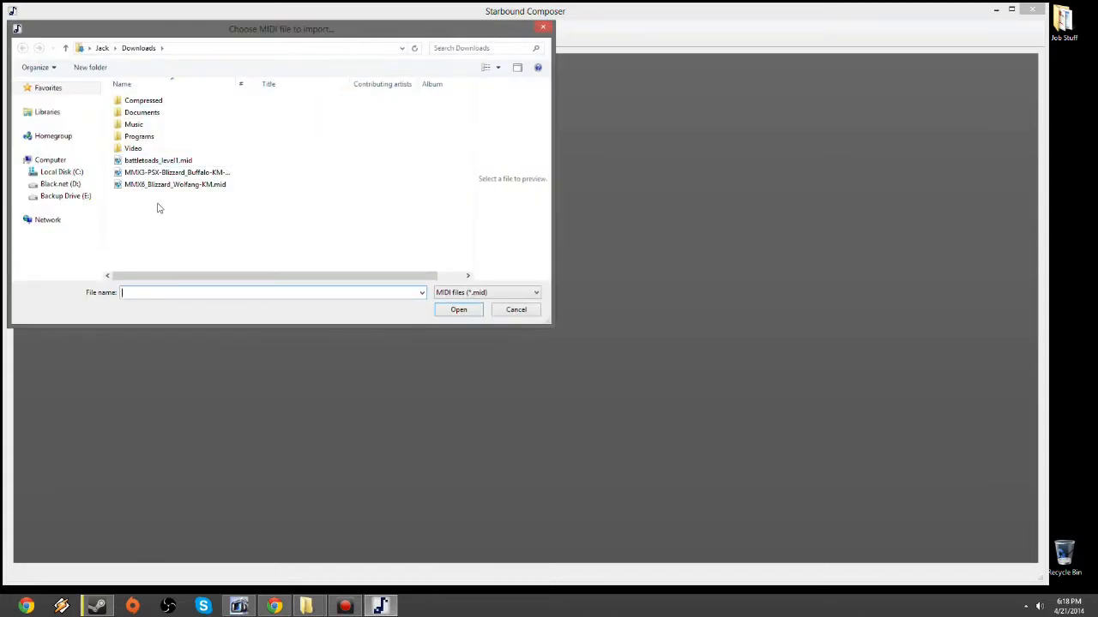
pyautogui.moveTo(172, 184)
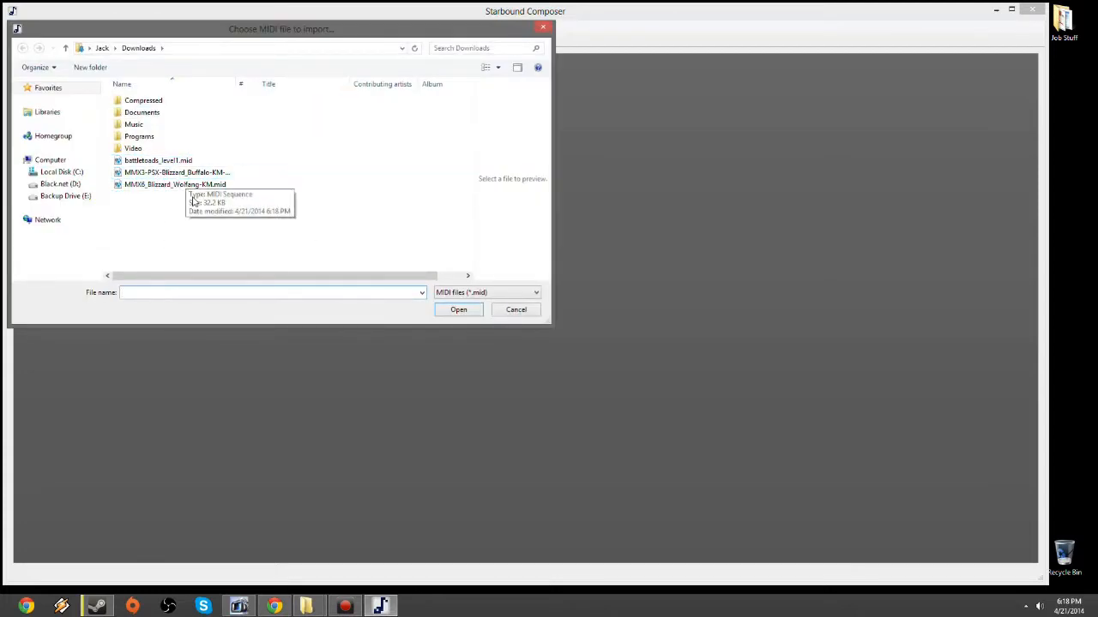
pyautogui.click(175, 185)
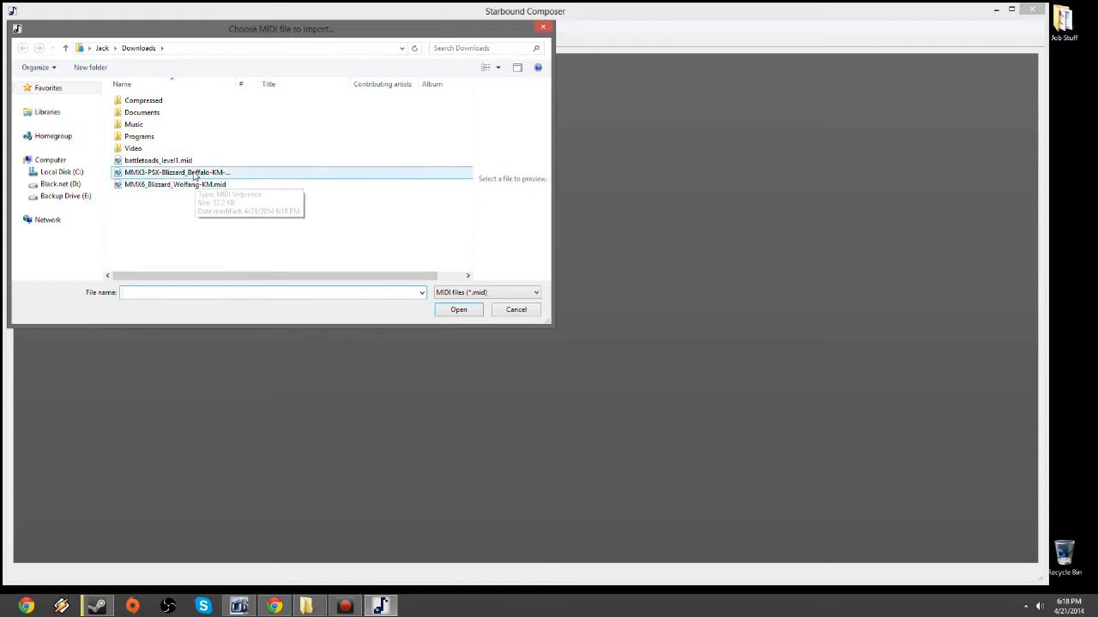
pyautogui.click(175, 184)
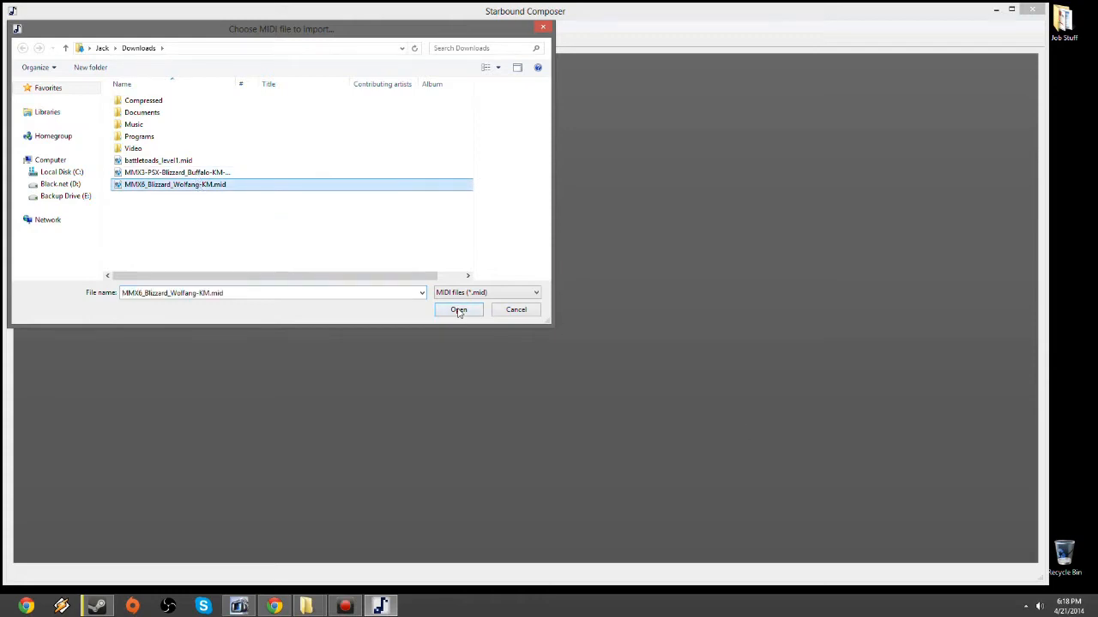
pyautogui.click(458, 309)
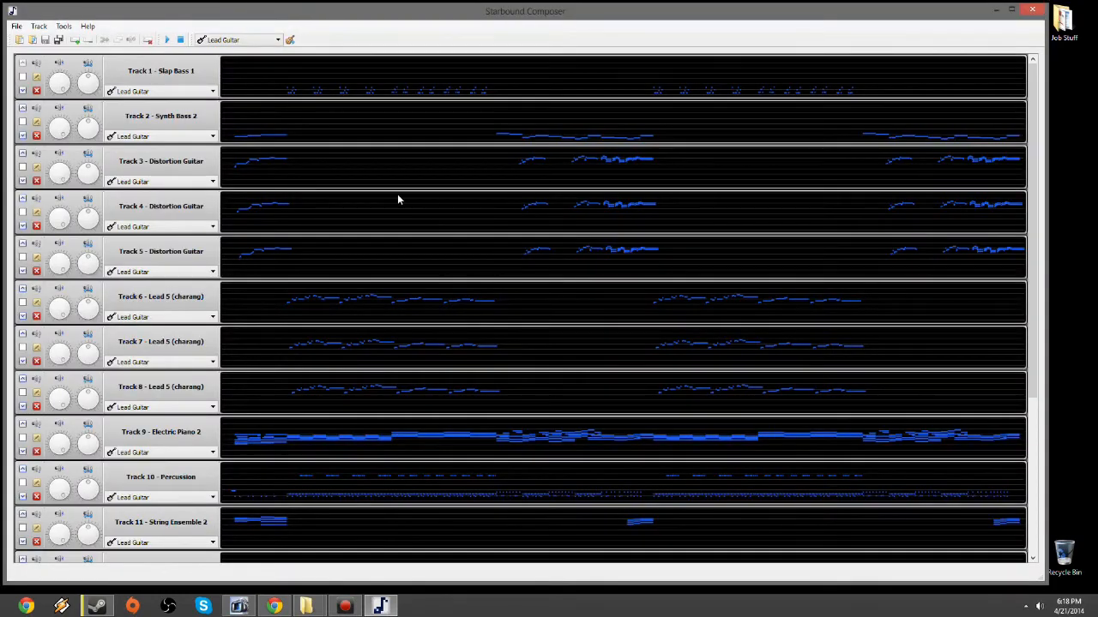
# Step: Import MMX3-PSX-Blizzard_Buffalo-KM-GM.mid, replacing the Wolfang tracks
pyautogui.scroll(-3)
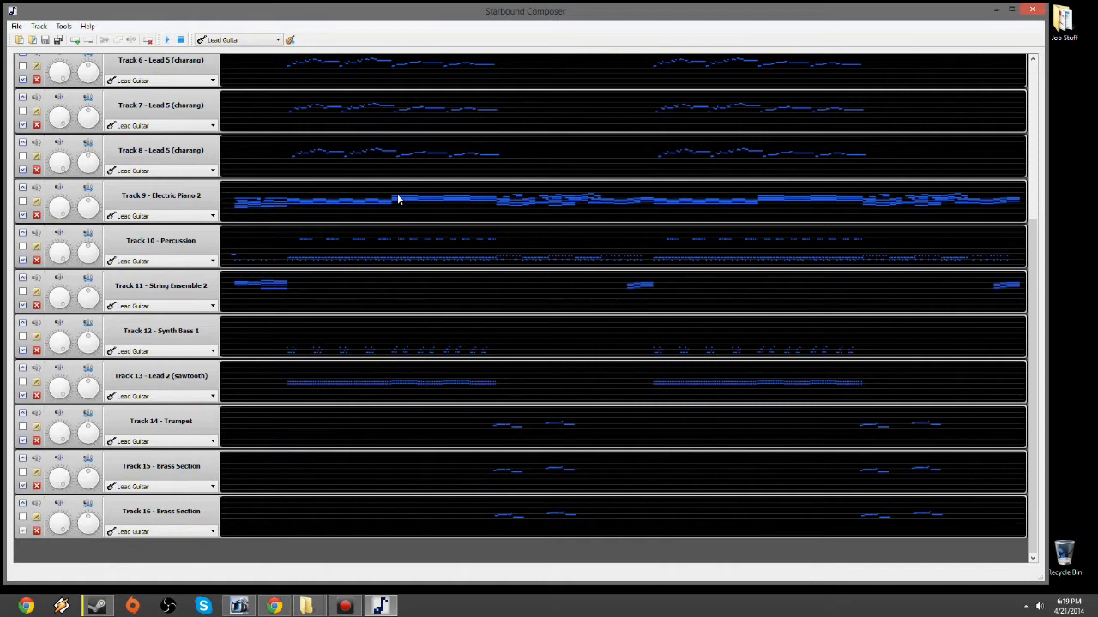
pyautogui.scroll(3)
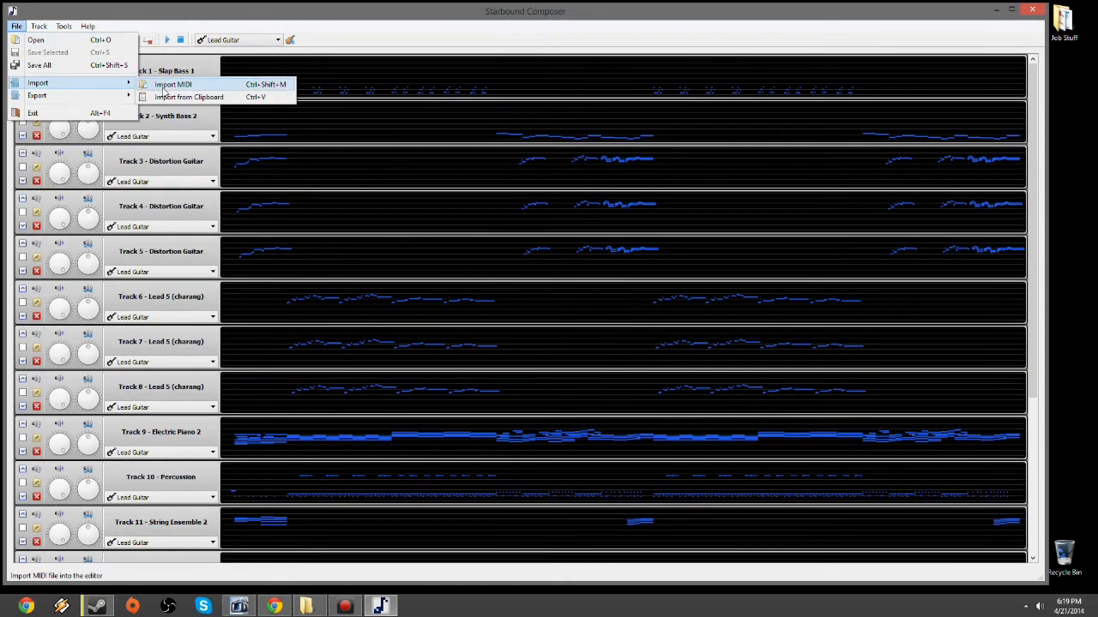
pyautogui.click(172, 84)
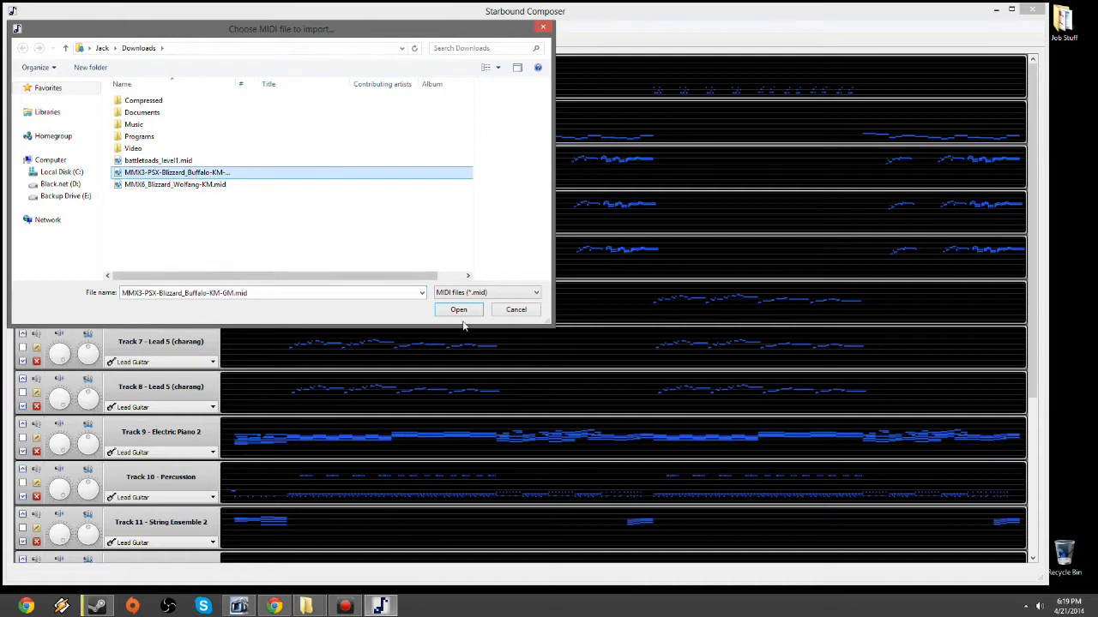
pyautogui.click(458, 309)
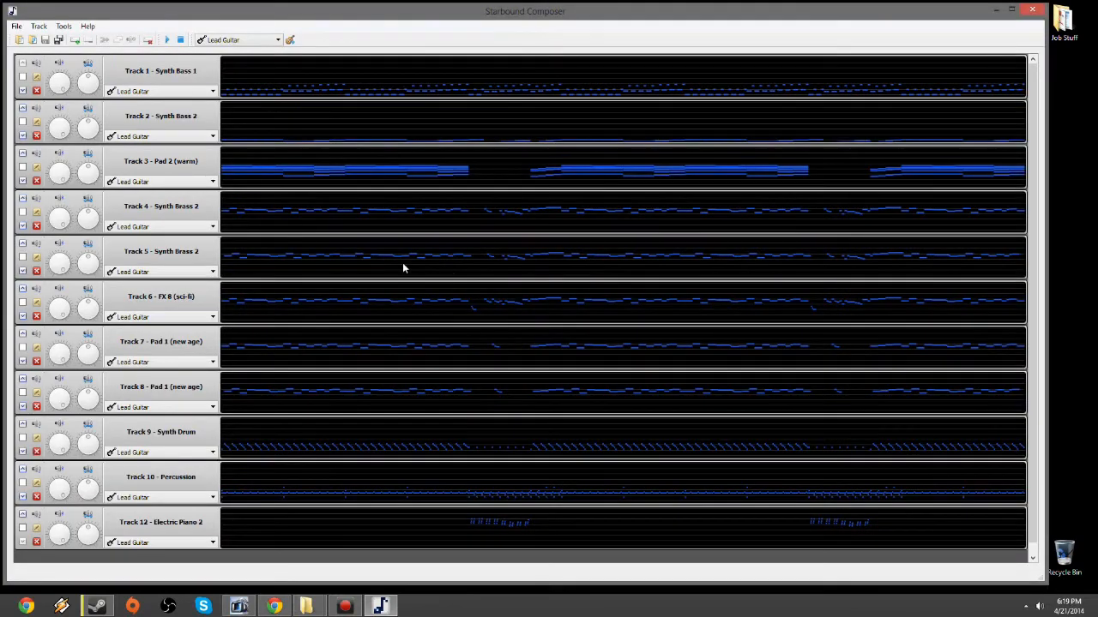
pyautogui.moveTo(261, 279)
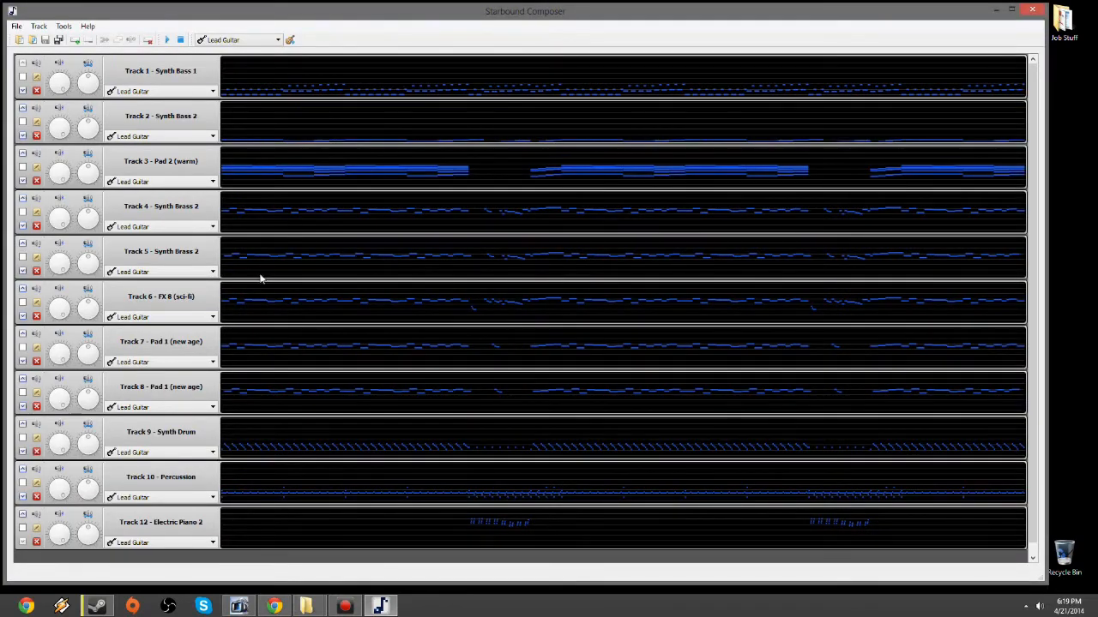
pyautogui.moveTo(269, 423)
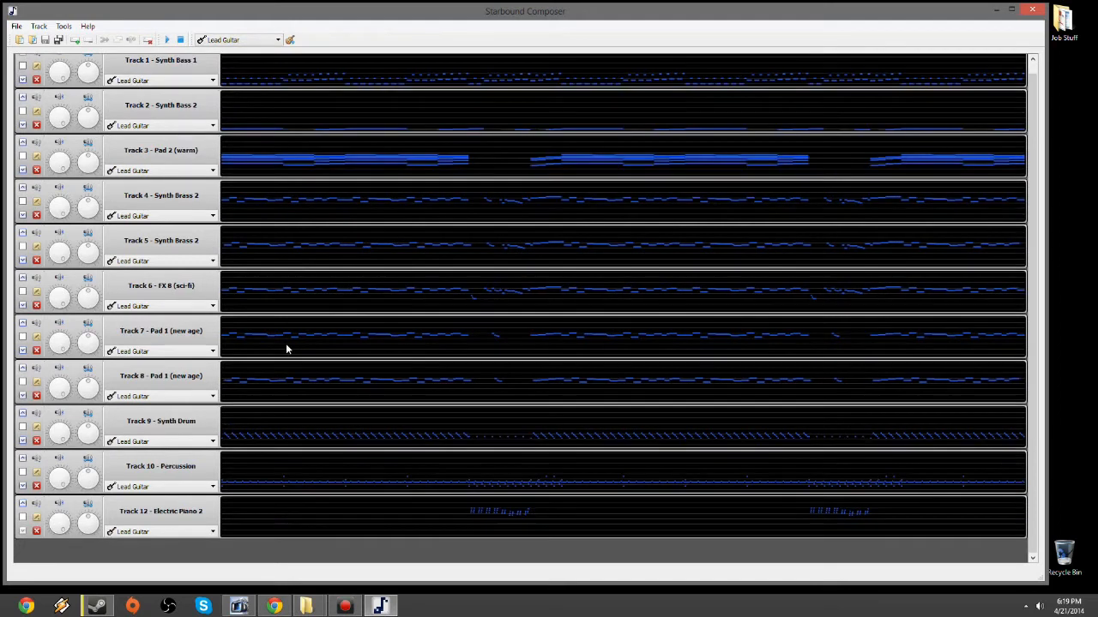
pyautogui.moveTo(37, 531)
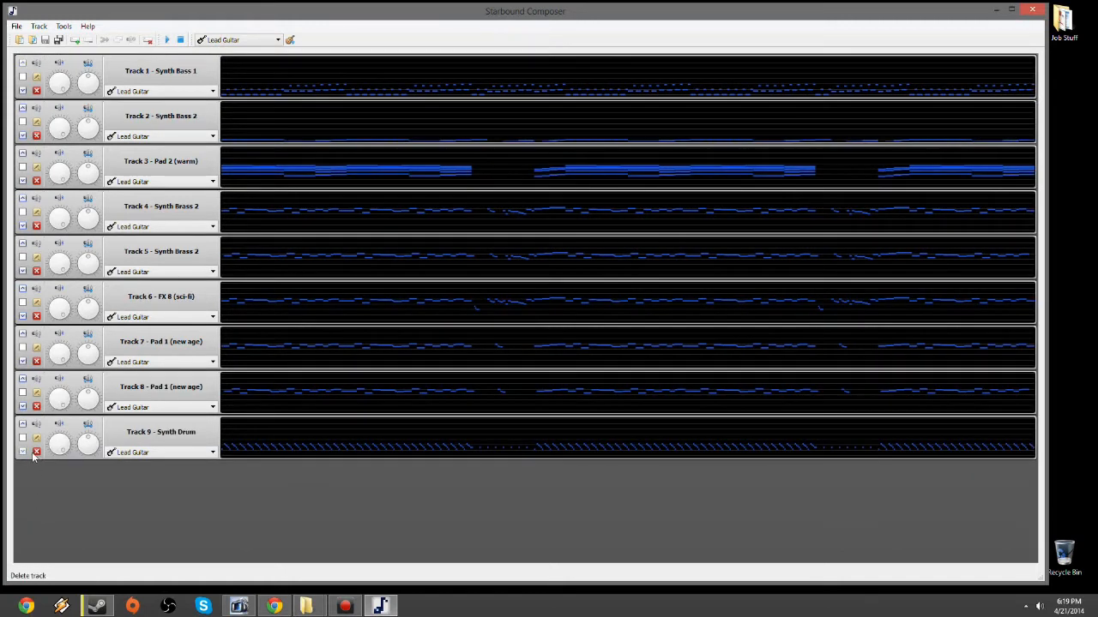
# Step: Delete the Synth Drum, Synth Bass 1 and another unwanted bass or pad track
pyautogui.click(36, 452)
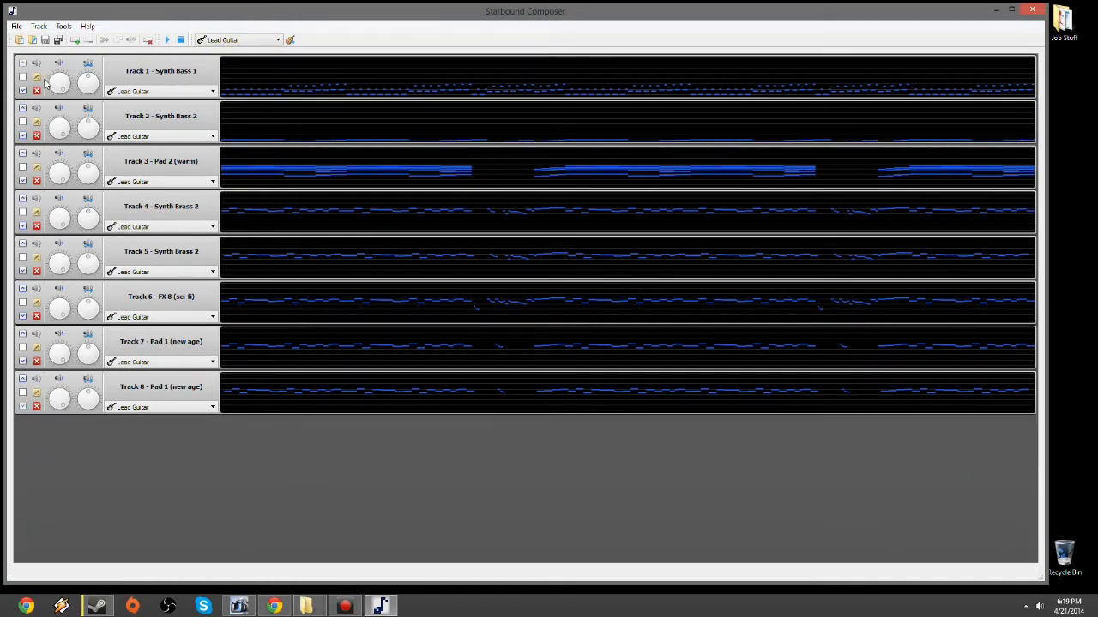
pyautogui.click(36, 90)
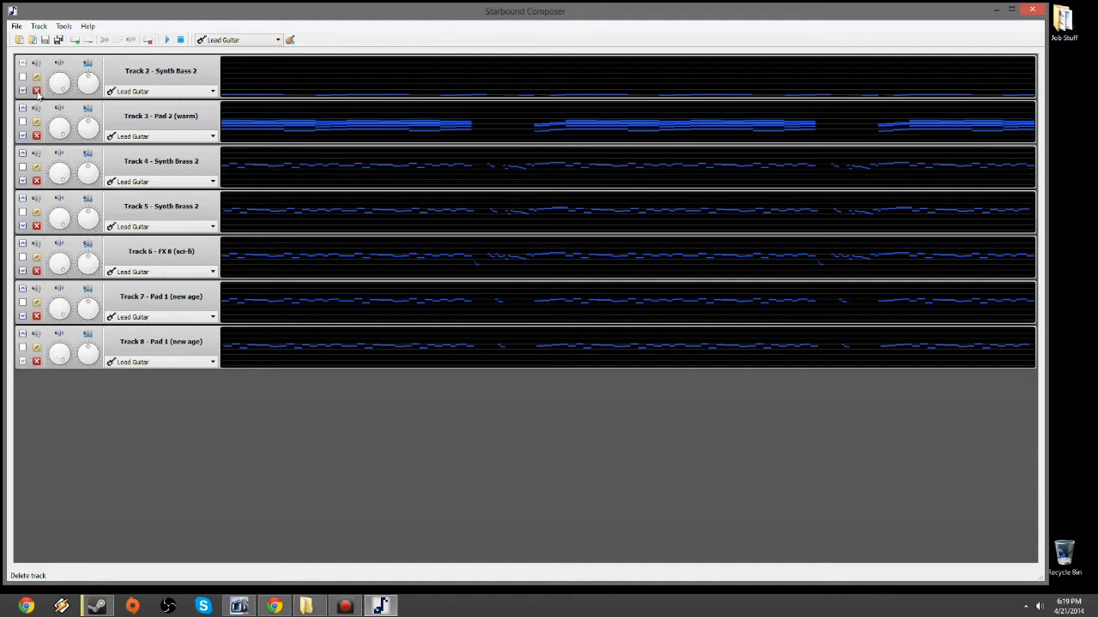
pyautogui.click(36, 90)
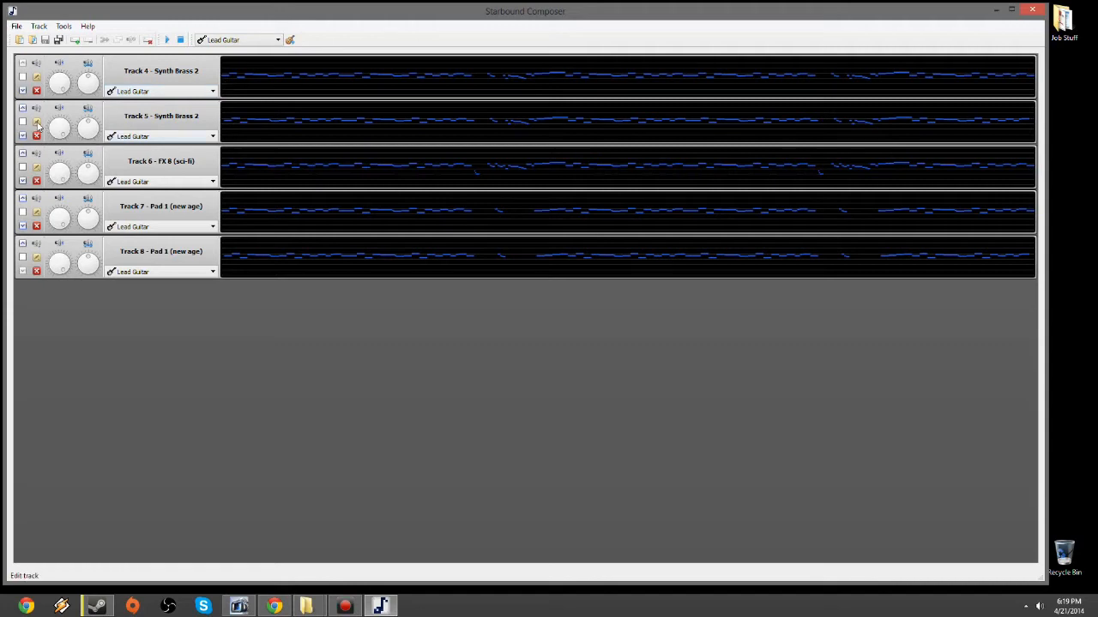
# Step: Inspect Synth Brass 2's ABC notation, then delete the unwanted pad track
pyautogui.click(37, 120)
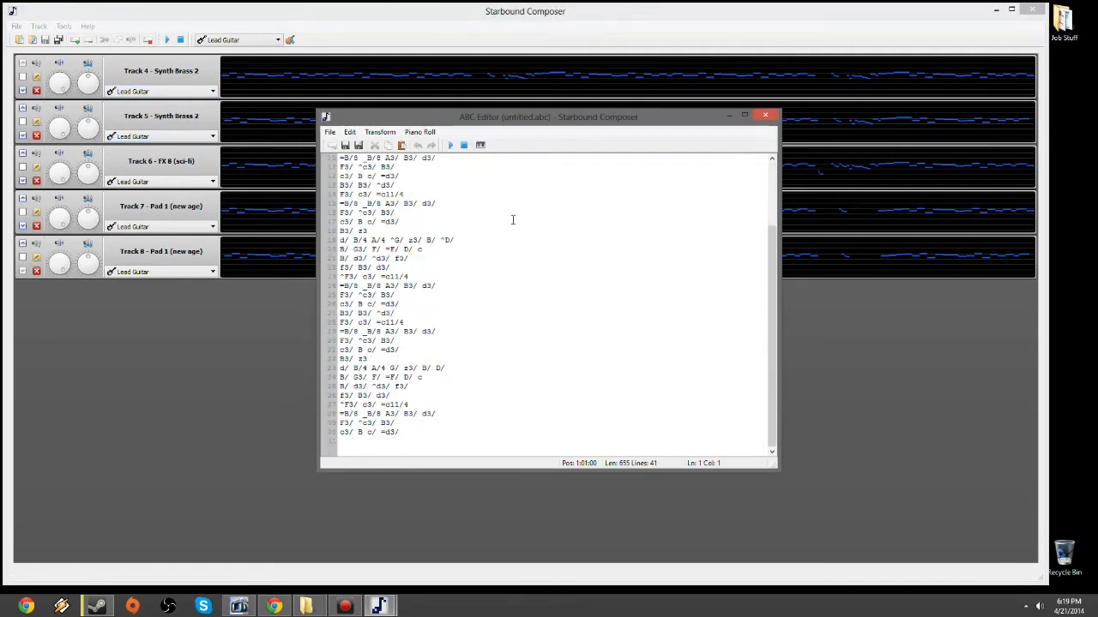
pyautogui.scroll(3)
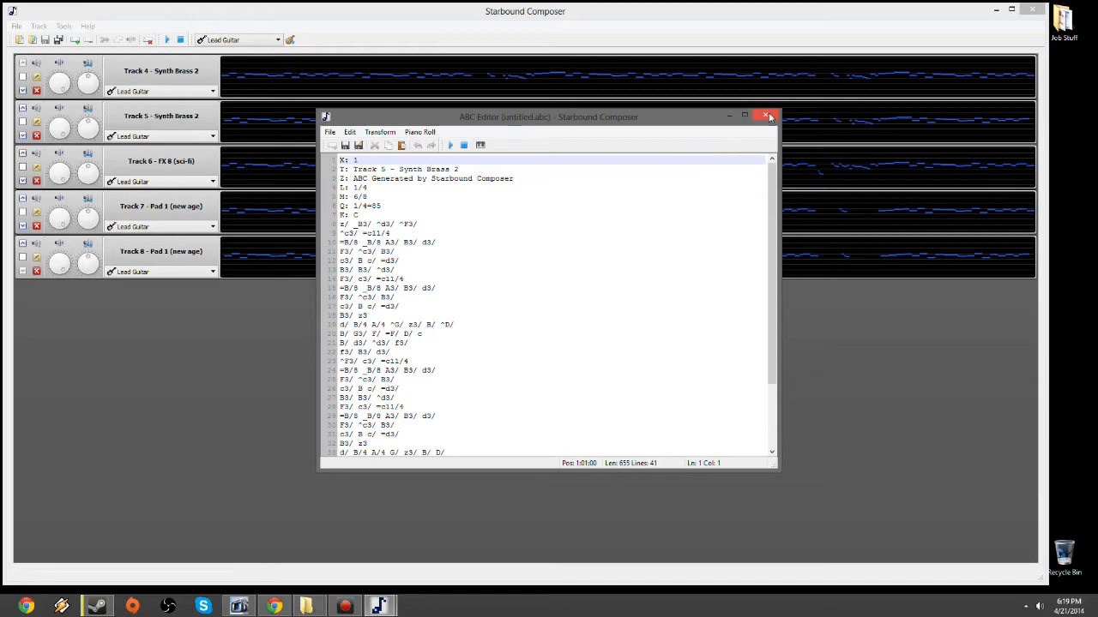
pyautogui.click(766, 116)
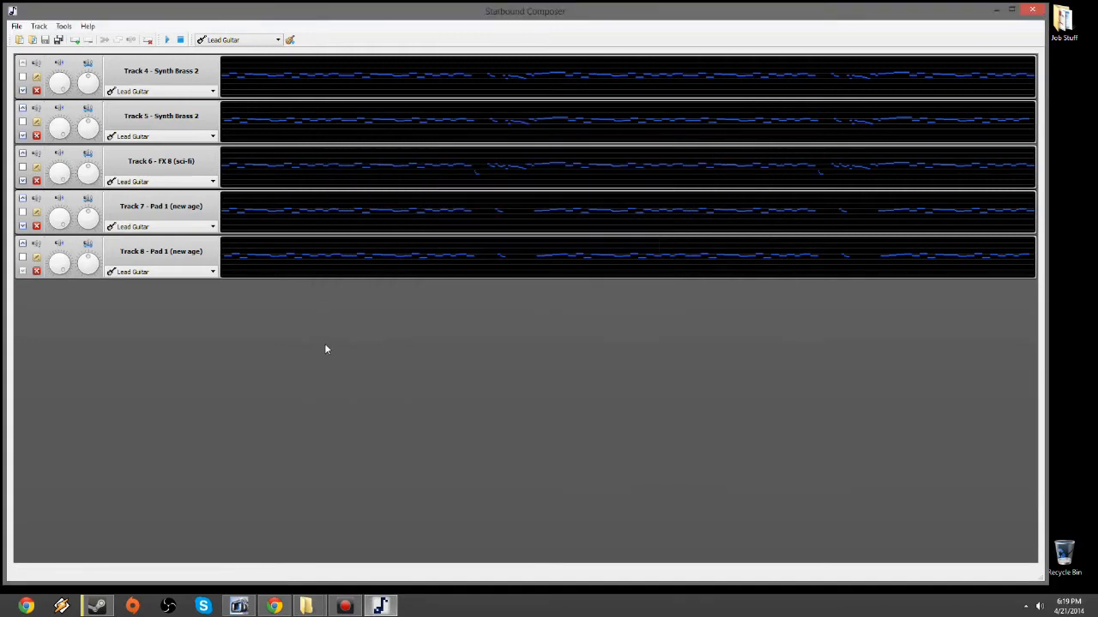
pyautogui.moveTo(36, 136)
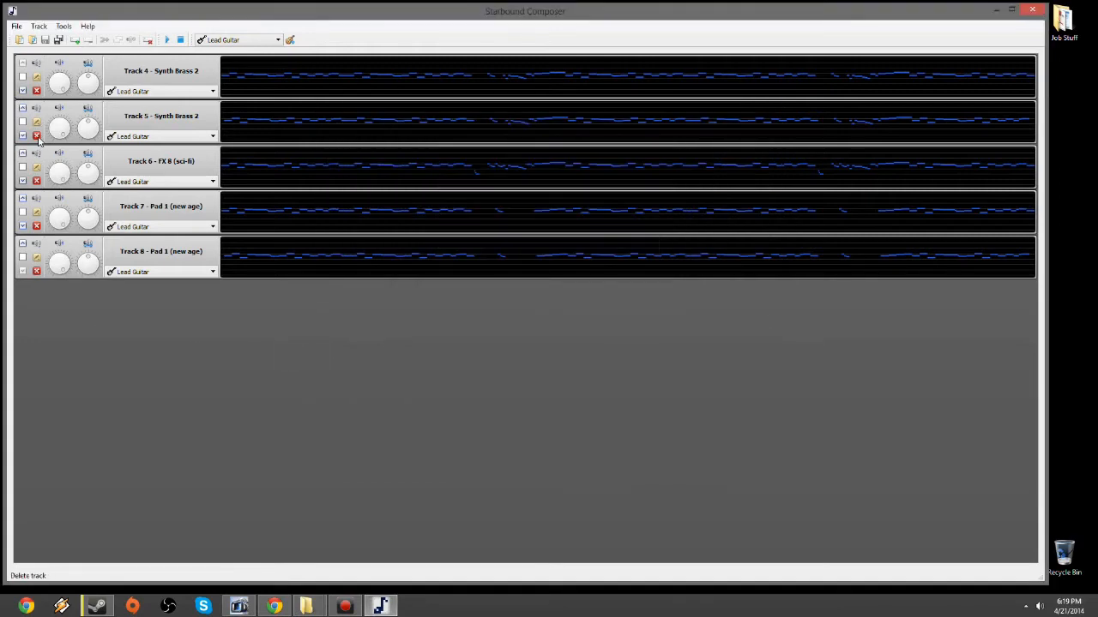
pyautogui.click(37, 136)
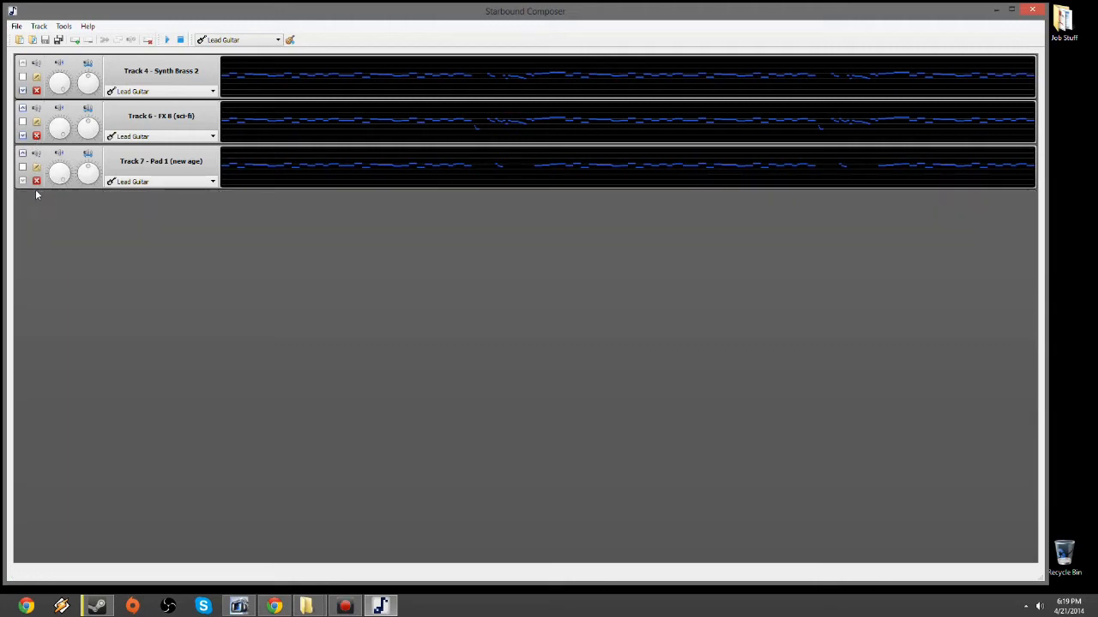
pyautogui.moveTo(37, 181)
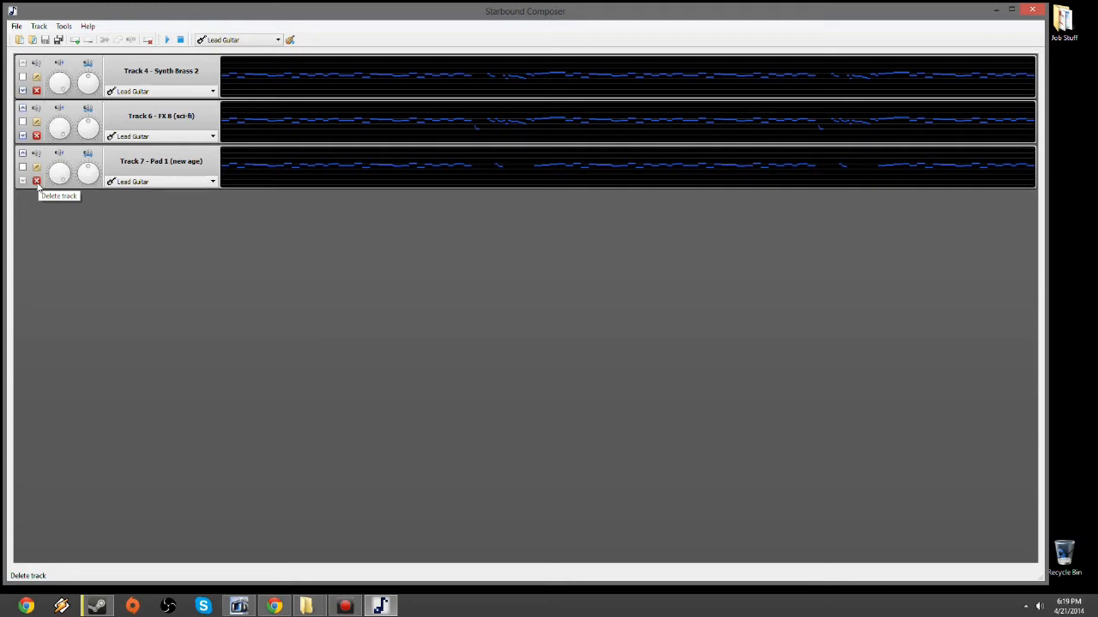
pyautogui.moveTo(37, 185)
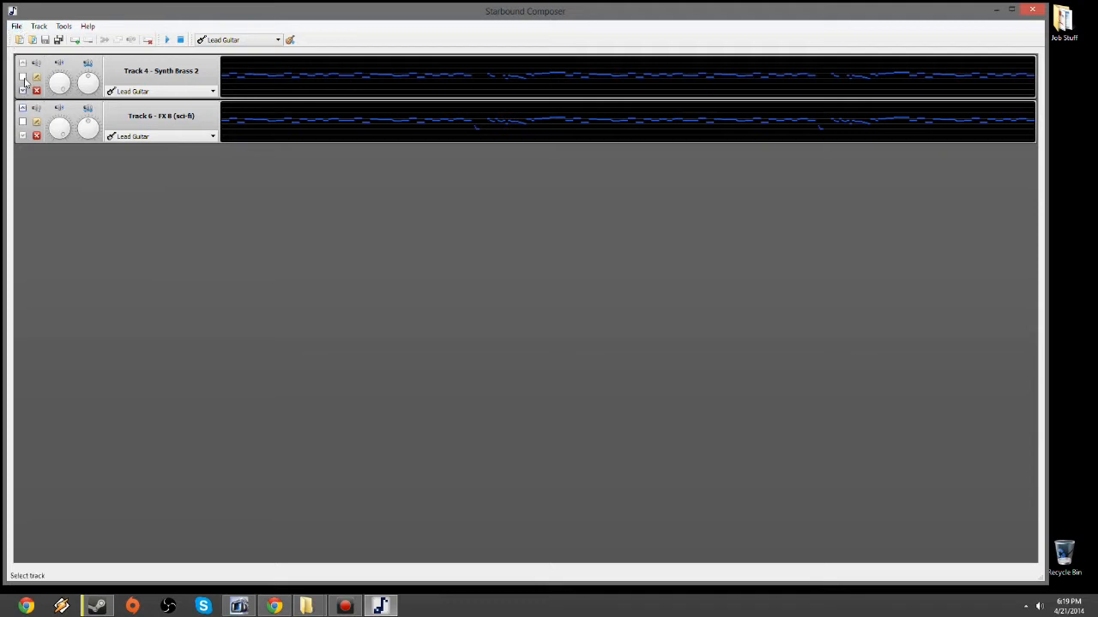
pyautogui.moveTo(24, 77)
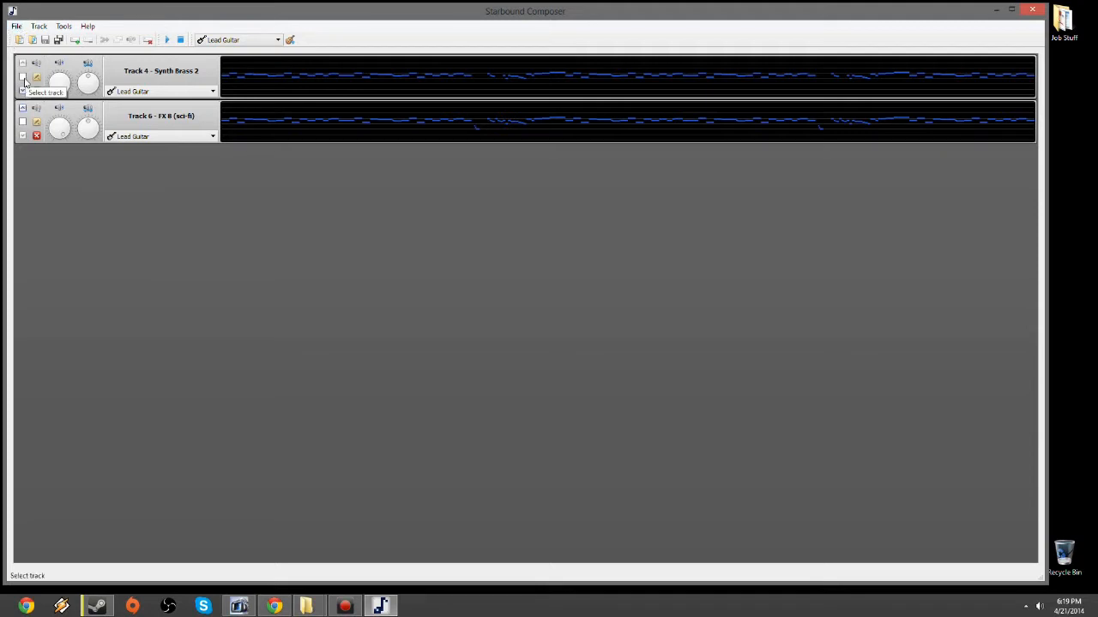
# Step: Merge Track 4 and Track 6 and select the resulting merged track
pyautogui.click(23, 77)
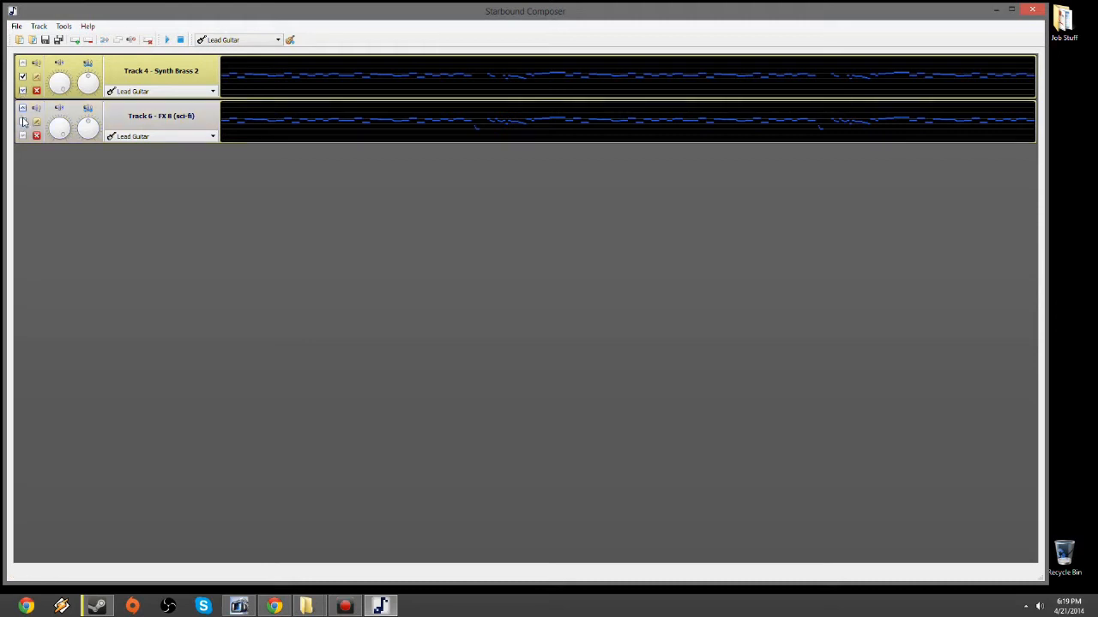
pyautogui.click(105, 40)
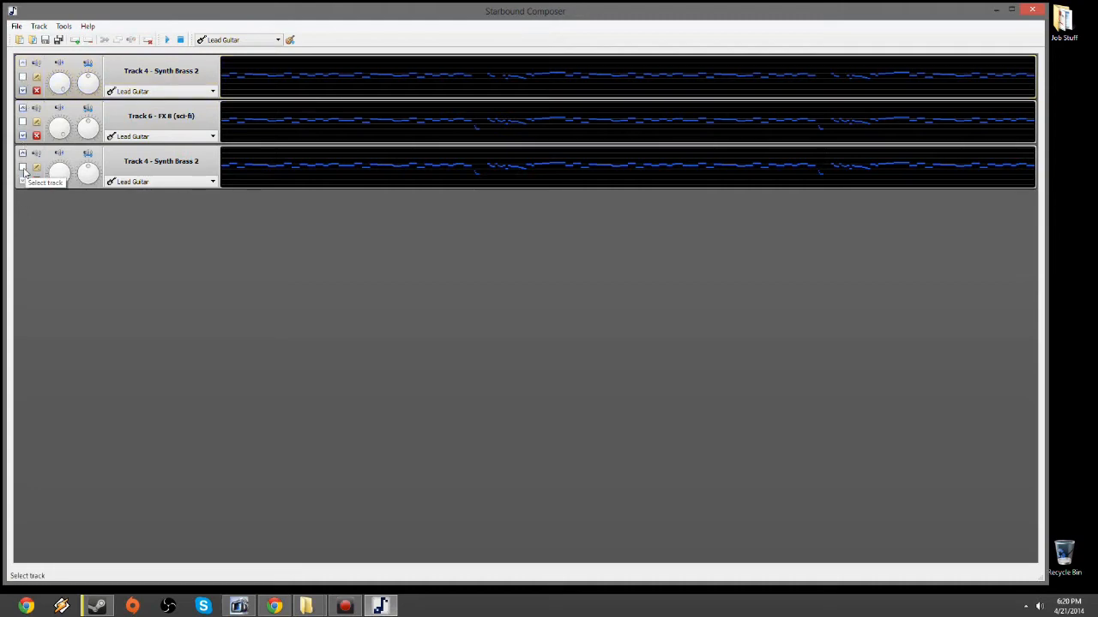
pyautogui.click(22, 168)
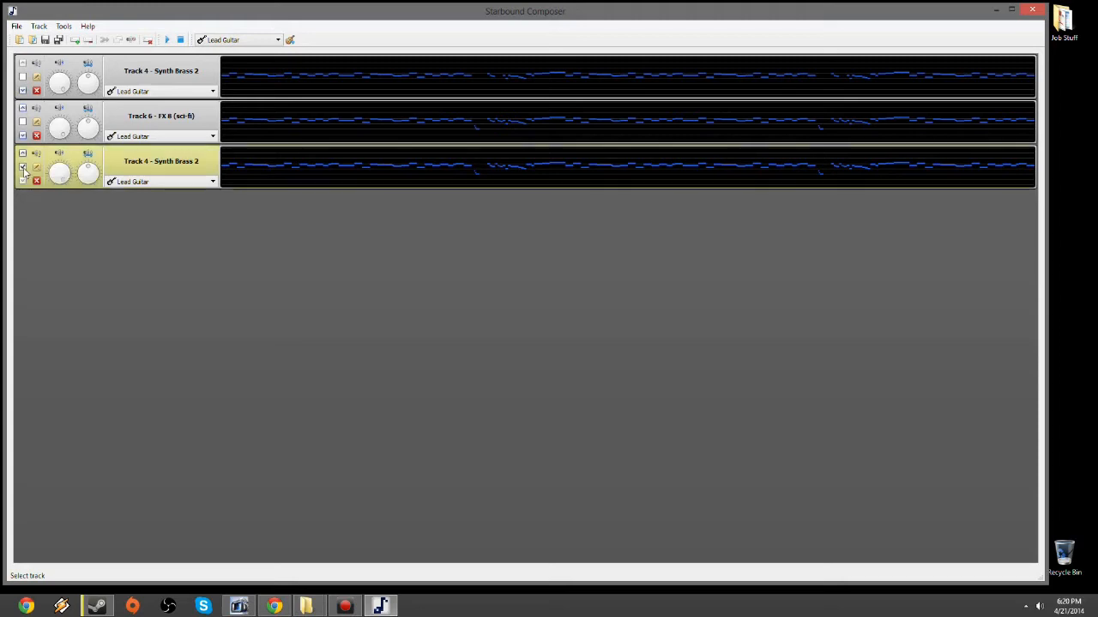
pyautogui.click(16, 26)
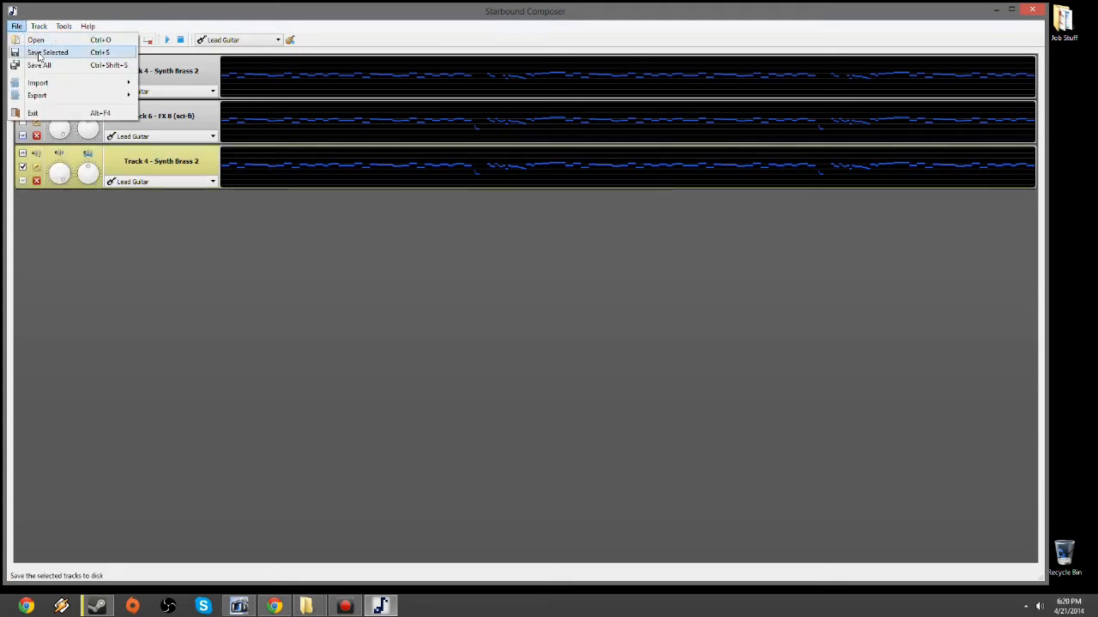
pyautogui.moveTo(93, 208)
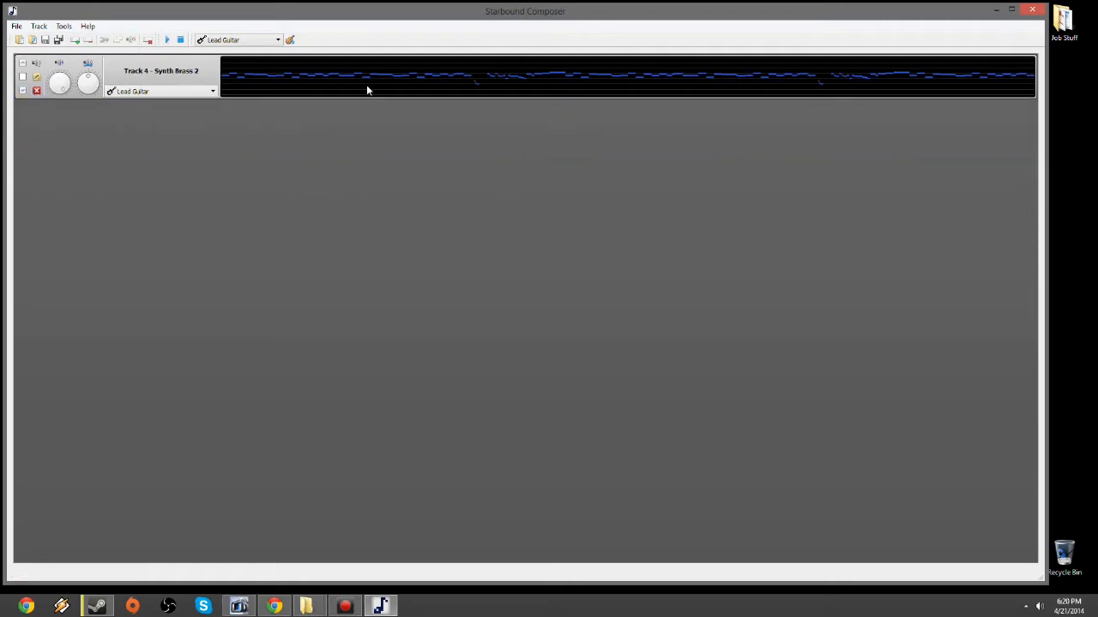
# Step: Save the selected track as 'Blizzard2' in Steam\steamapps\common\Starbound\assets\user\songs
pyautogui.click(39, 26)
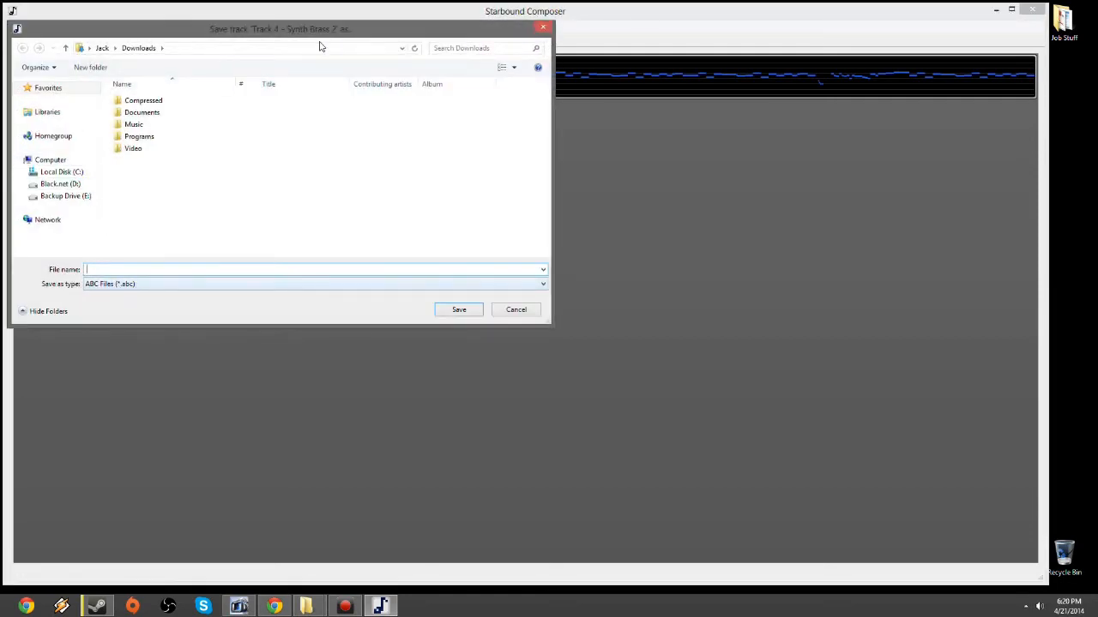
pyautogui.click(401, 47)
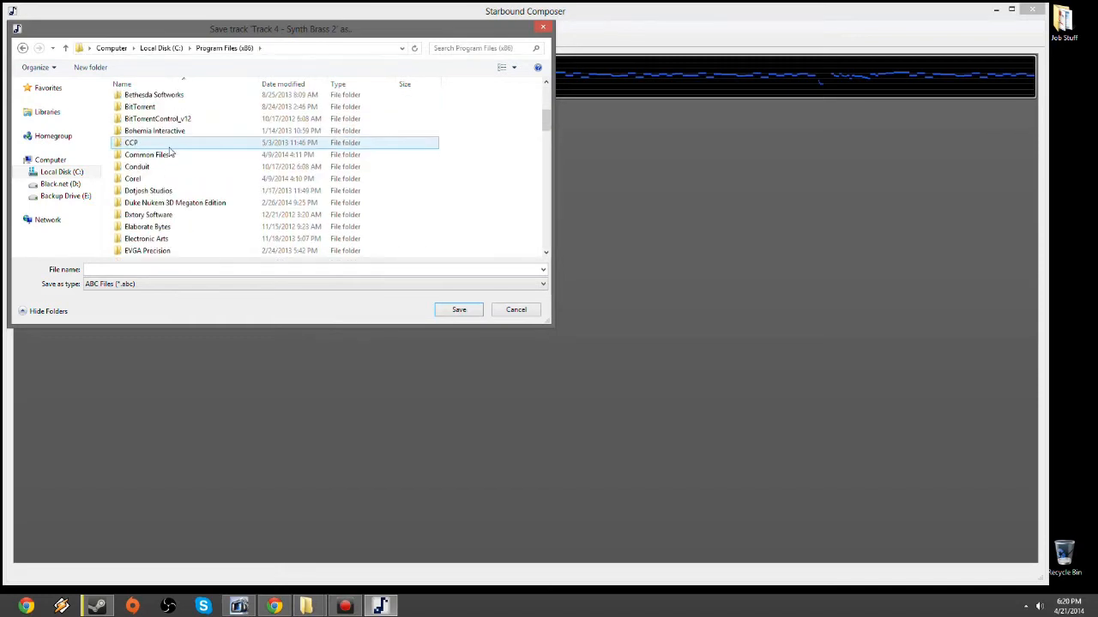
pyautogui.scroll(-3)
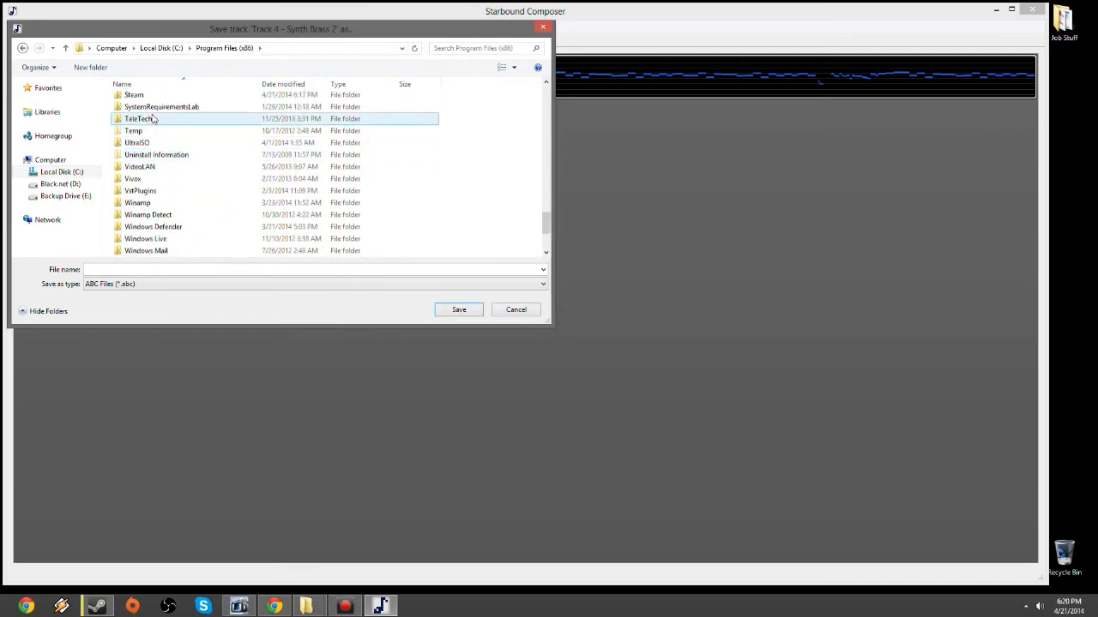
pyautogui.doubleClick(134, 95)
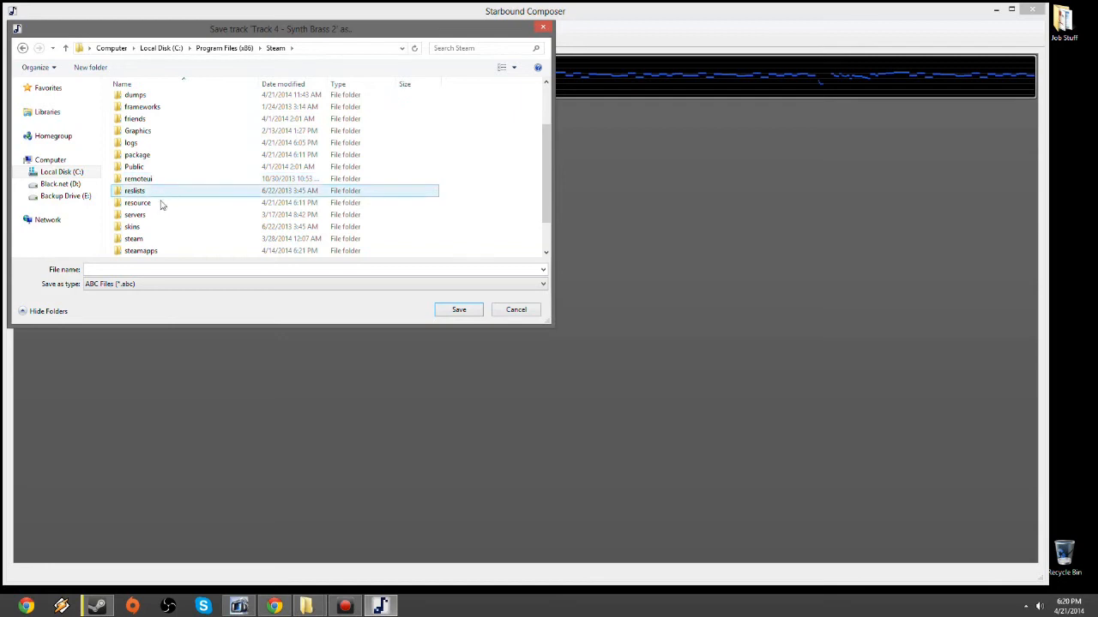
pyautogui.doubleClick(141, 251)
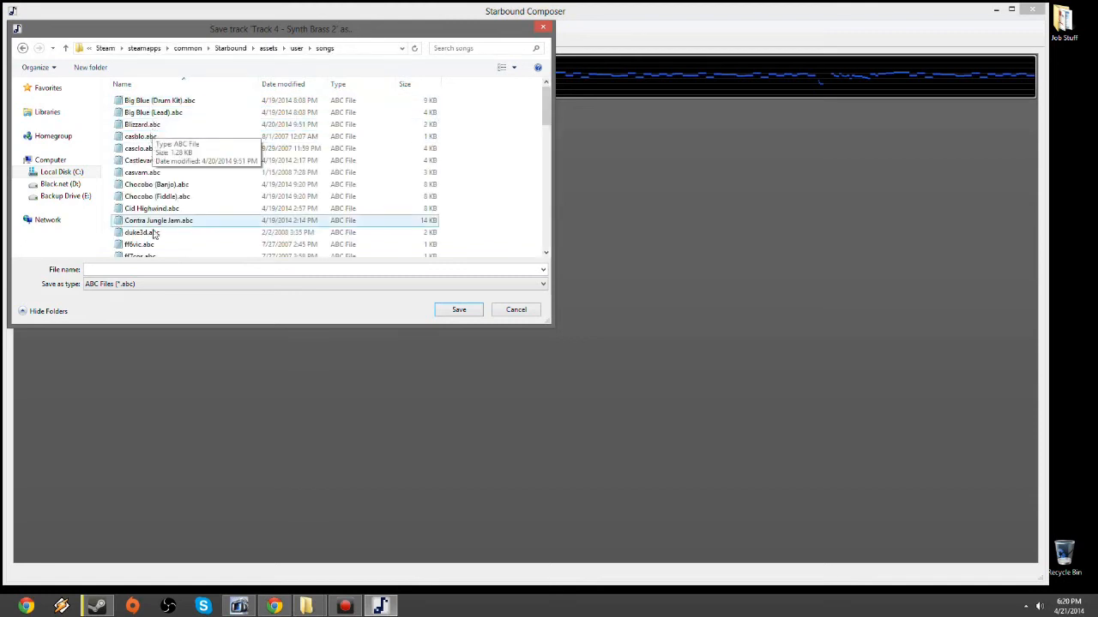
pyautogui.write('Bl')
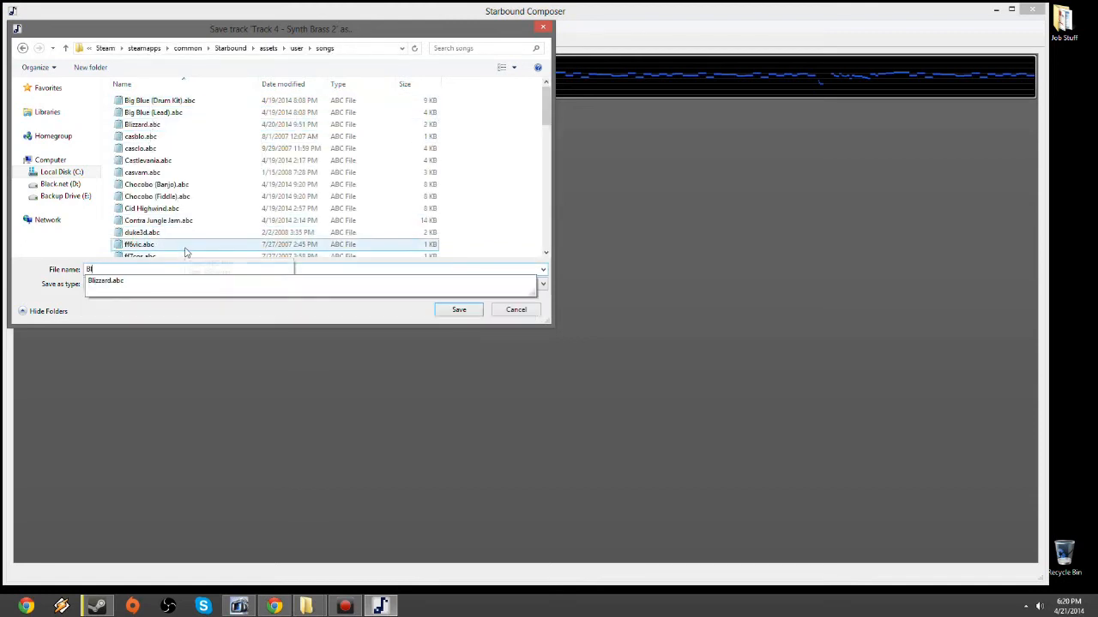
pyautogui.write('izzard2')
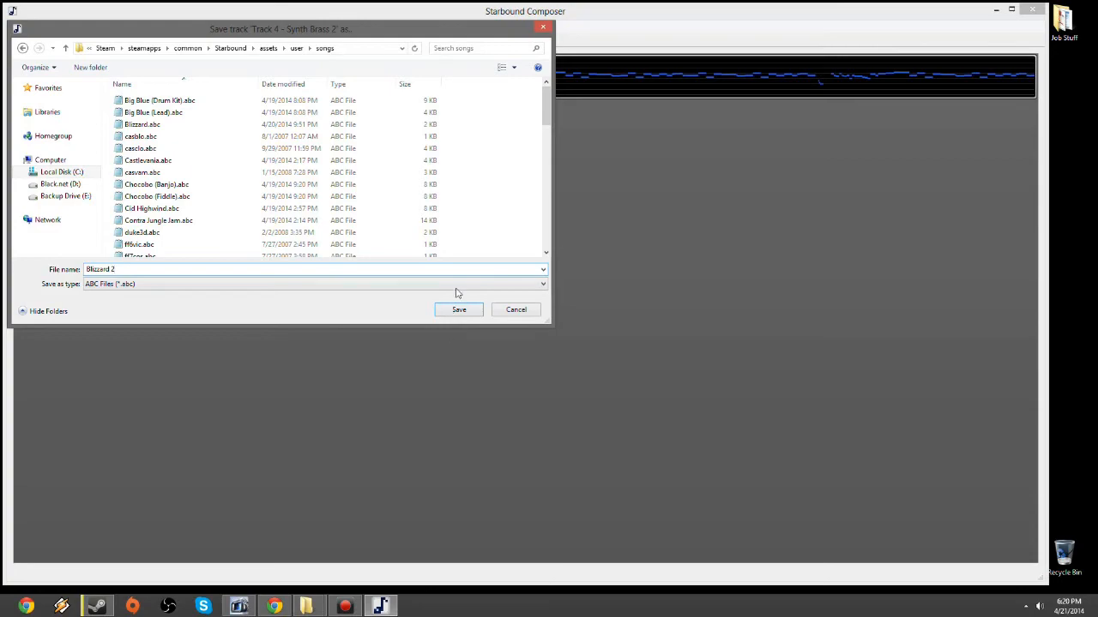
pyautogui.click(458, 309)
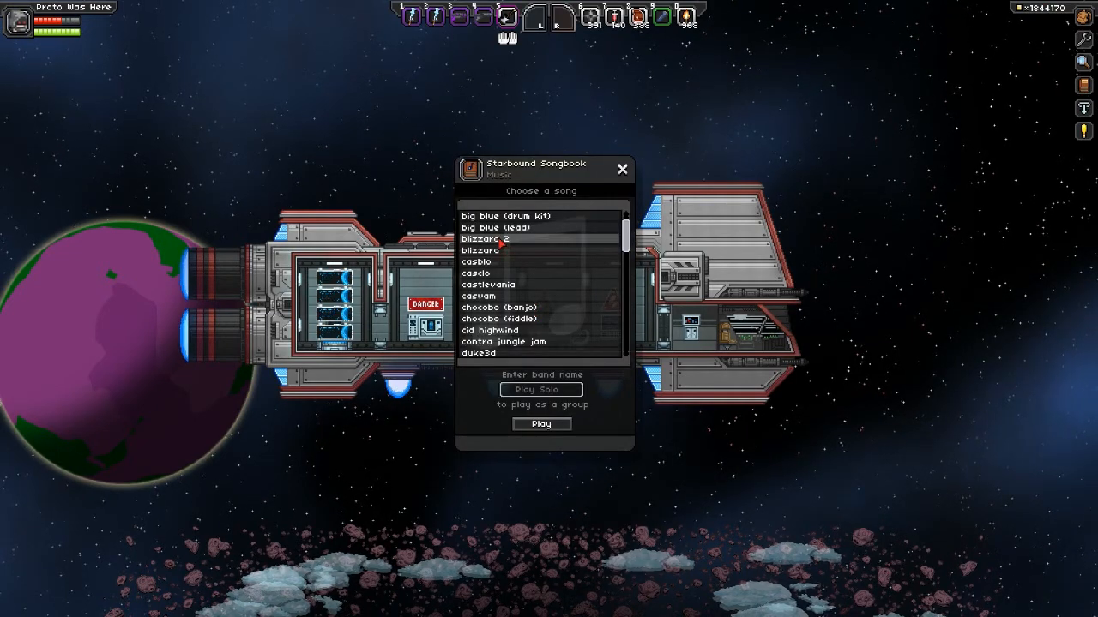
# Step: Scroll Starbound's songbook past madworld and passive to find blizzard 2, then close it
pyautogui.click(621, 168)
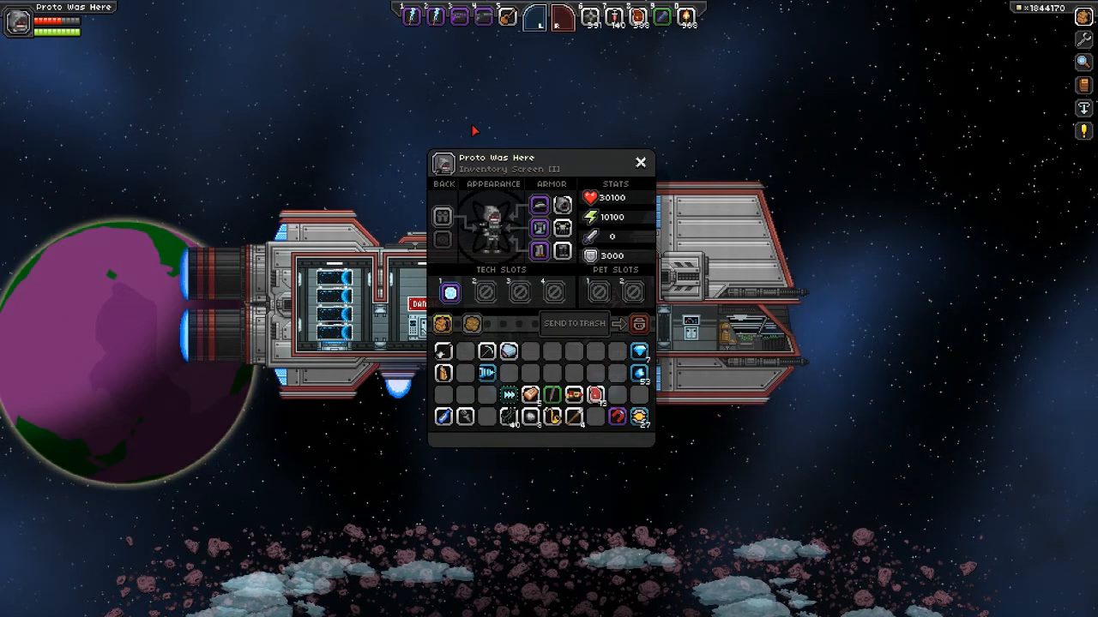
pyautogui.click(640, 162)
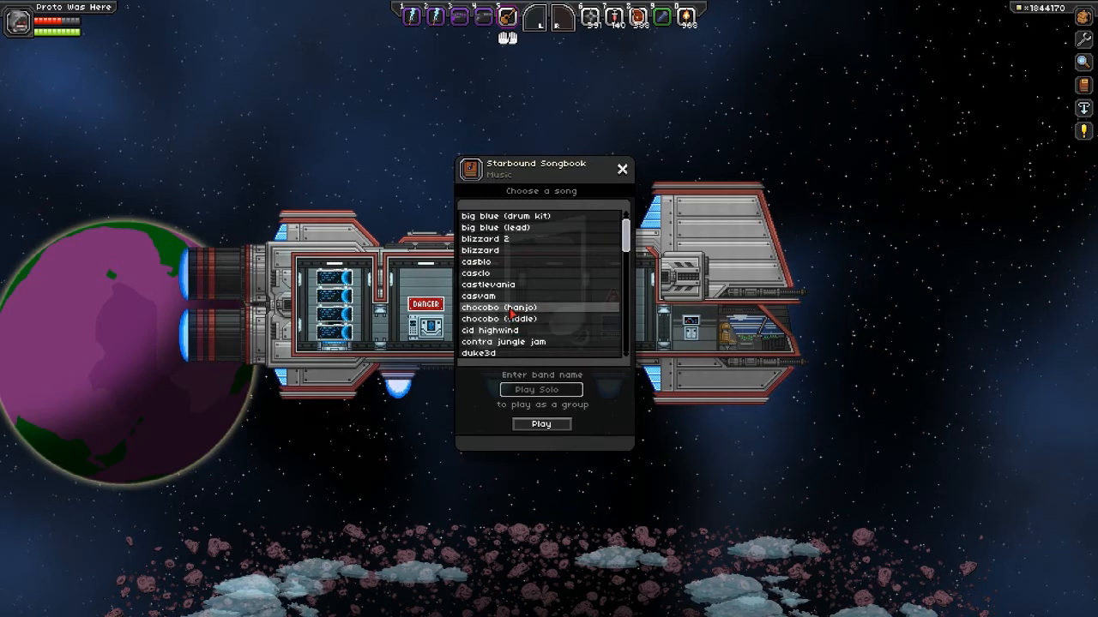
pyautogui.scroll(-3)
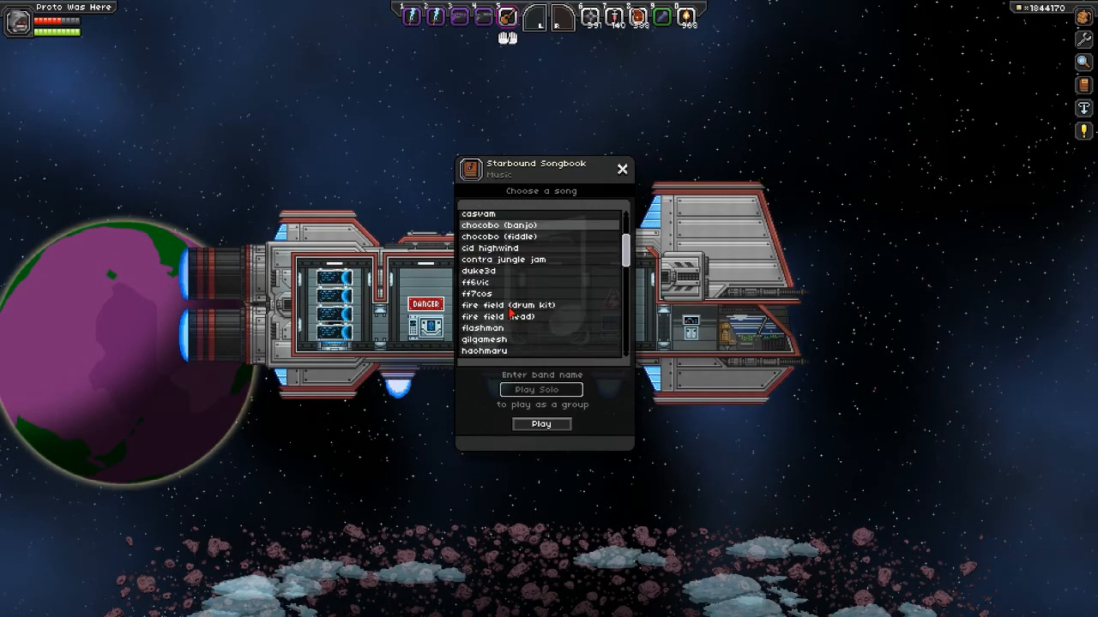
pyautogui.scroll(-3)
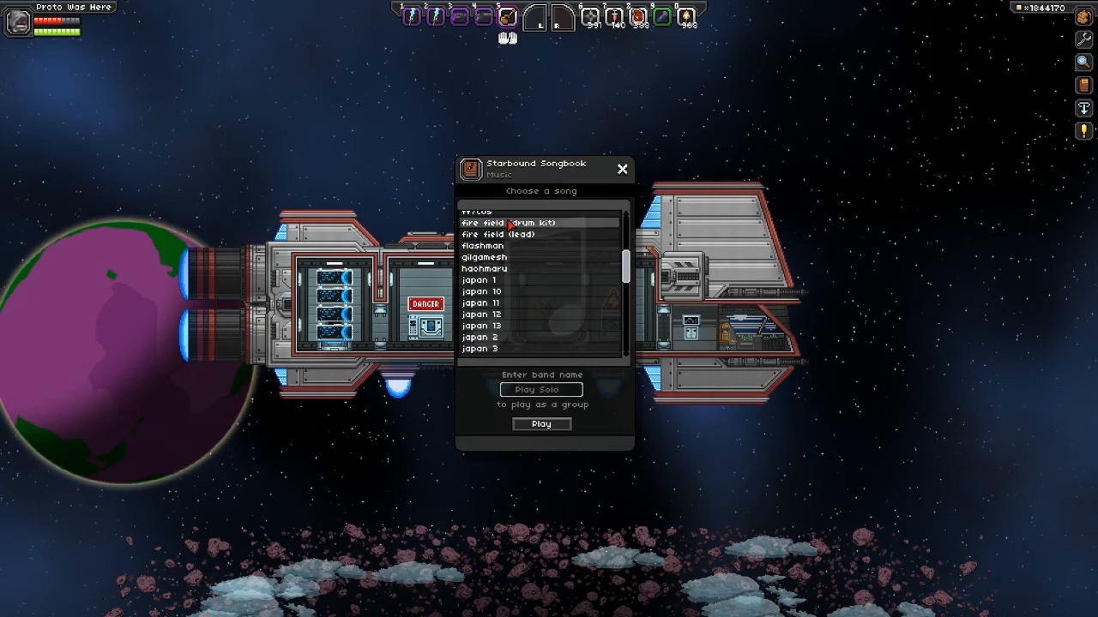
pyautogui.scroll(-3)
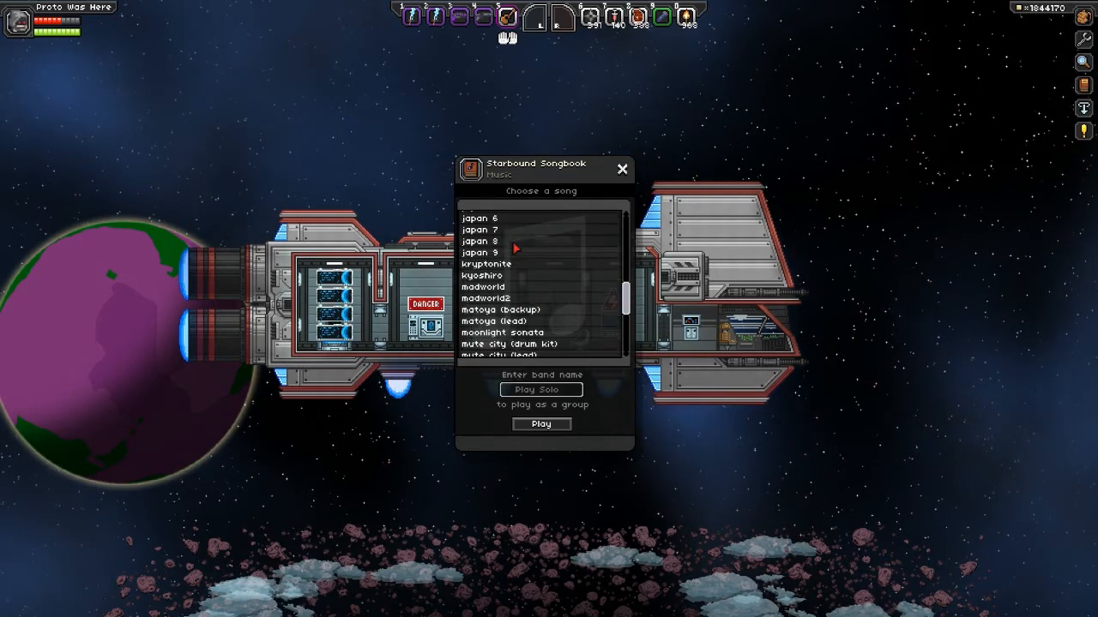
pyautogui.scroll(-3)
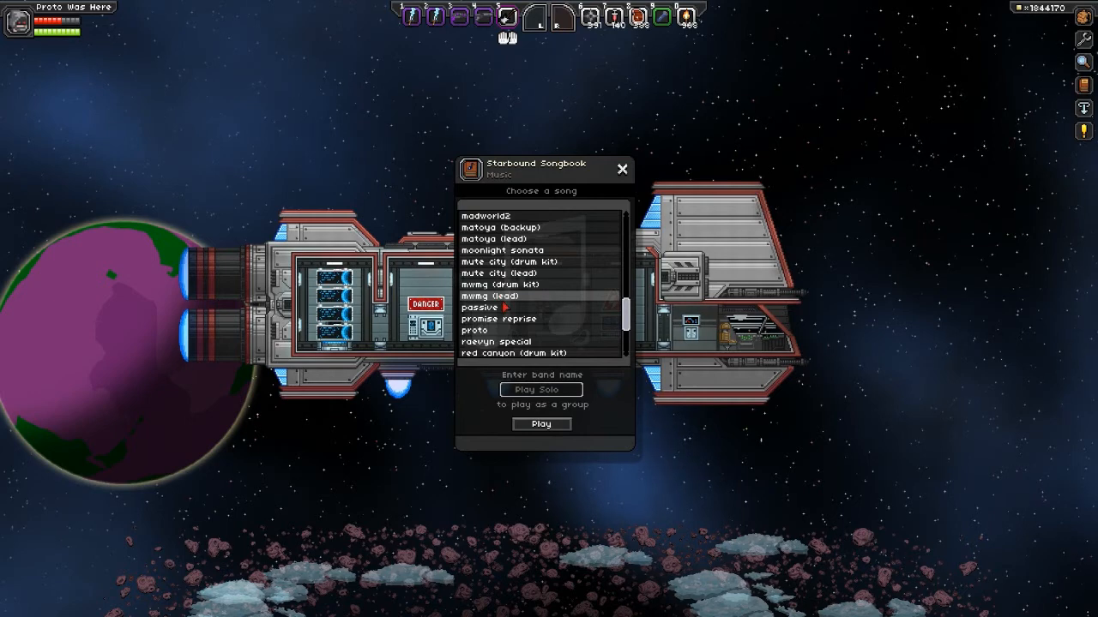
pyautogui.click(621, 169)
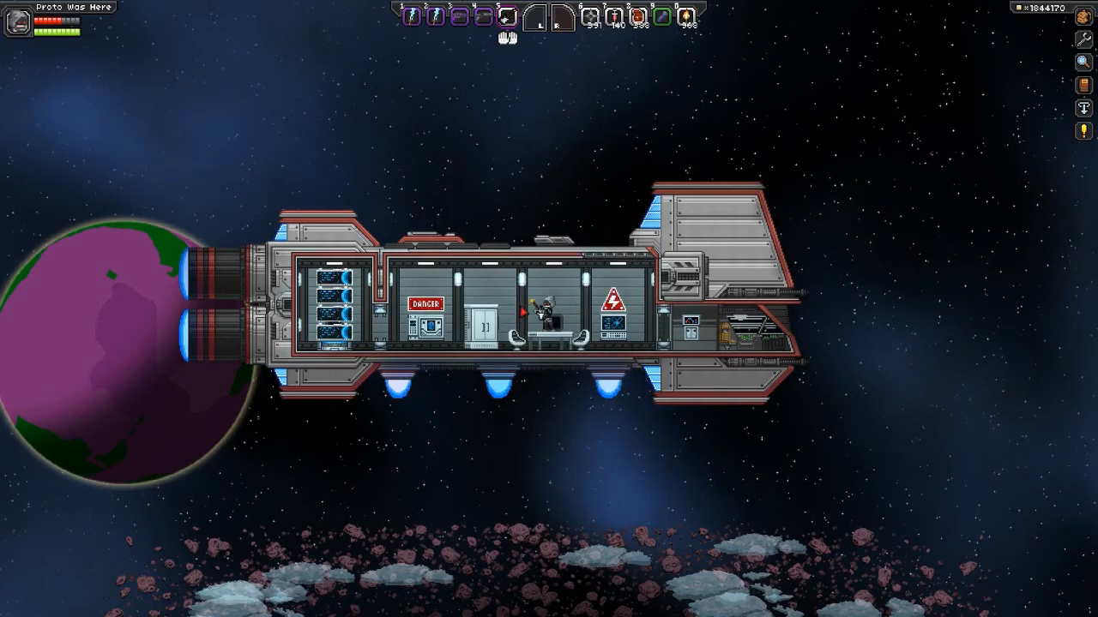